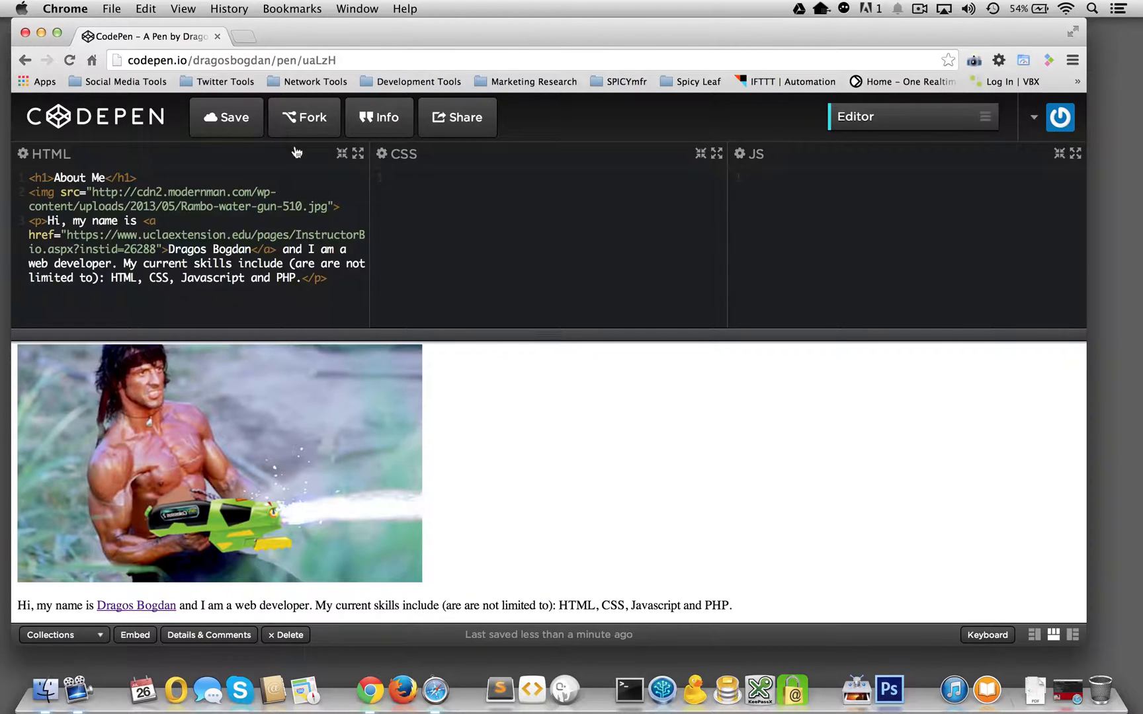
mouse_move(28, 182)
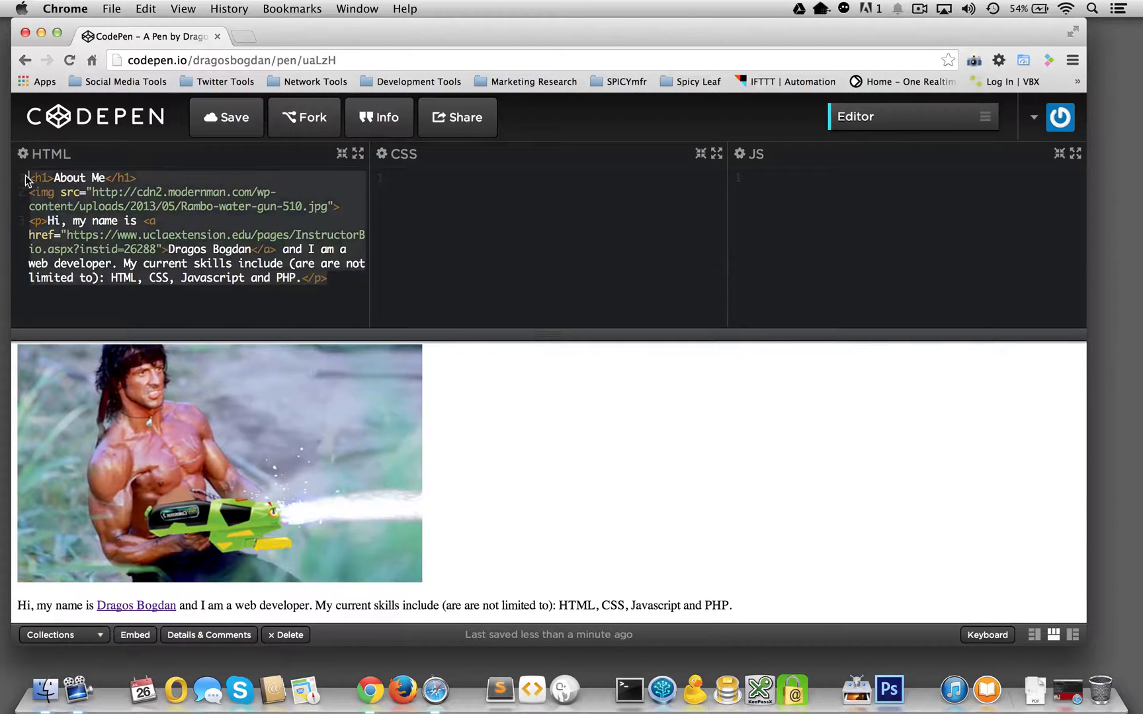
mouse_move(365, 377)
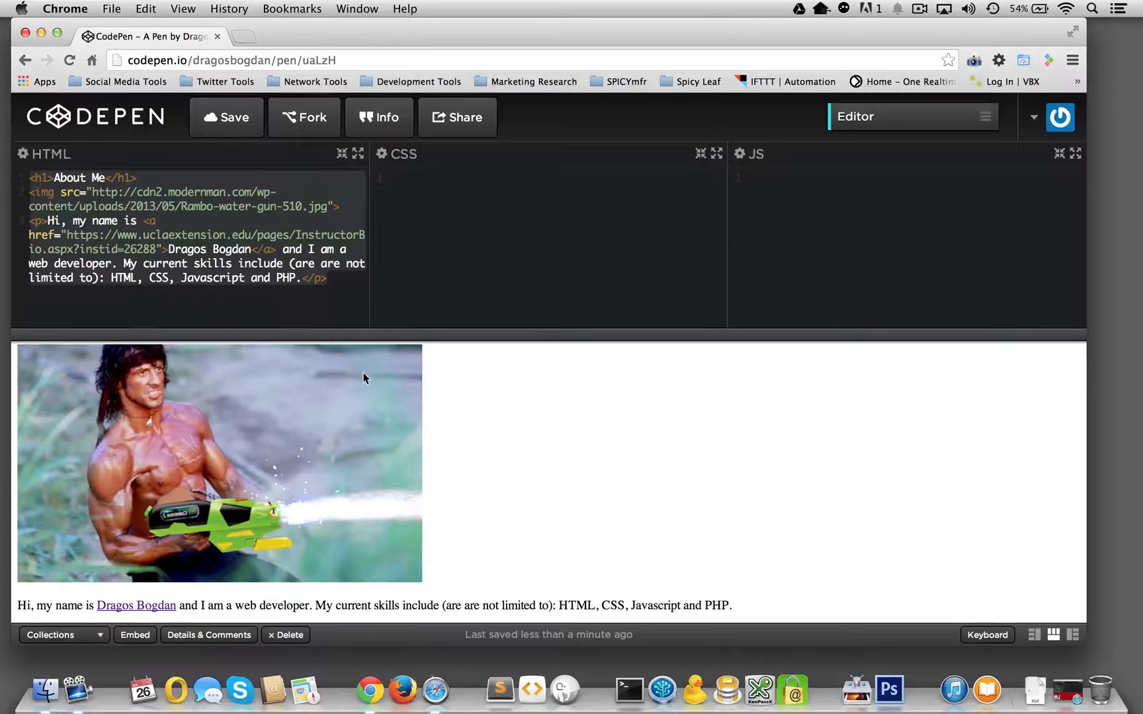
mouse_move(276, 558)
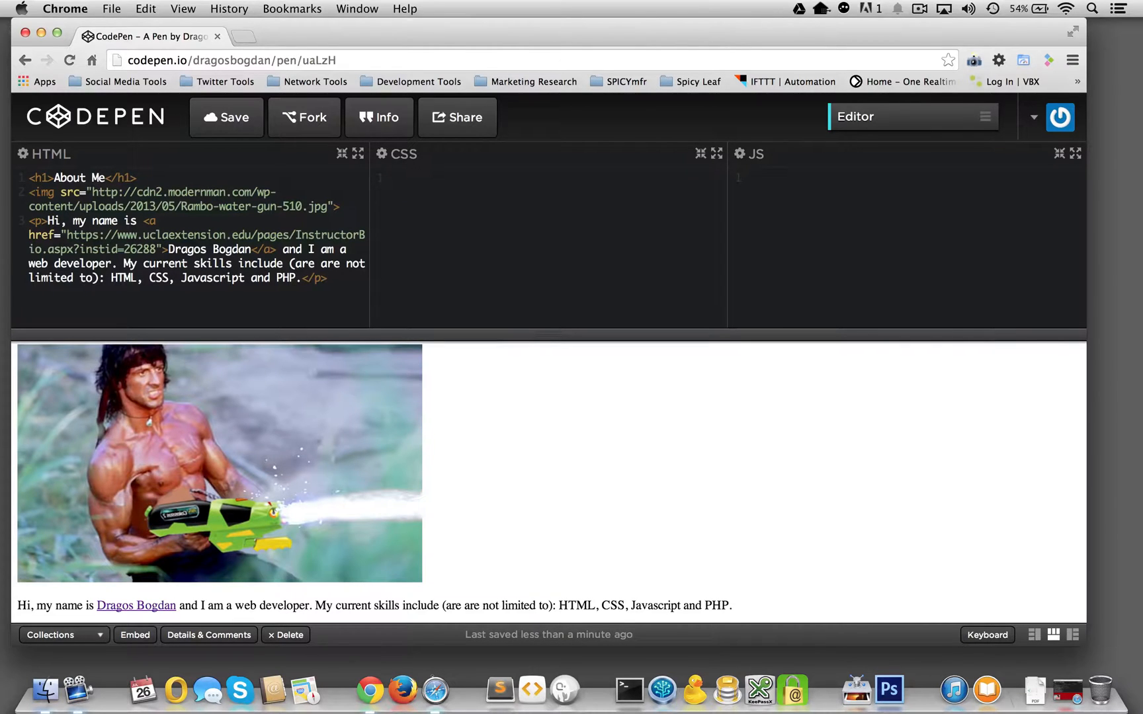
Write an empty body rule in the CSS with the closing brace on its own line.
left_click(326, 278)
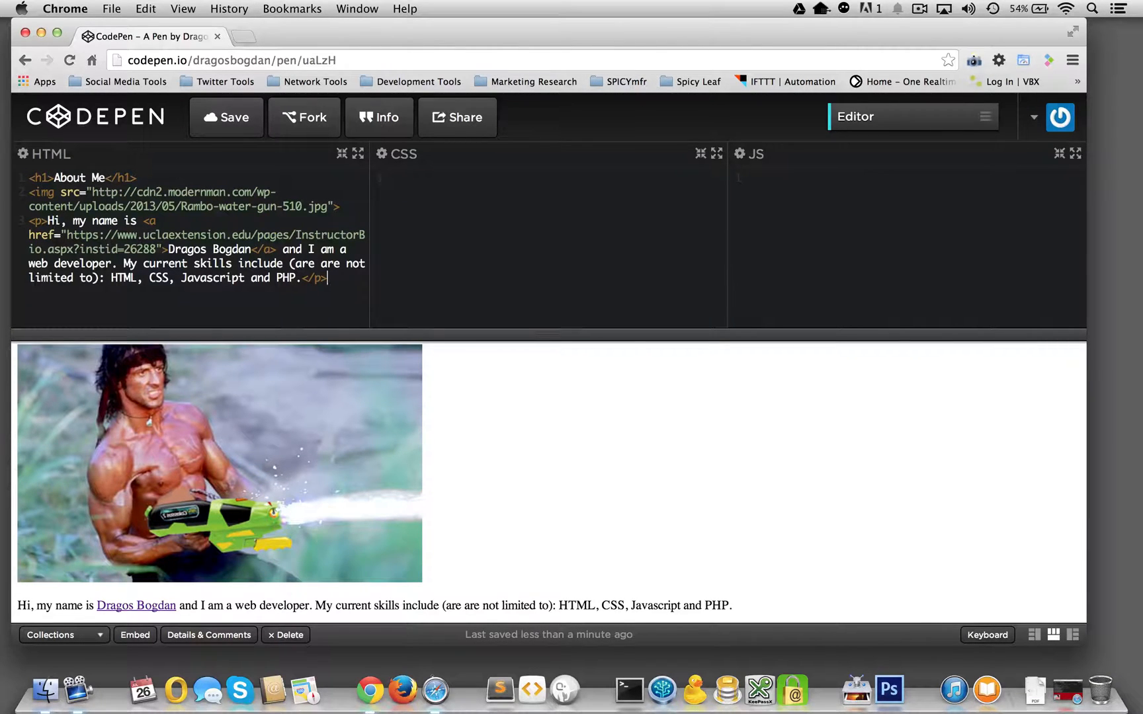
mouse_move(533, 141)
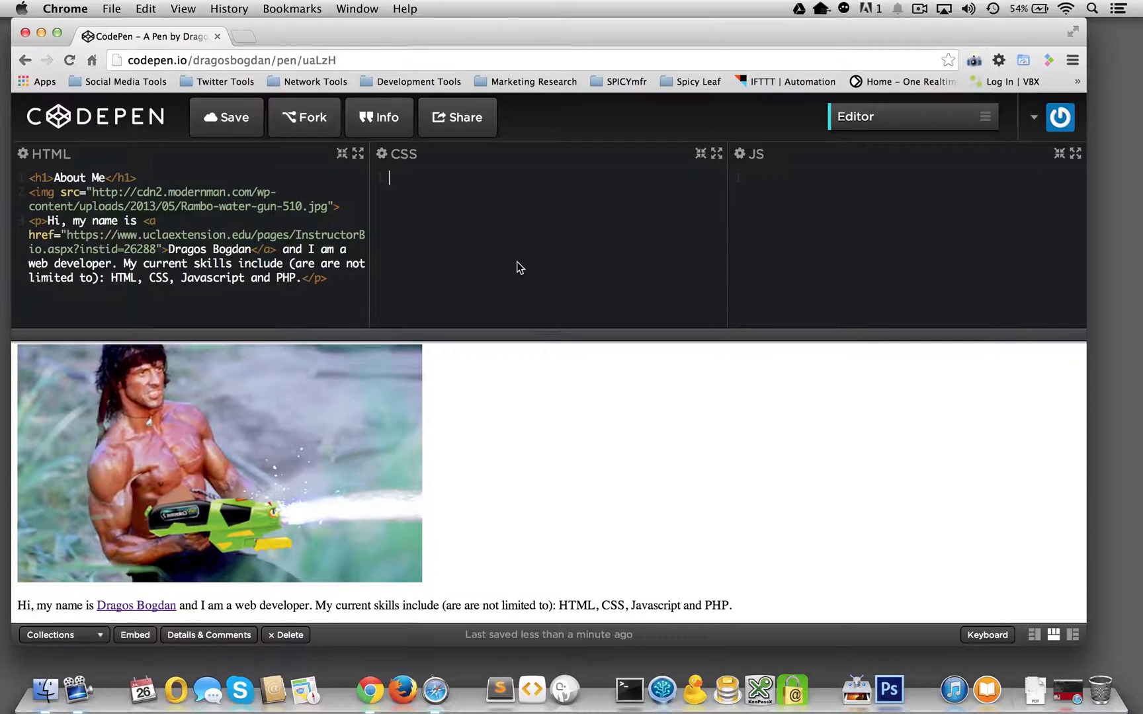
type("body")
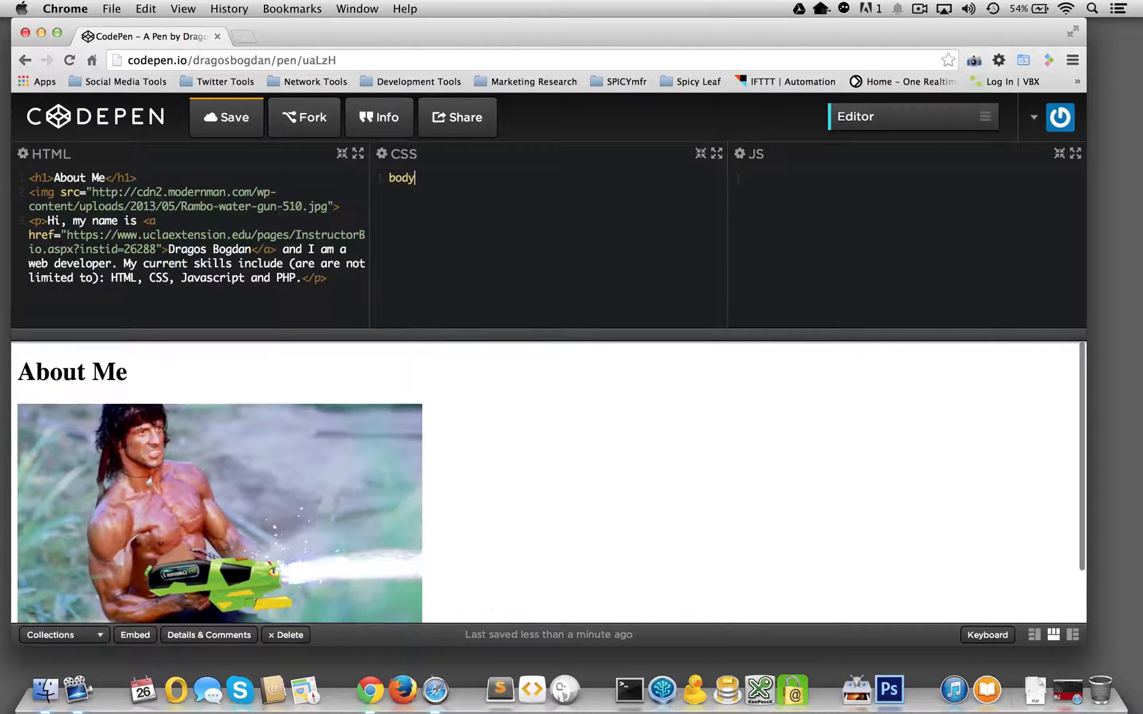
scroll("down", 3)
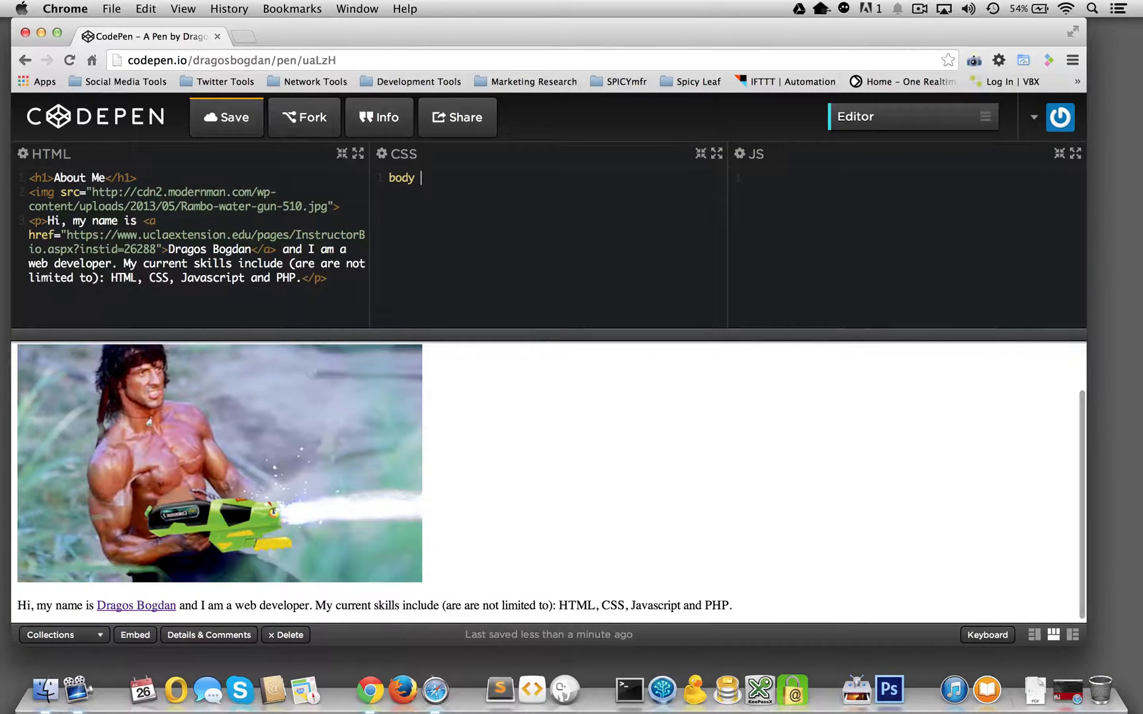
type("{}")
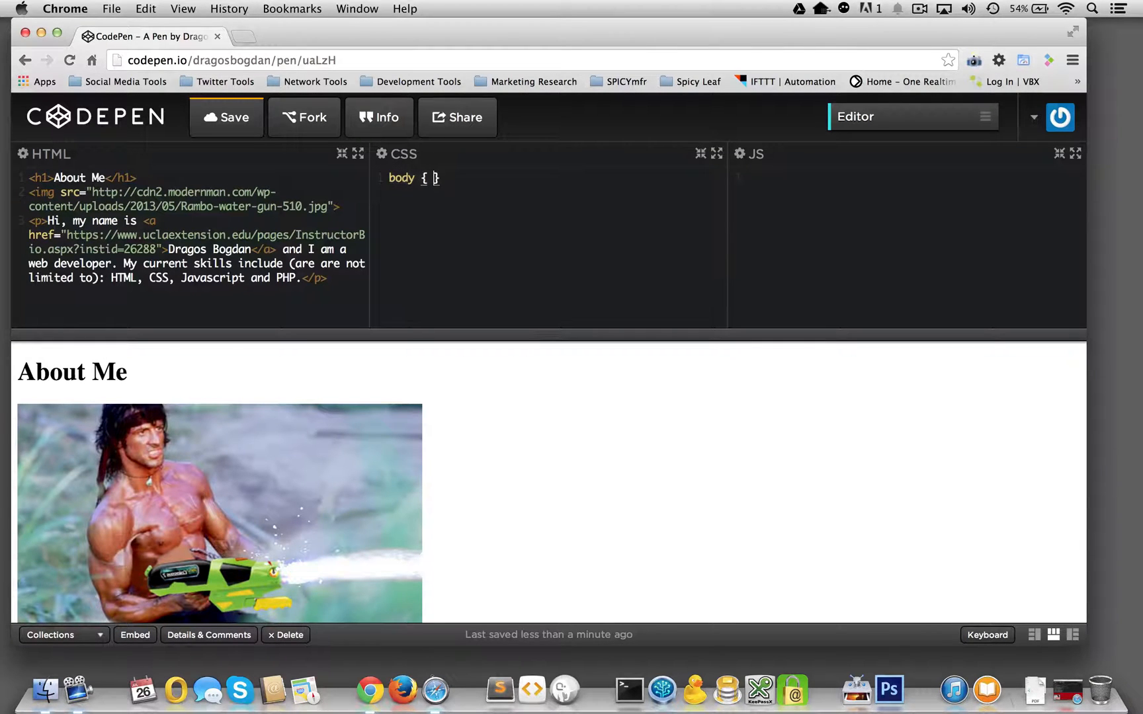
key("Return")
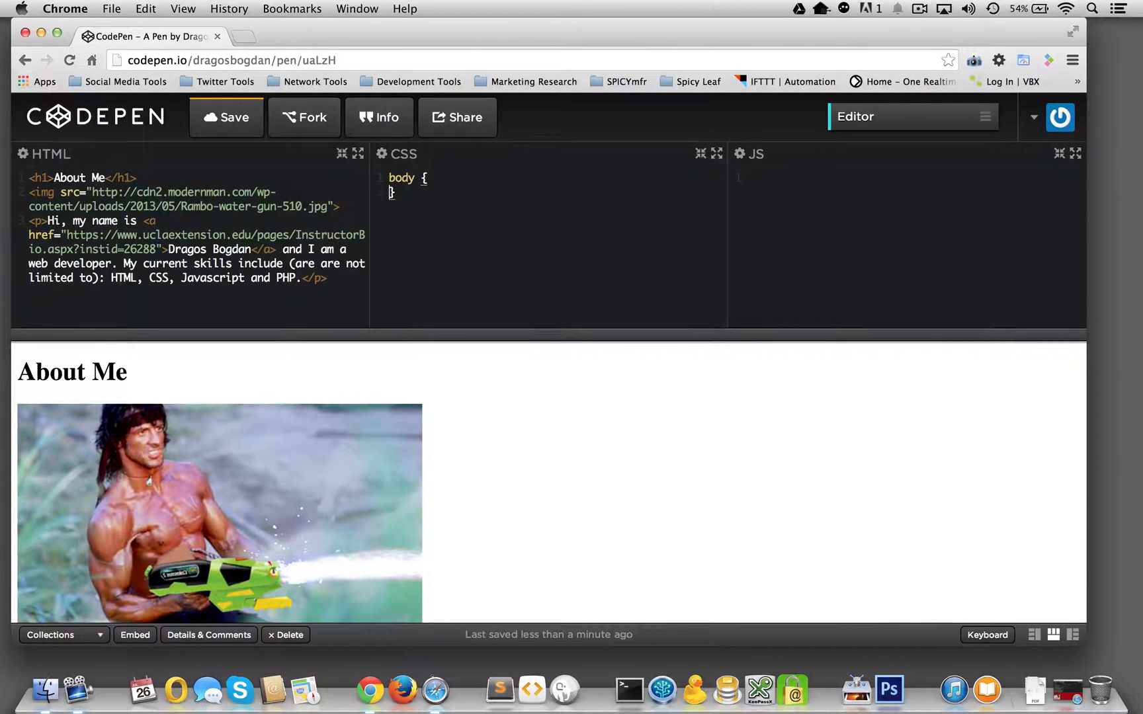
key("enter")
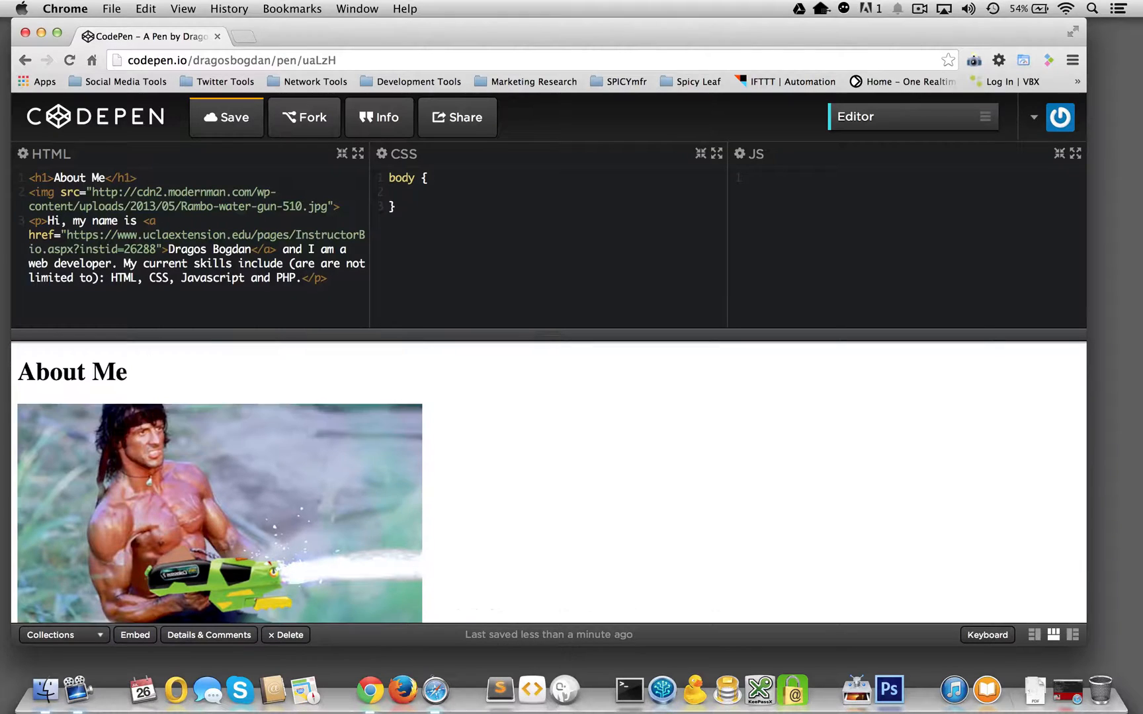
scroll("down", 3)
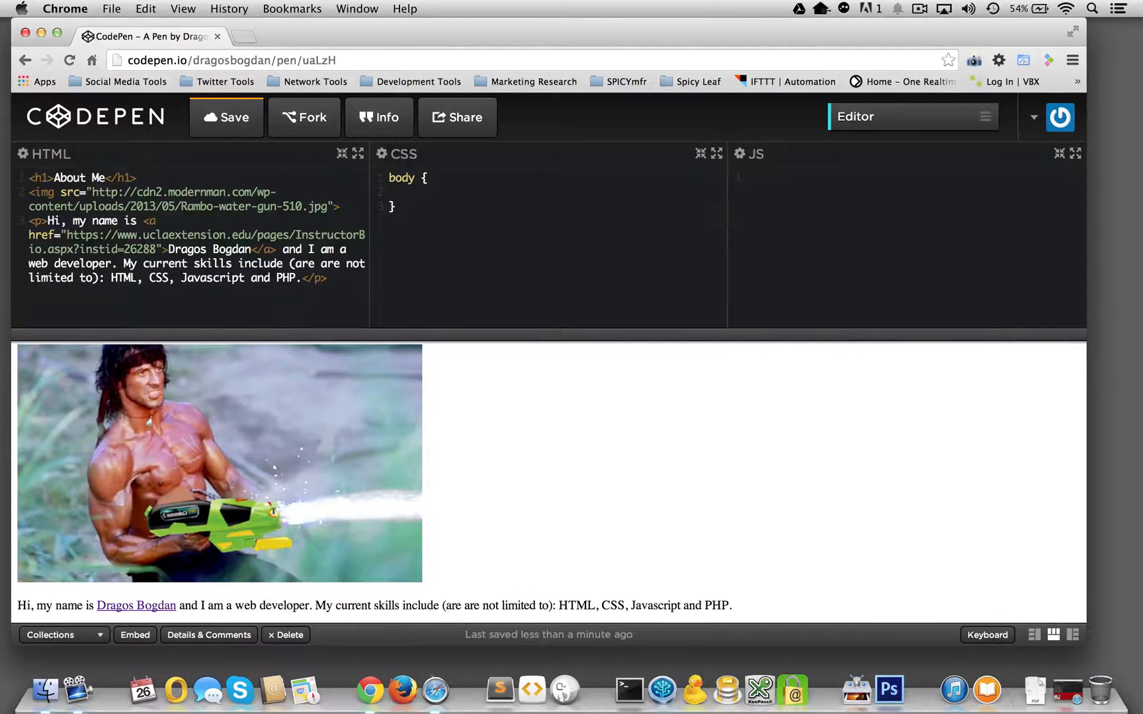
Begin a background declaration inside the body rule, leaving the value blank.
left_click(406, 191)
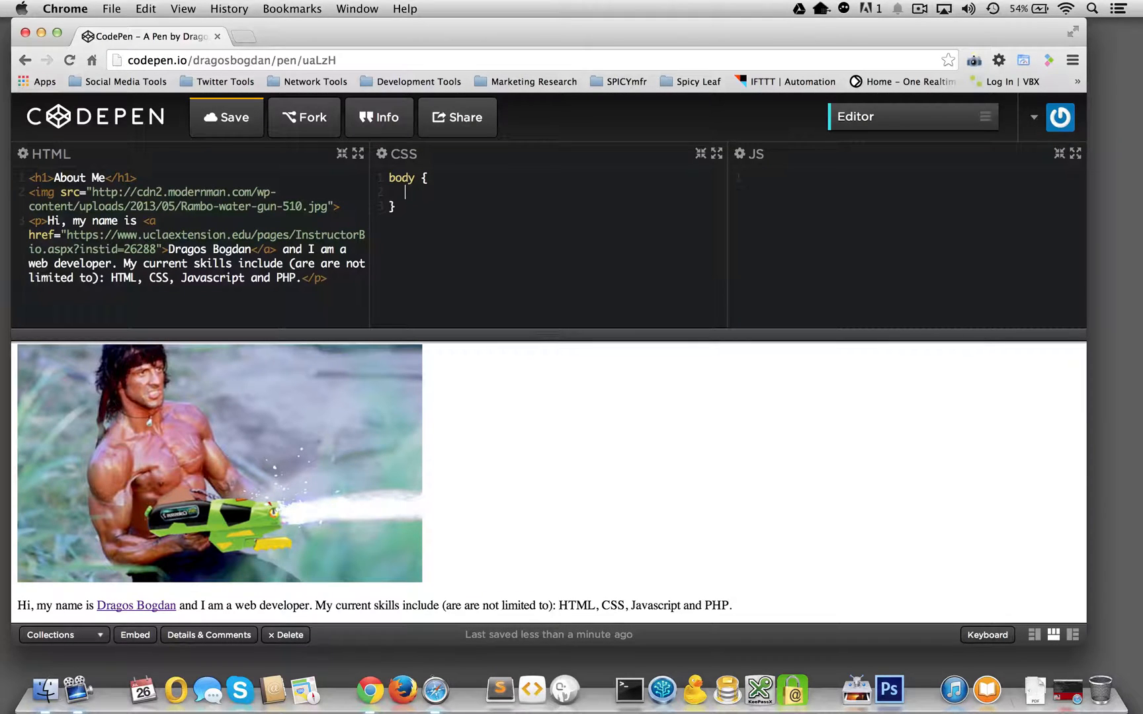
type("bac")
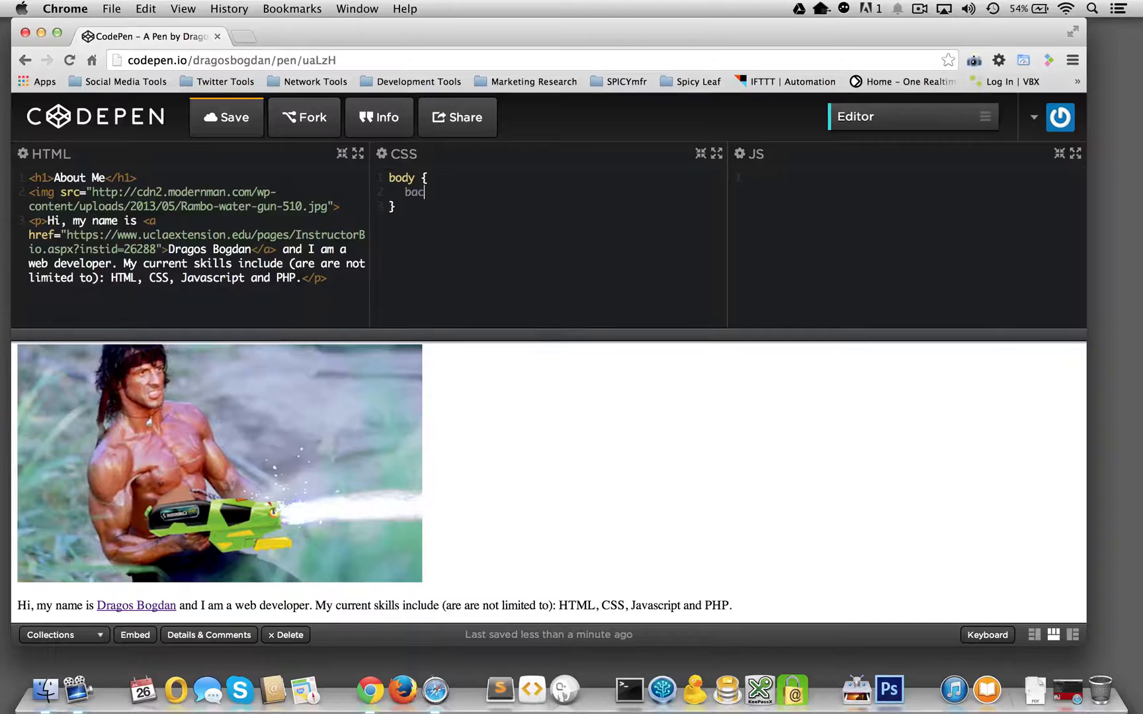
type("kground")
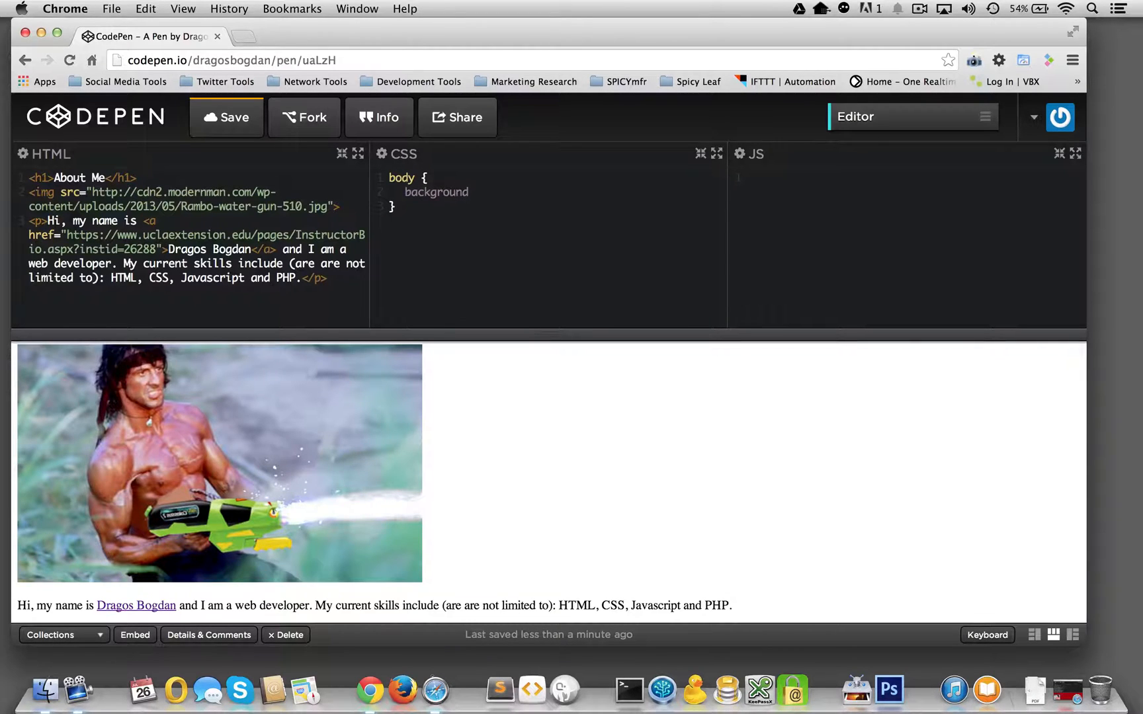
type(":")
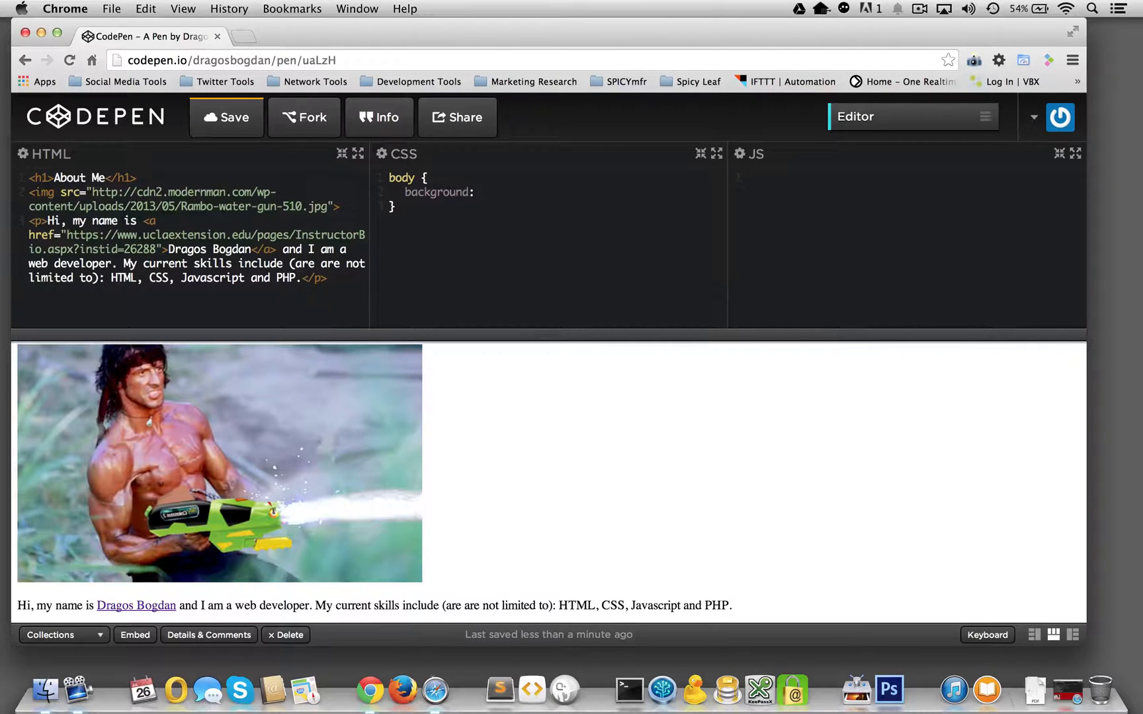
left_click(475, 191)
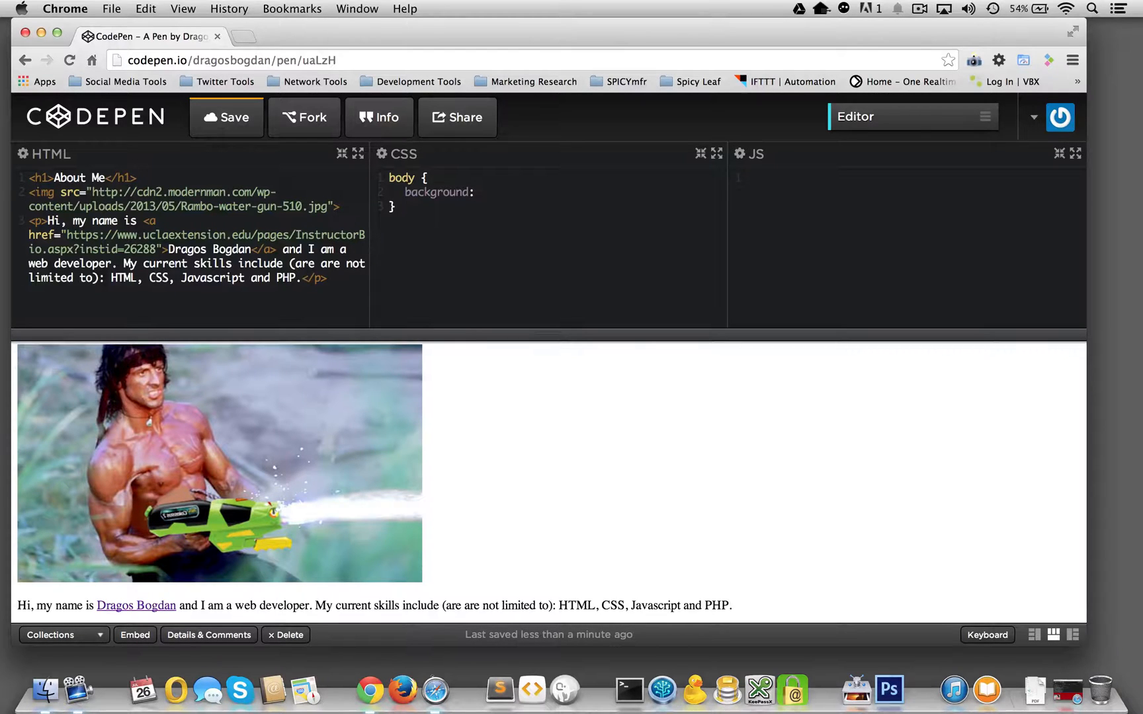
From a Google search, reach the W3Schools CSS Colors page and look over its color tables.
type("CSS grouping")
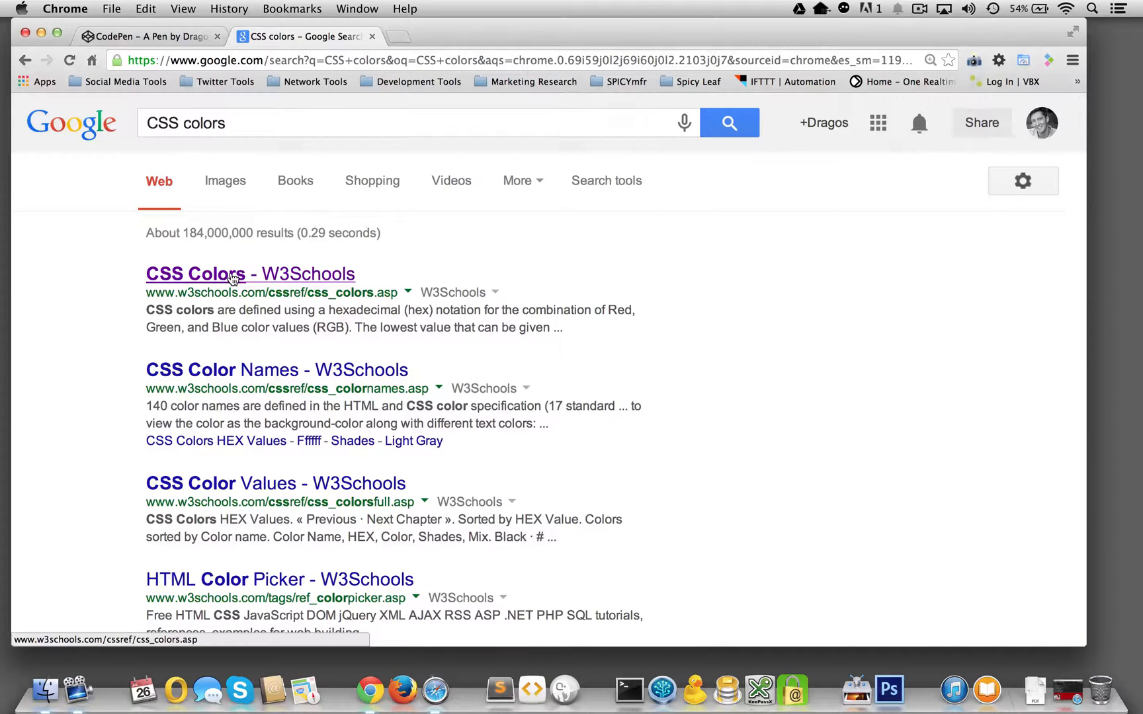
left_click(250, 274)
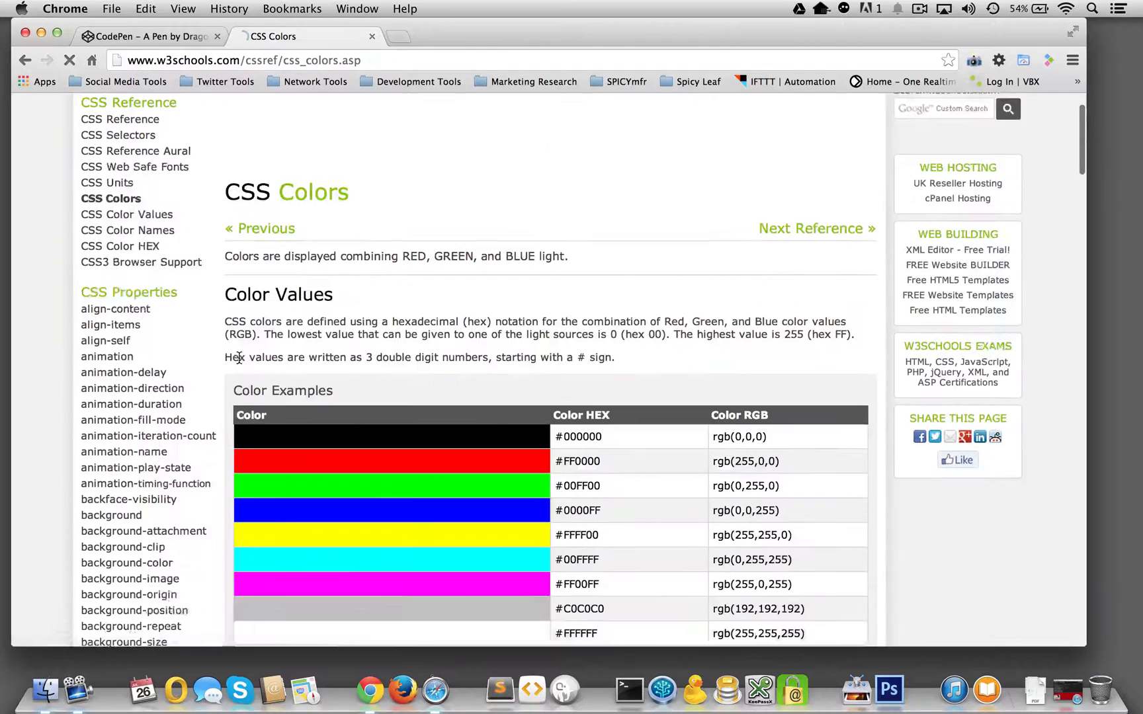
scroll("down", 3)
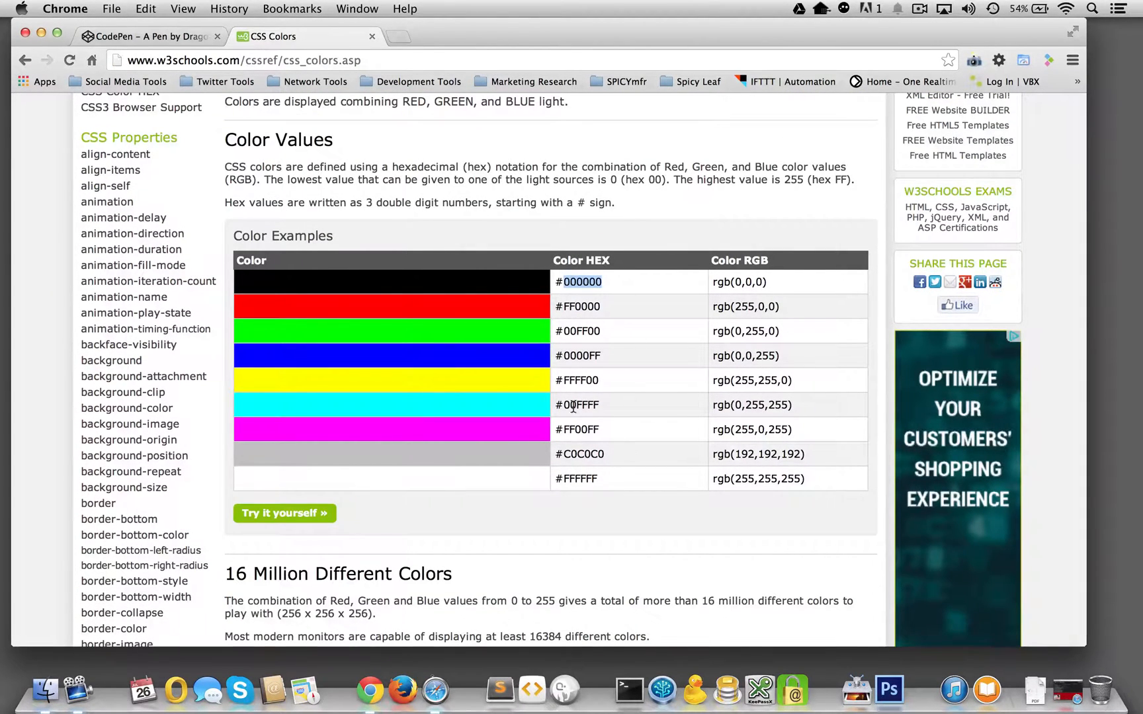
scroll("down", 3)
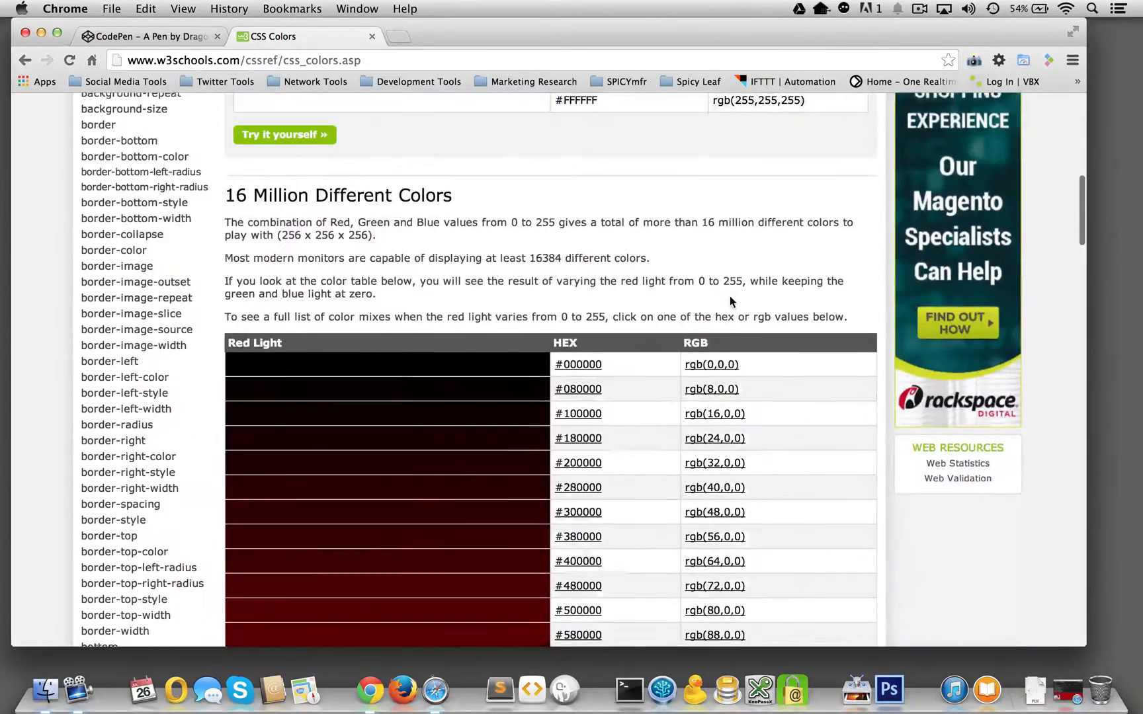
scroll("up", 3)
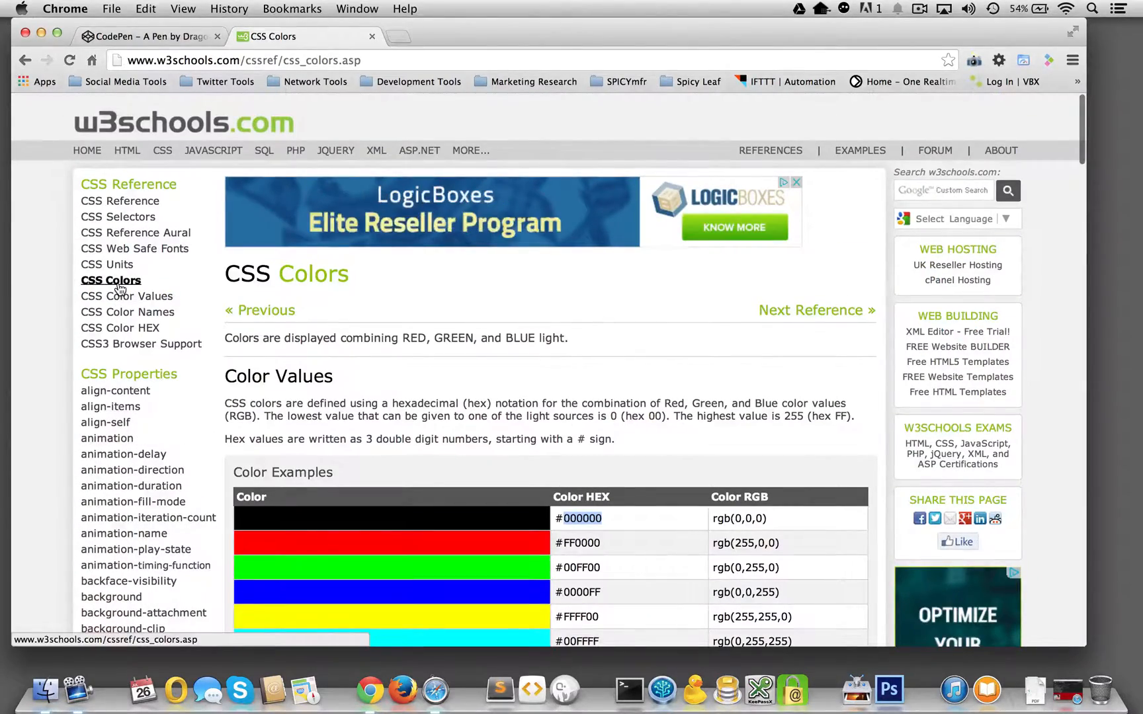
mouse_move(125, 296)
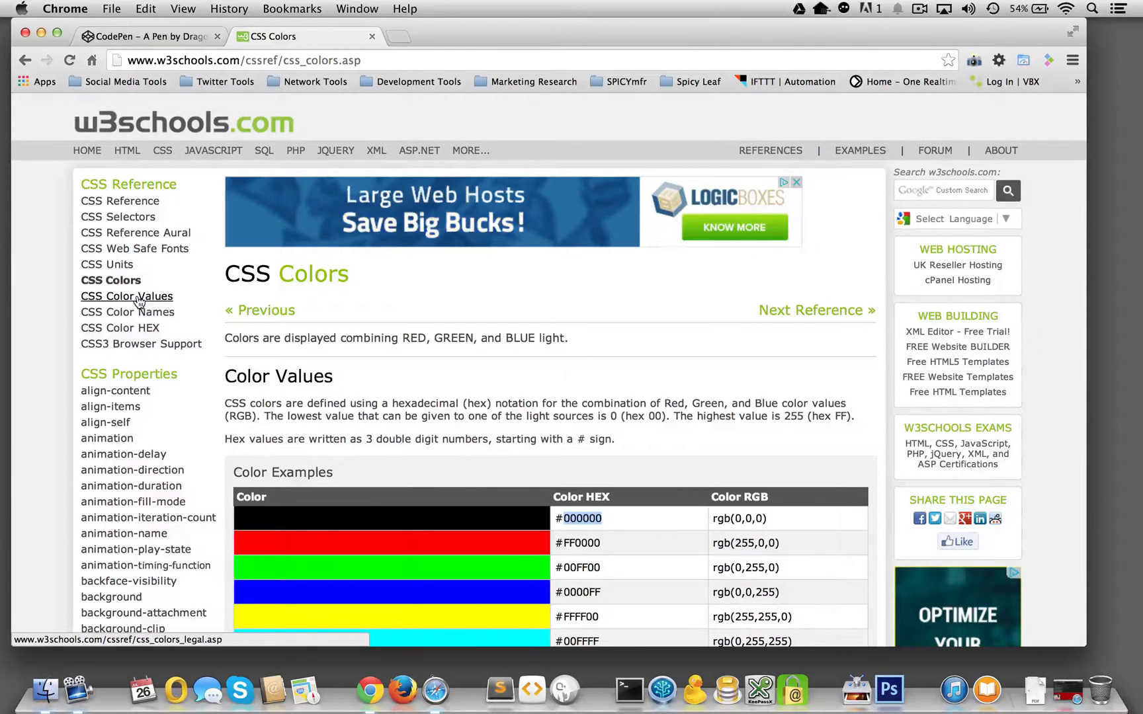
Review the CSS Legal Color Values page, noting hexadecimal and predefined color names, then return to CodePen.
left_click(126, 296)
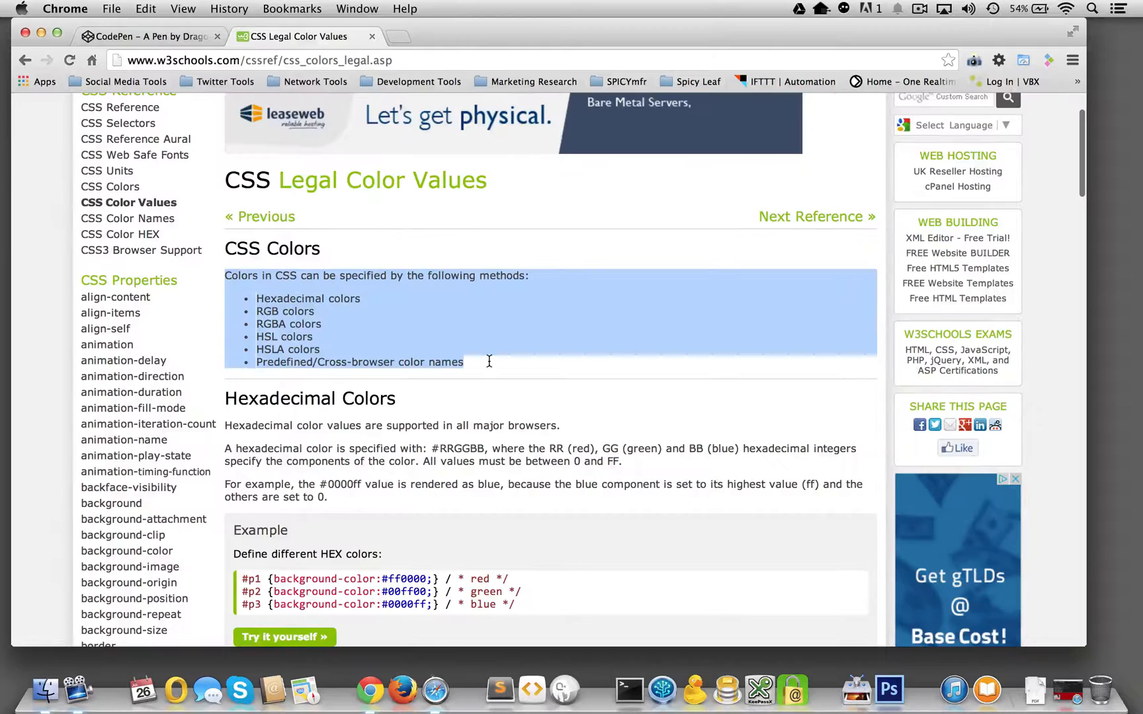
scroll("down", 3)
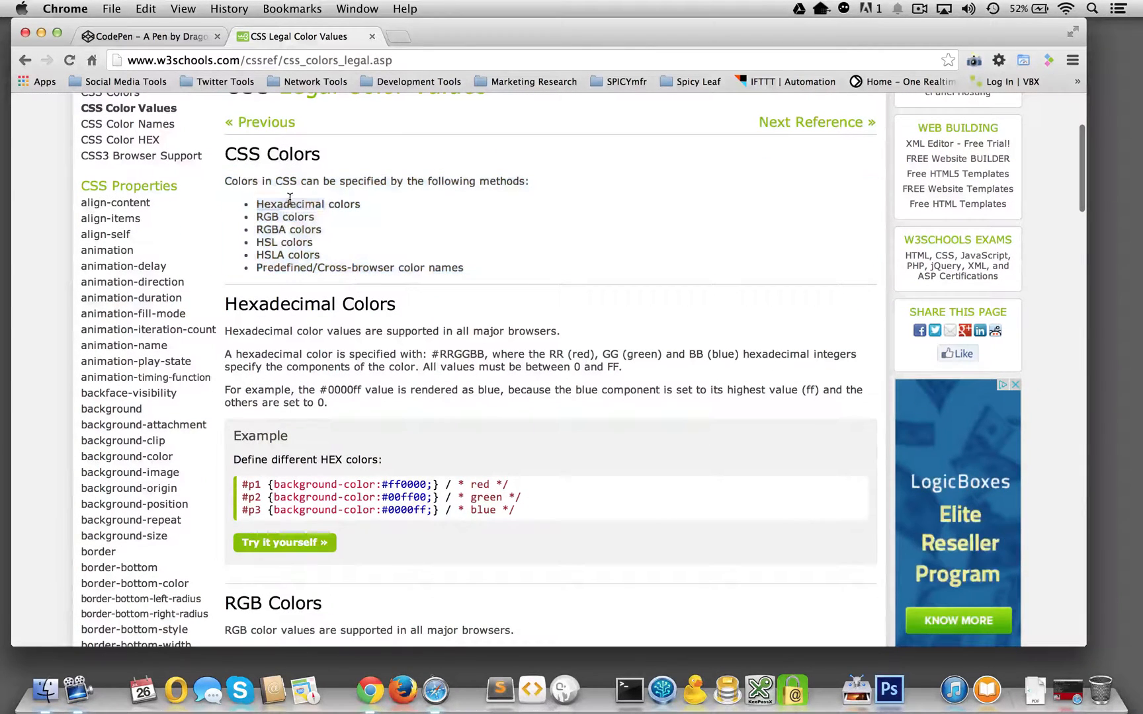
double_click(307, 204)
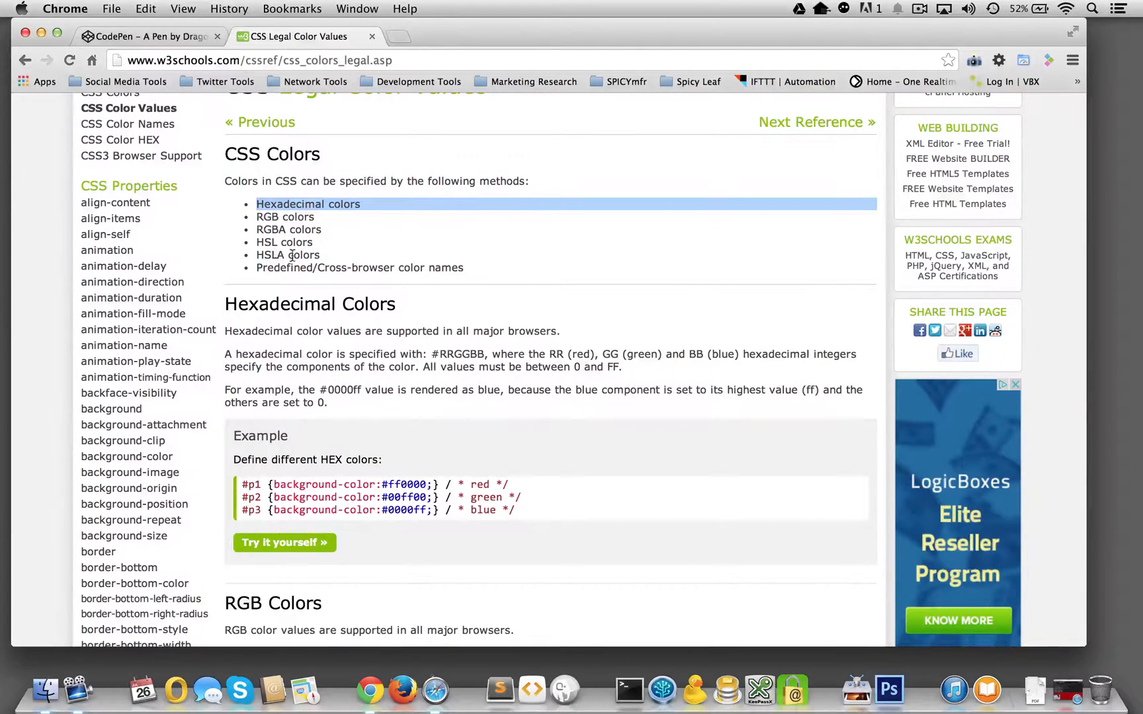
mouse_move(480, 259)
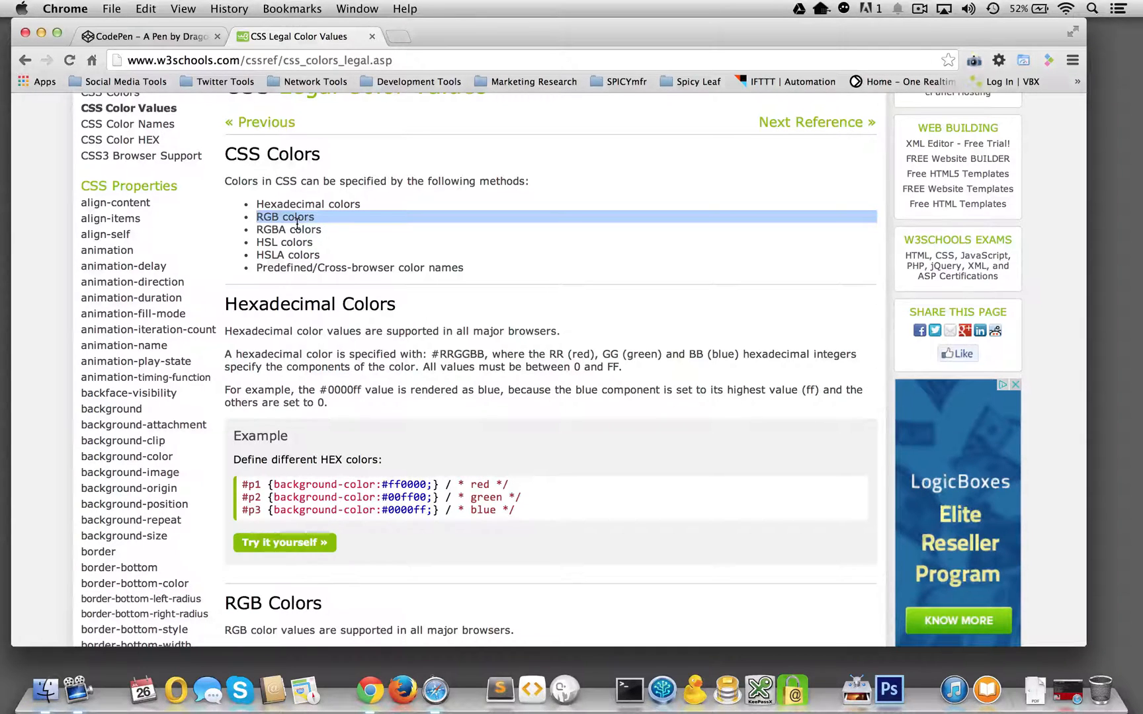
mouse_move(325, 246)
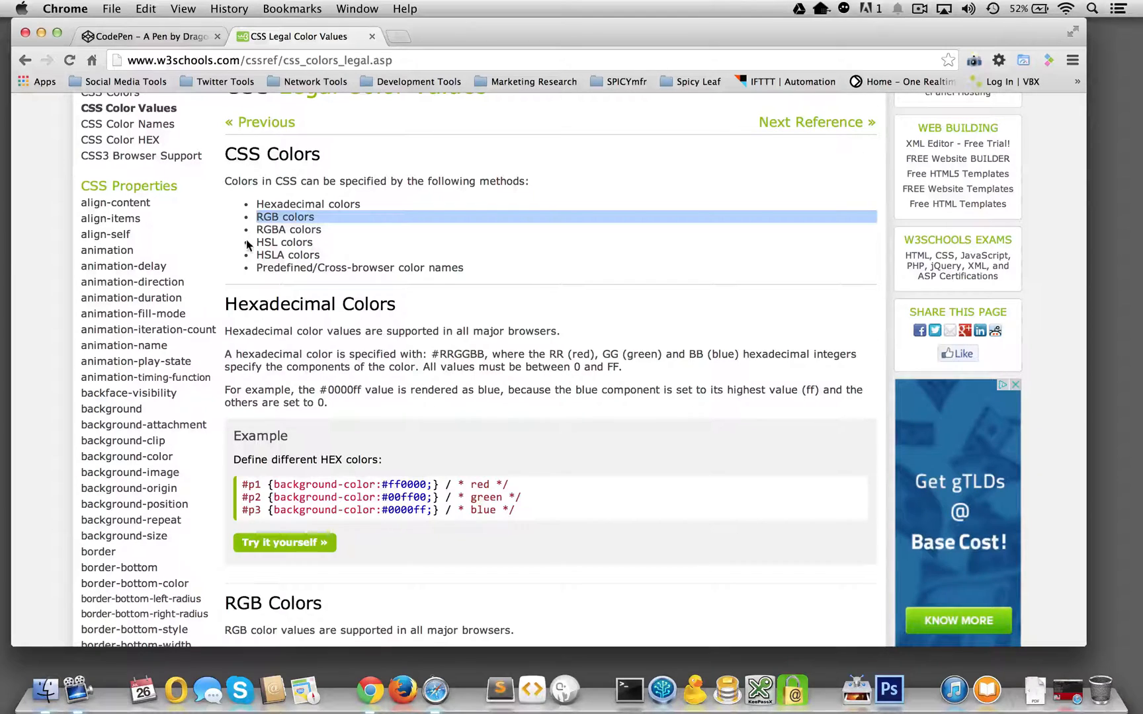
mouse_move(290, 268)
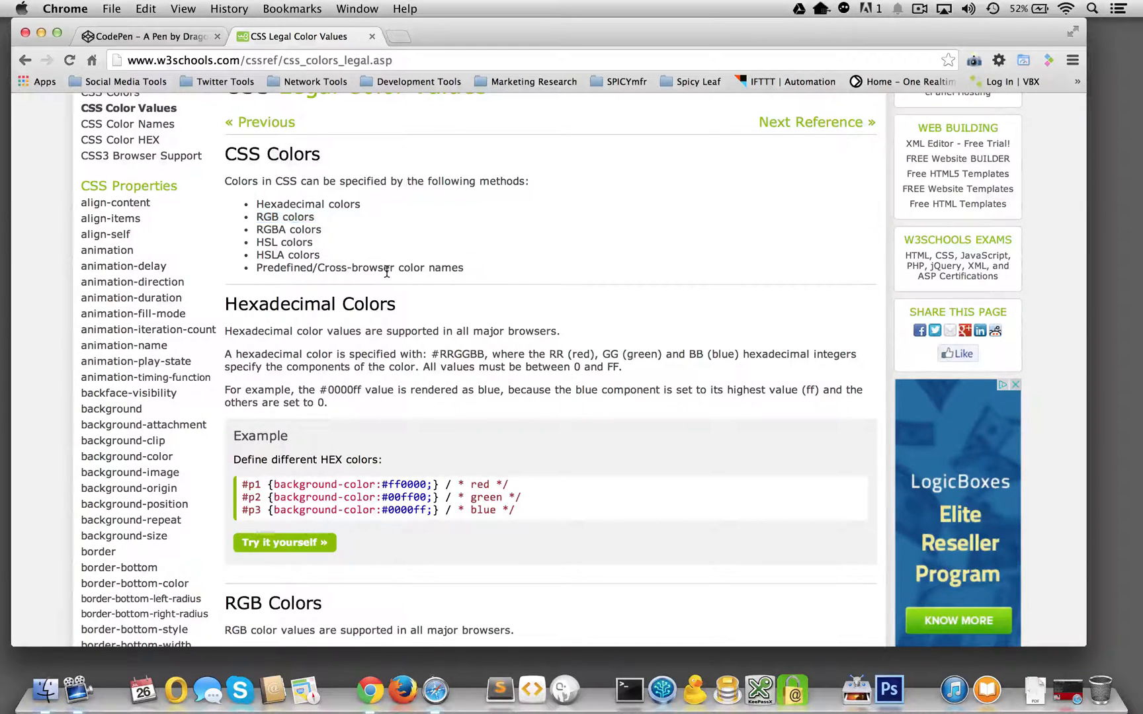
triple_click(360, 268)
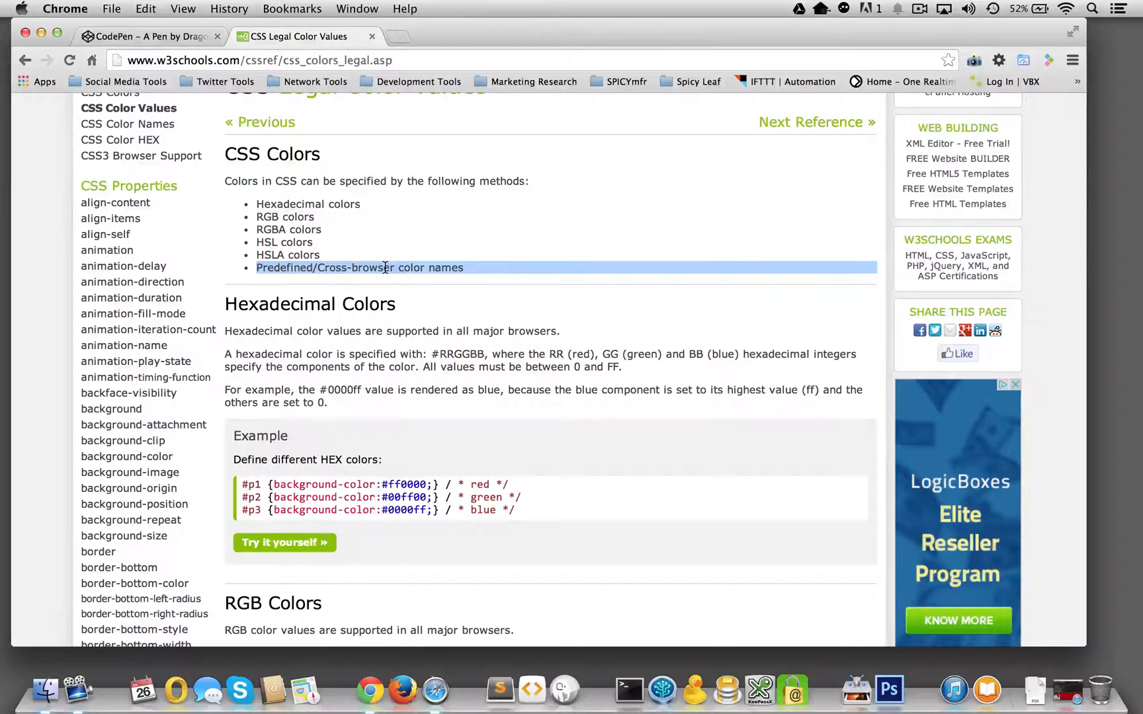
left_click(150, 37)
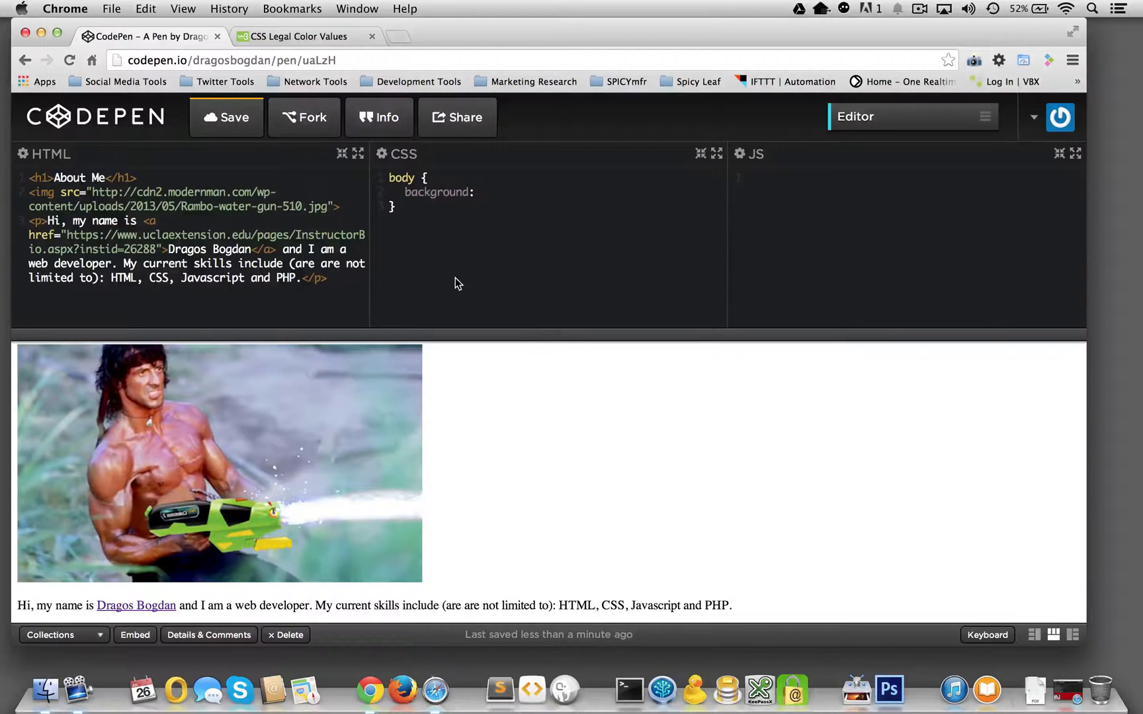
Complete the body rule as background:red; and move below it in the stylesheet.
type("red;")
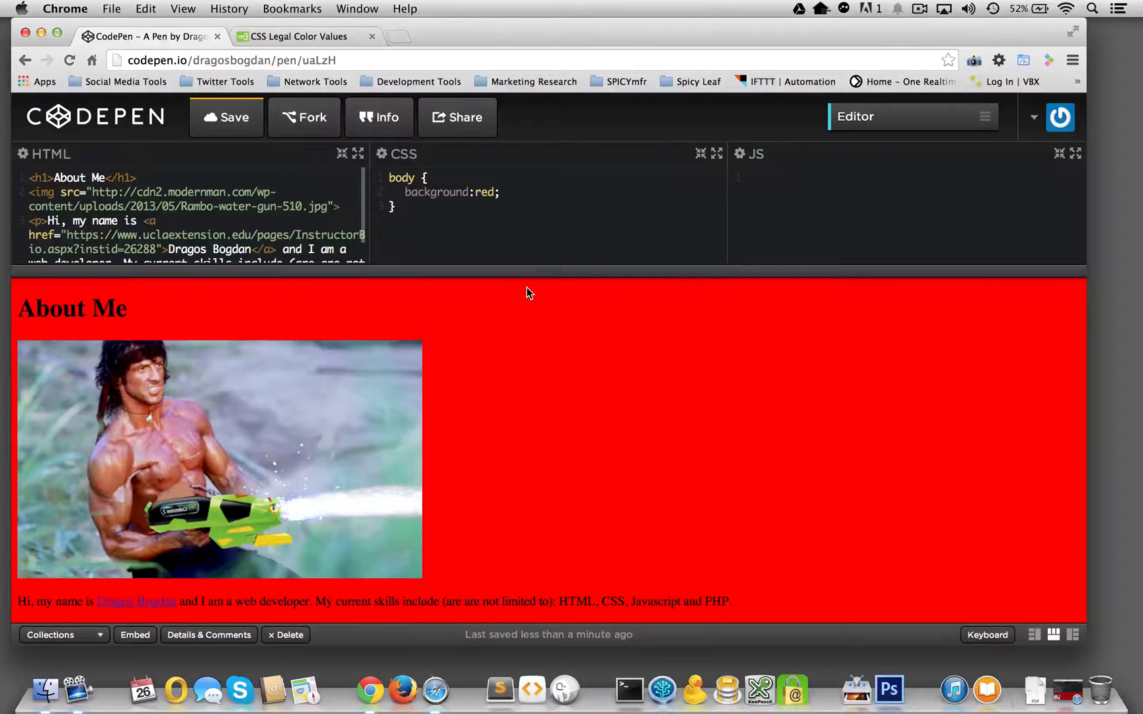
left_click(394, 221)
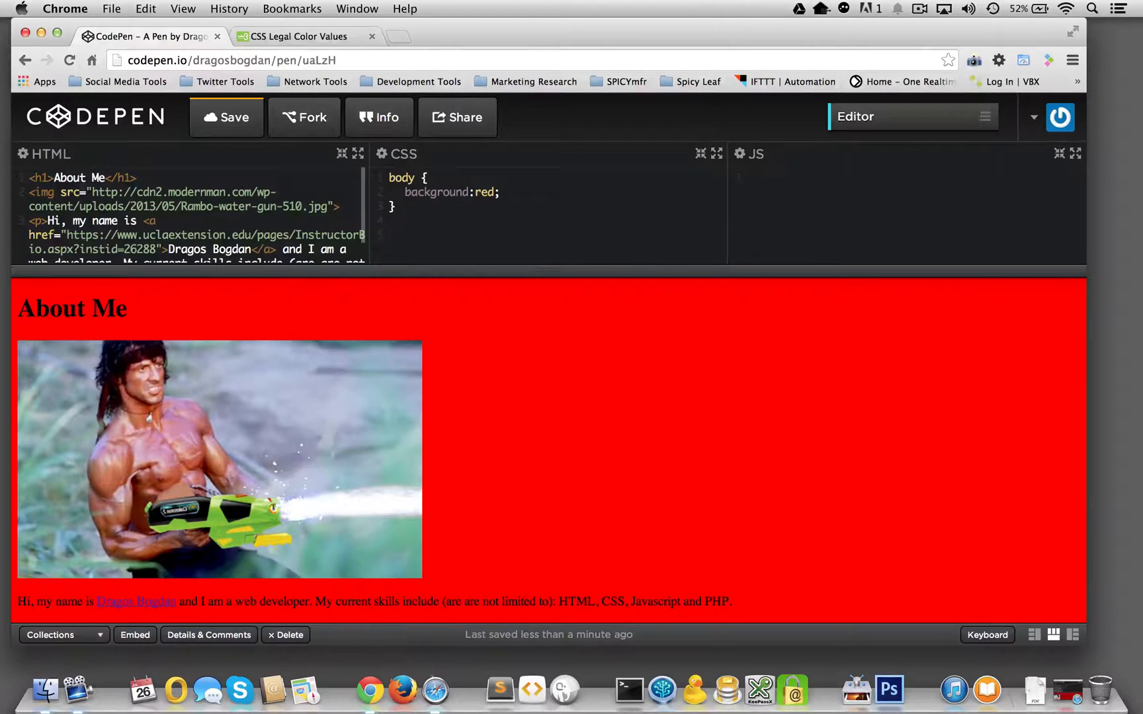
Write an h1 rule with color:black; then change the value to white.
type("h")
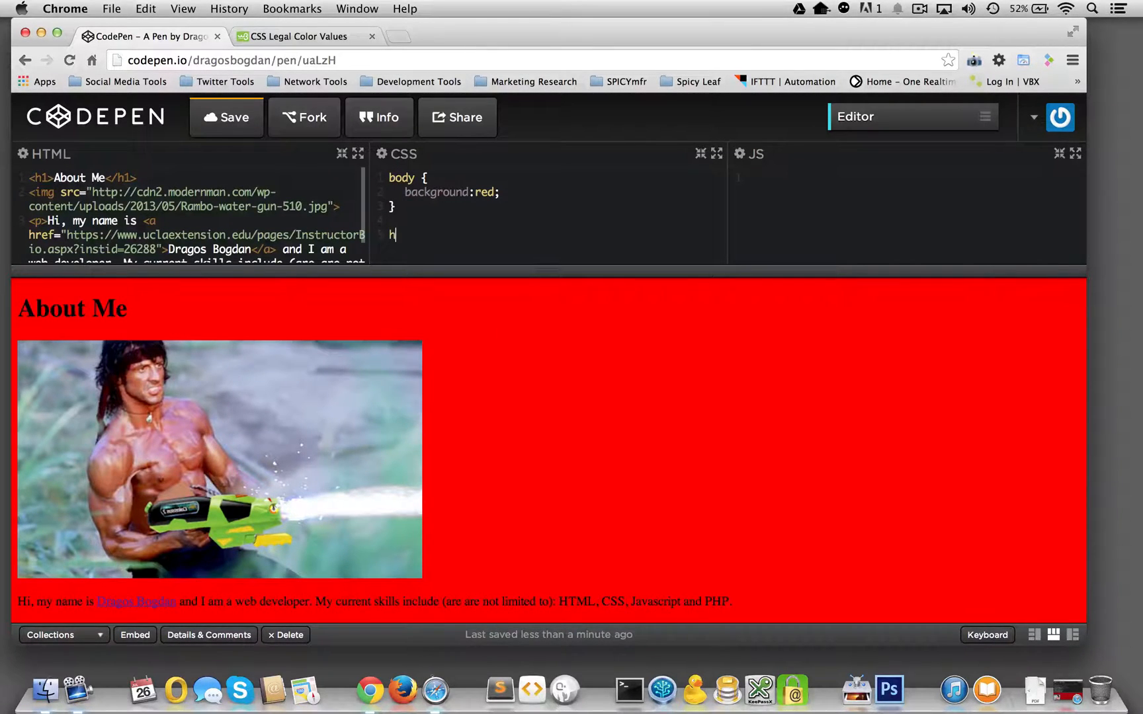
type("1")
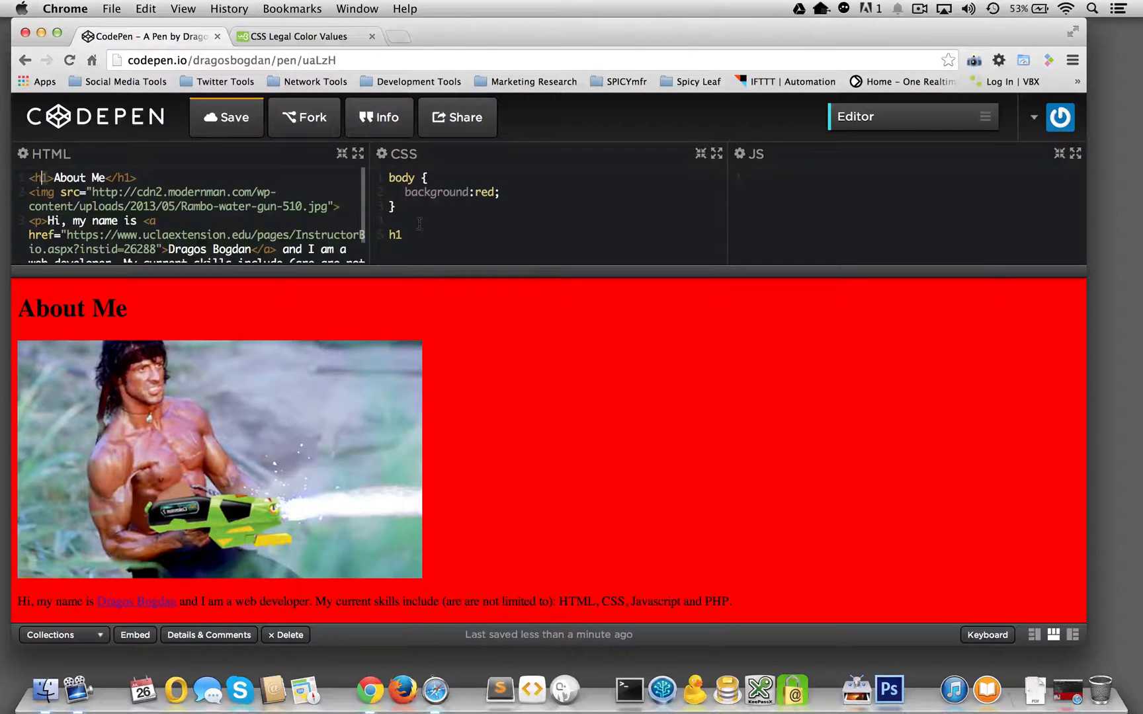
type("{")
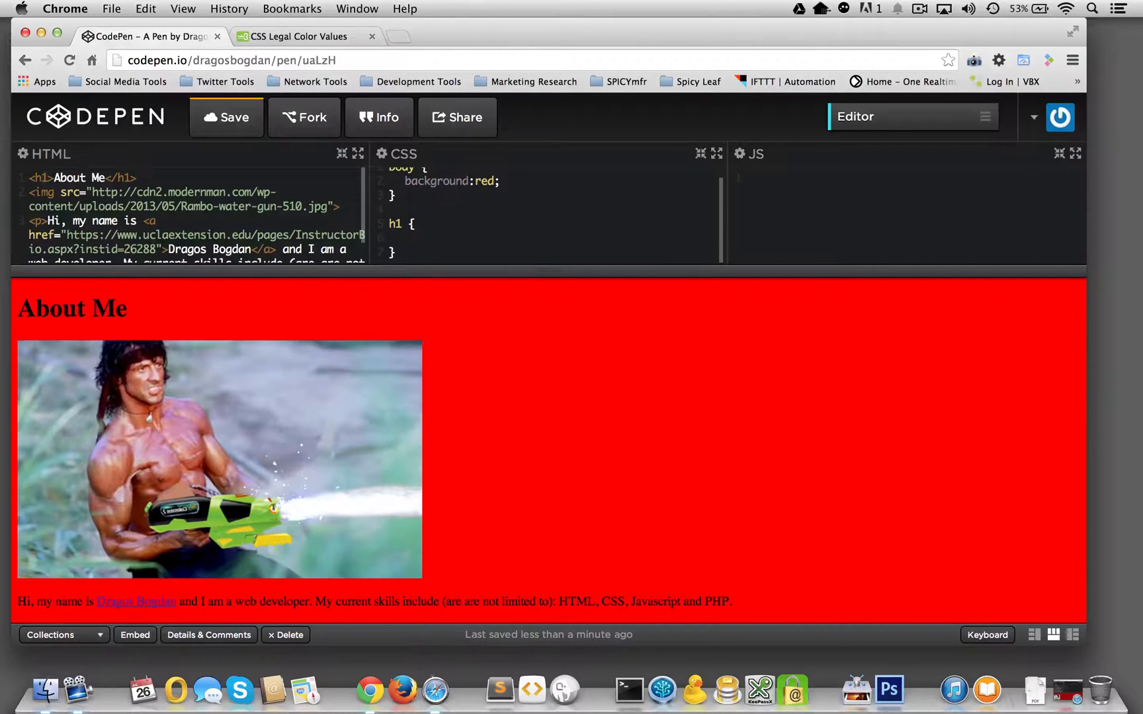
type("color:")
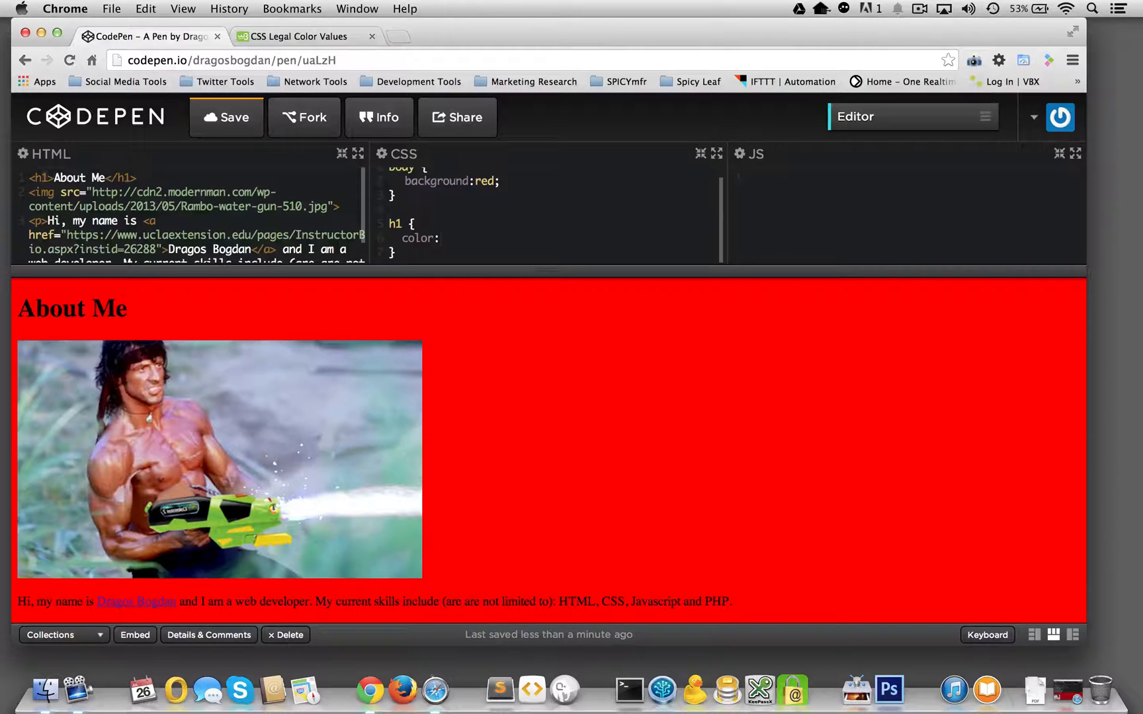
left_click(439, 238)
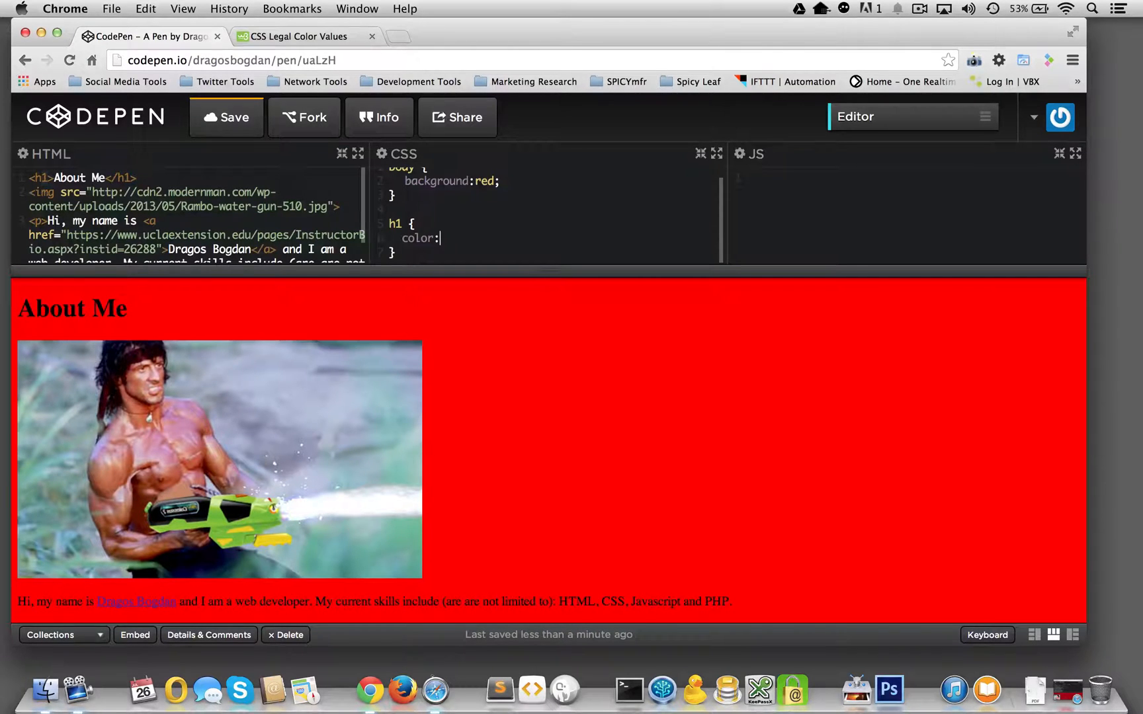
type("black")
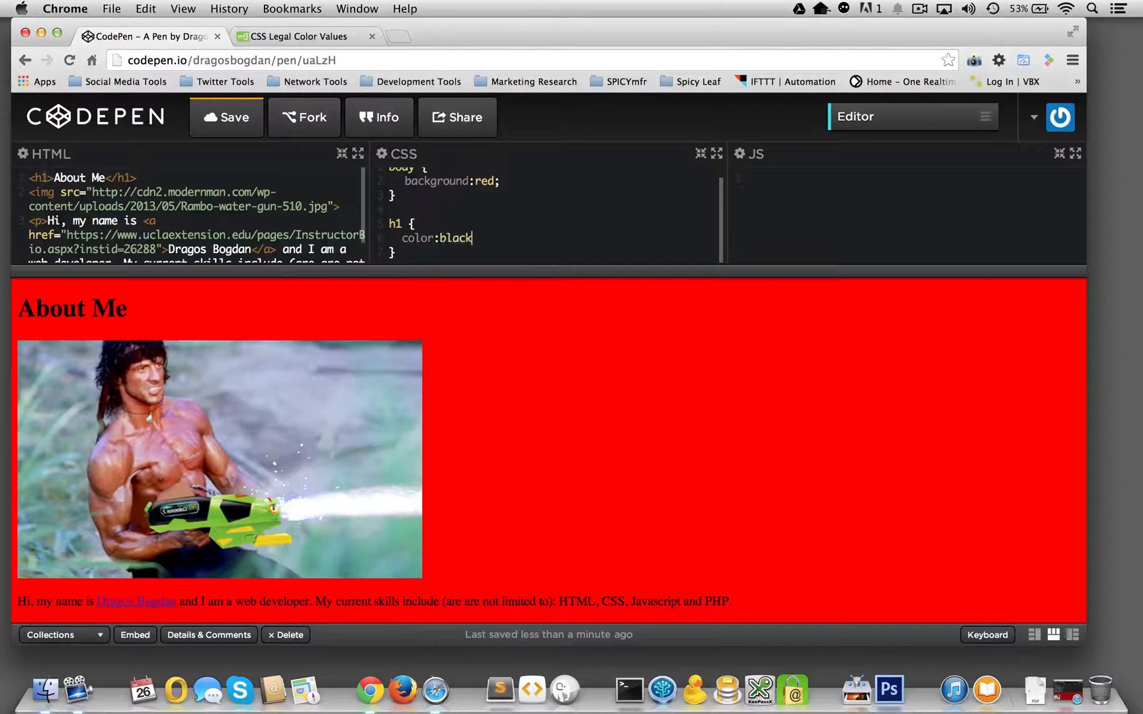
type(";")
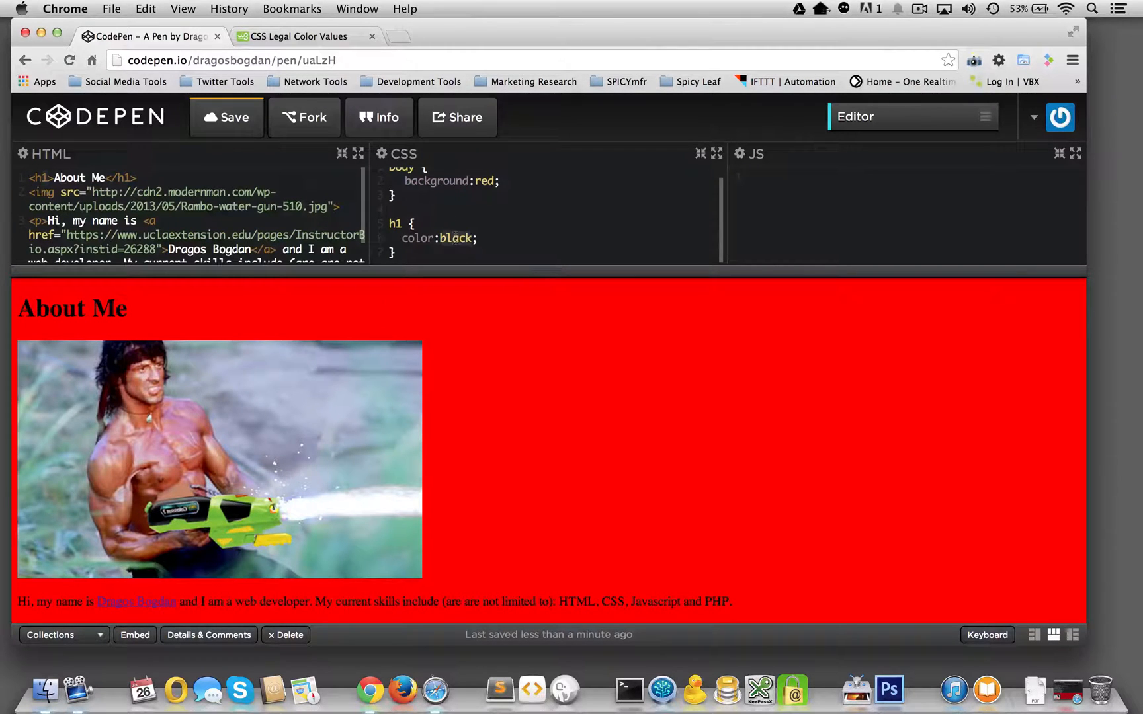
type("white")
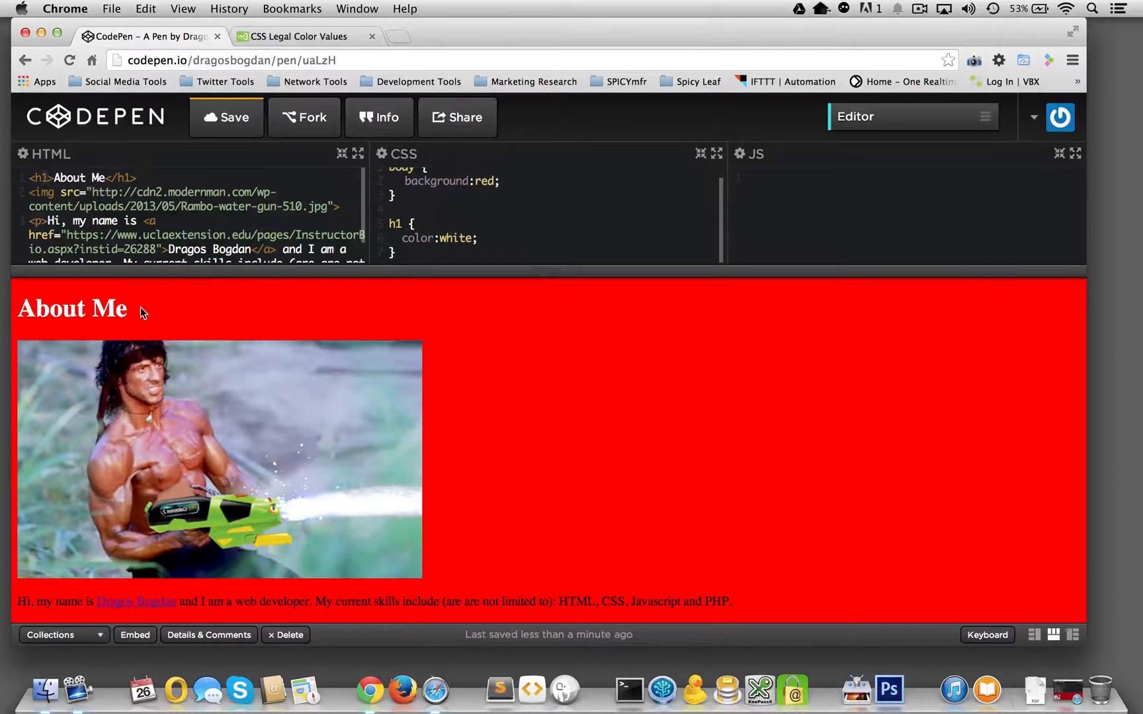
double_click(73, 309)
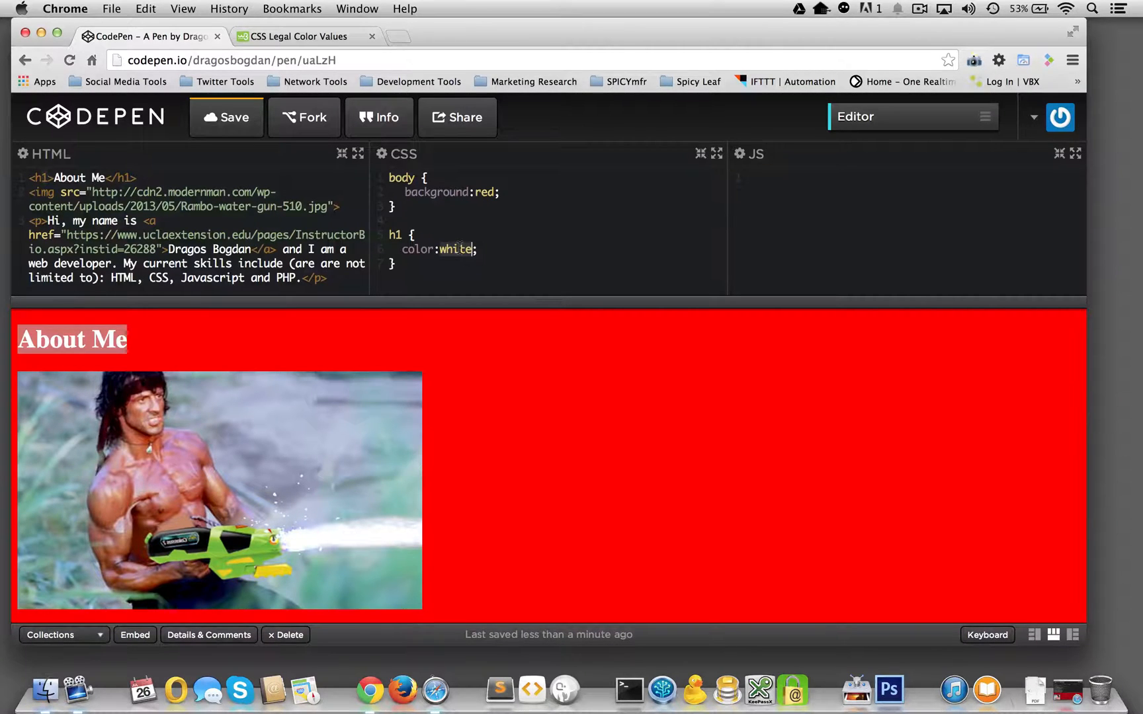
Replace the h1 color value white with rgb(0,0,0).
type("r")
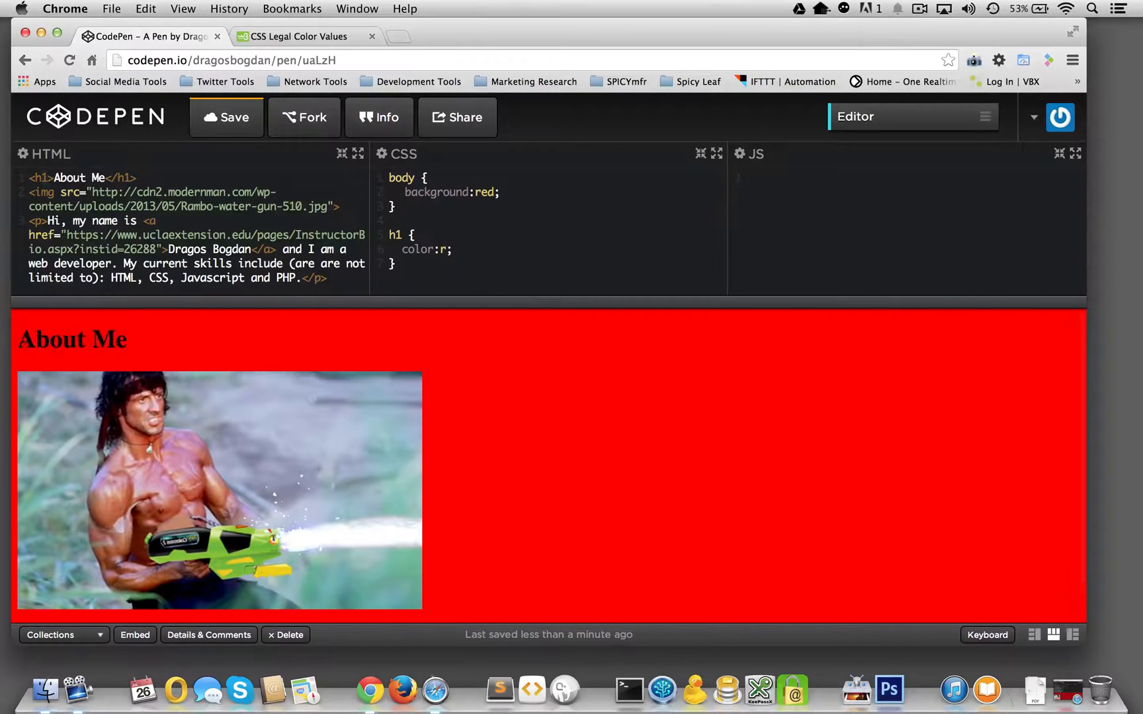
type("g")
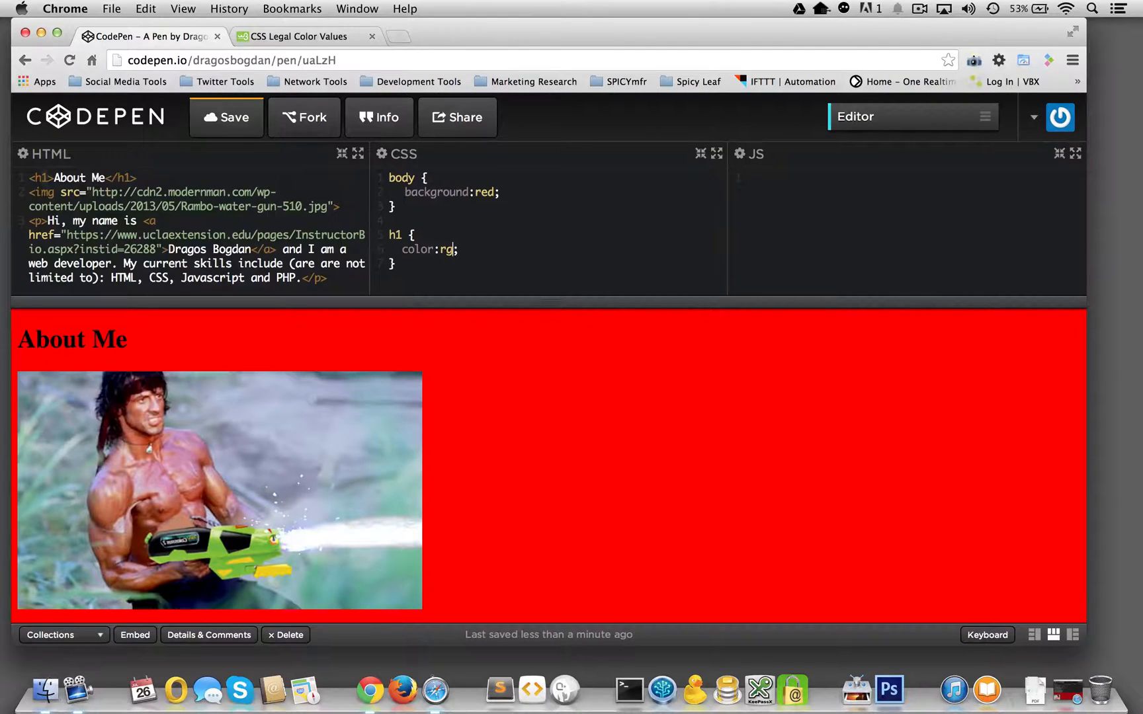
type("b")
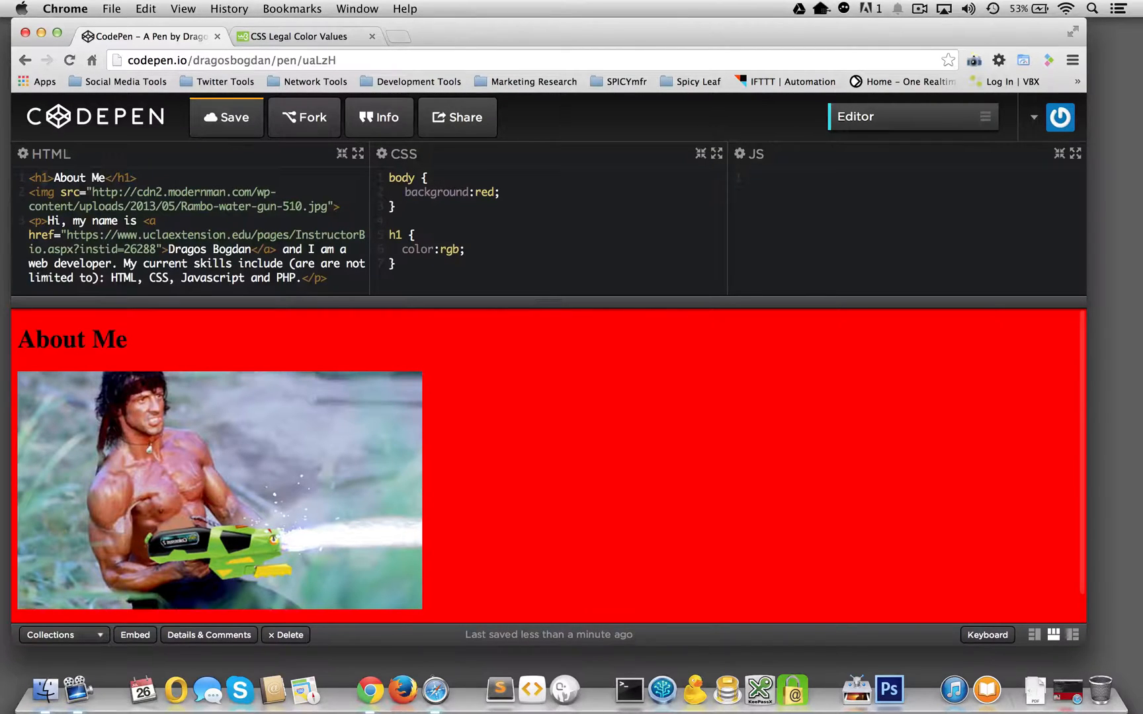
type("()")
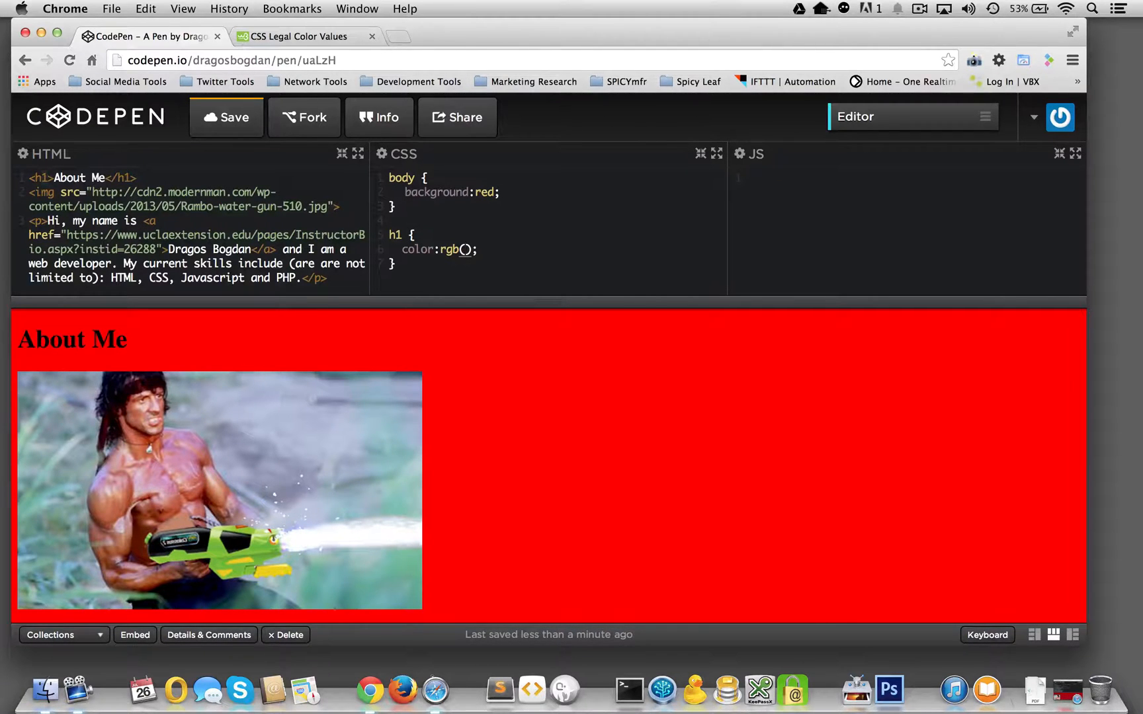
type("0,0,")
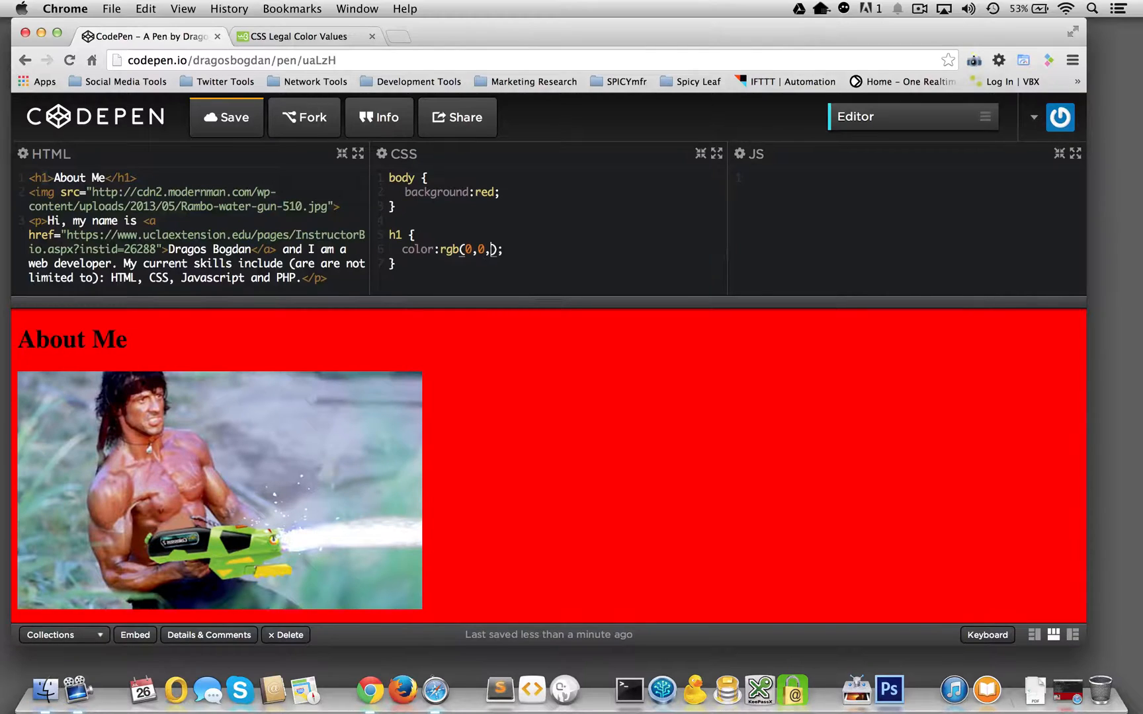
type("0")
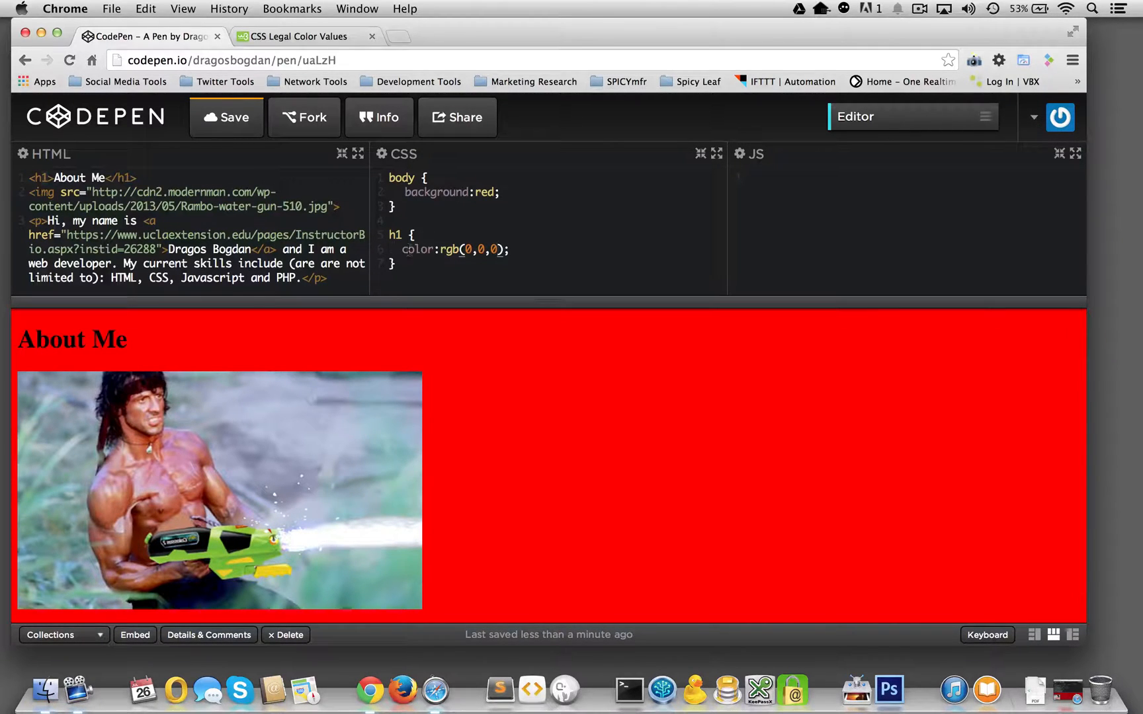
Change the rgb numbers to rgb(255,255,255) so the heading stays white.
left_click(467, 249)
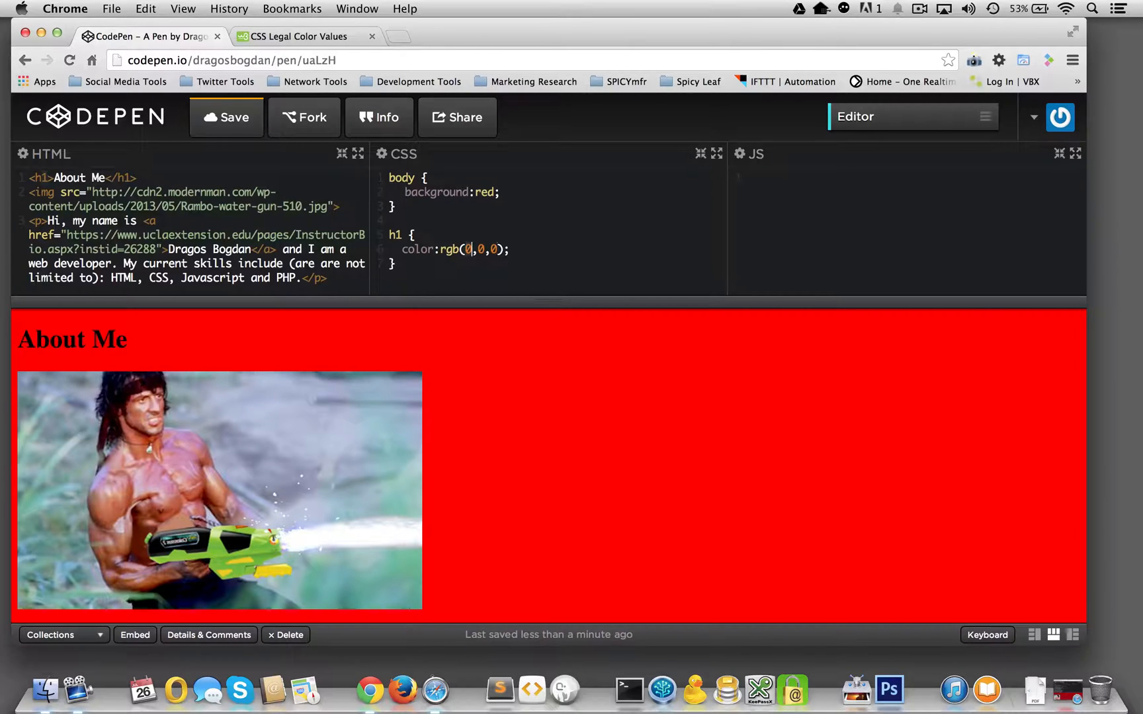
type("255")
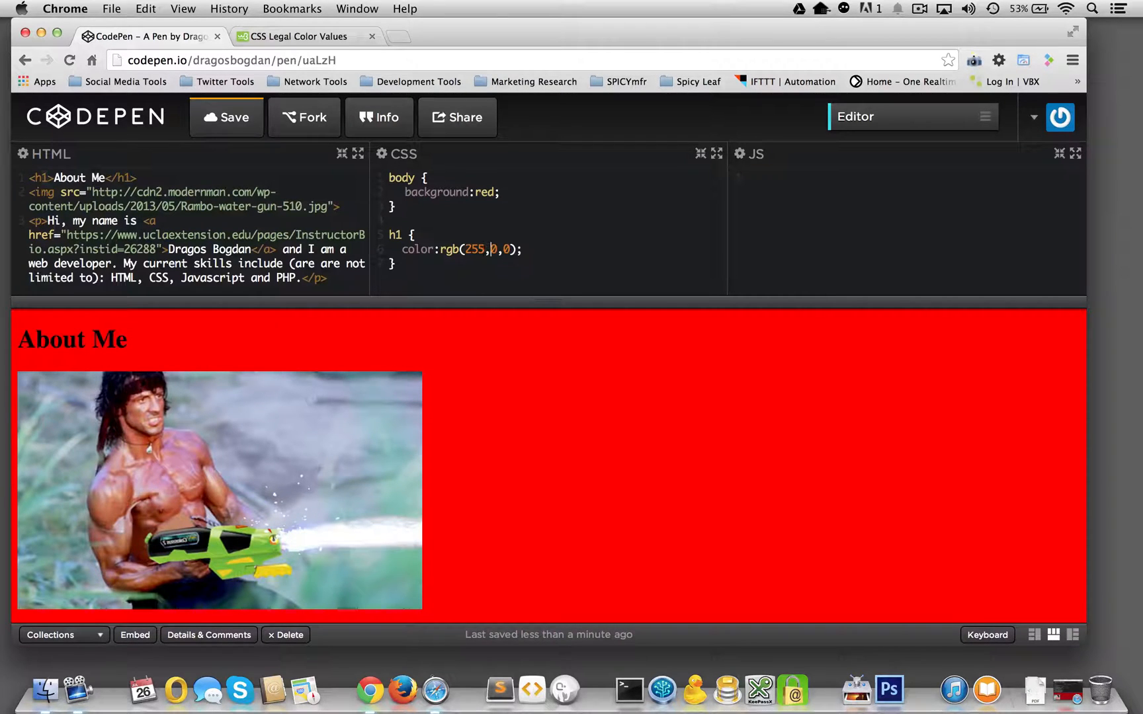
type("2")
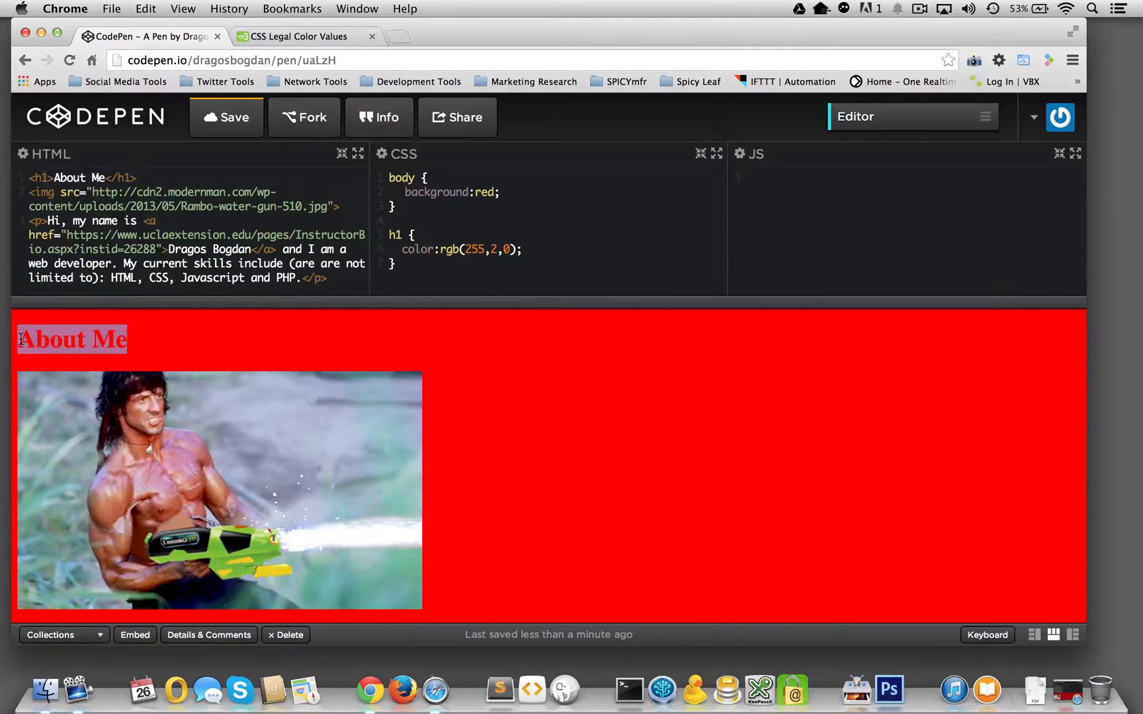
mouse_move(188, 351)
type("55")
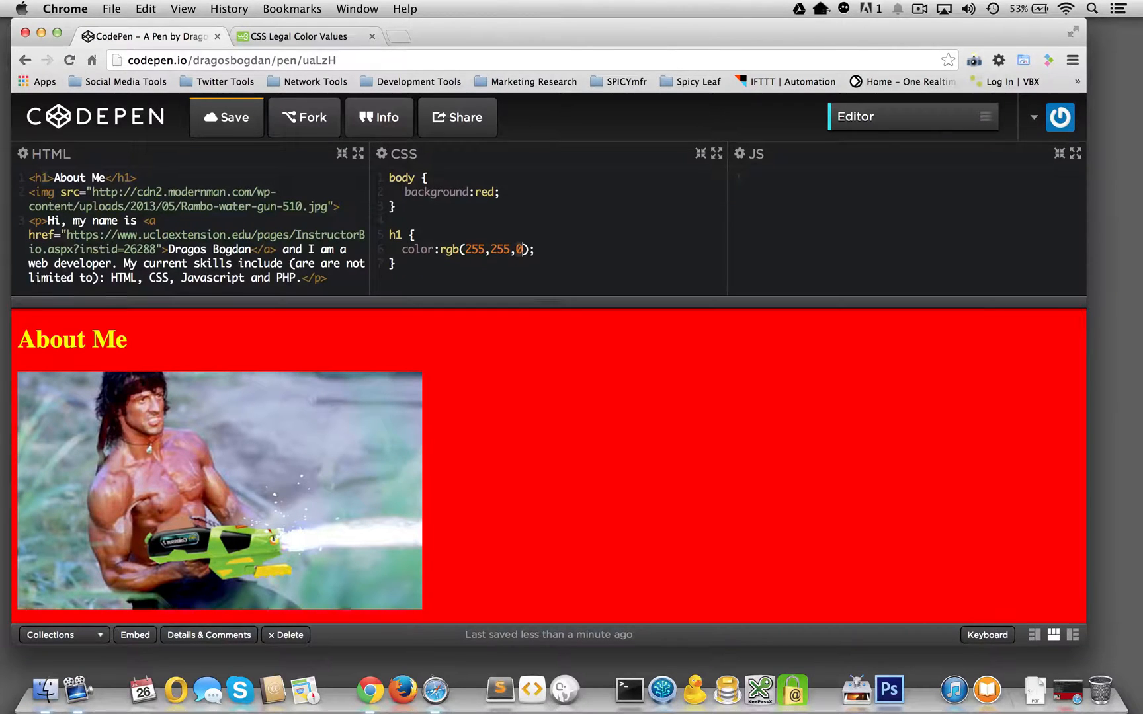
type("255")
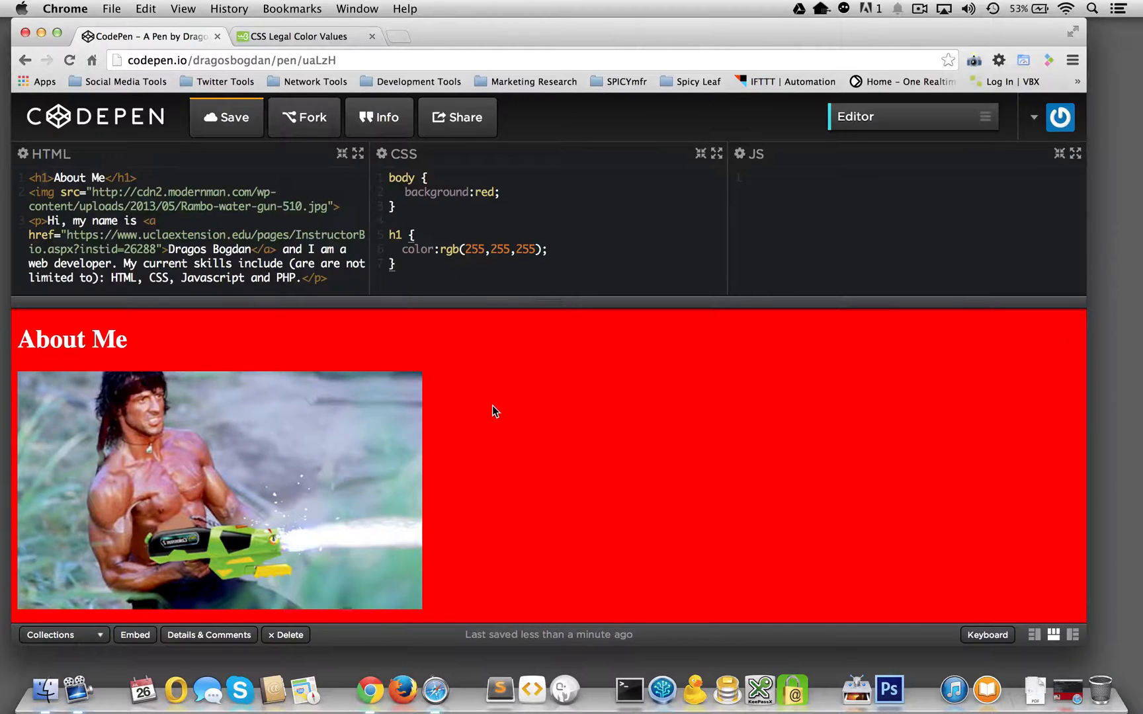
scroll("down", 3)
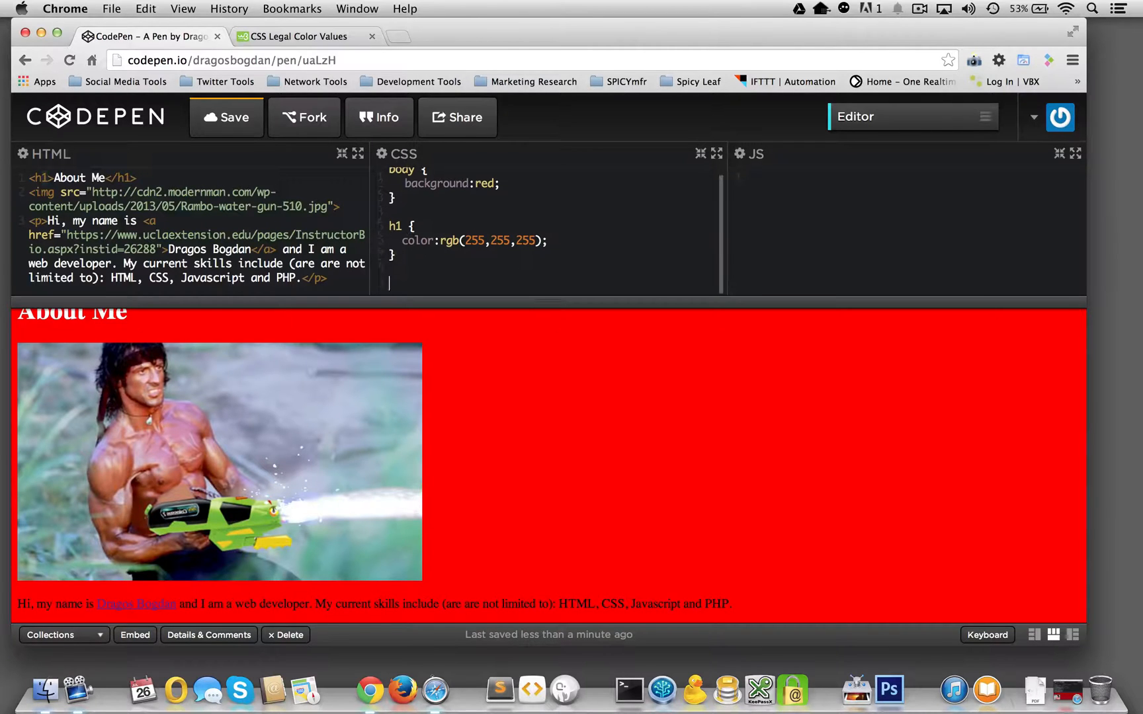
Start an empty p rule below the h1 rule.
type("p {")
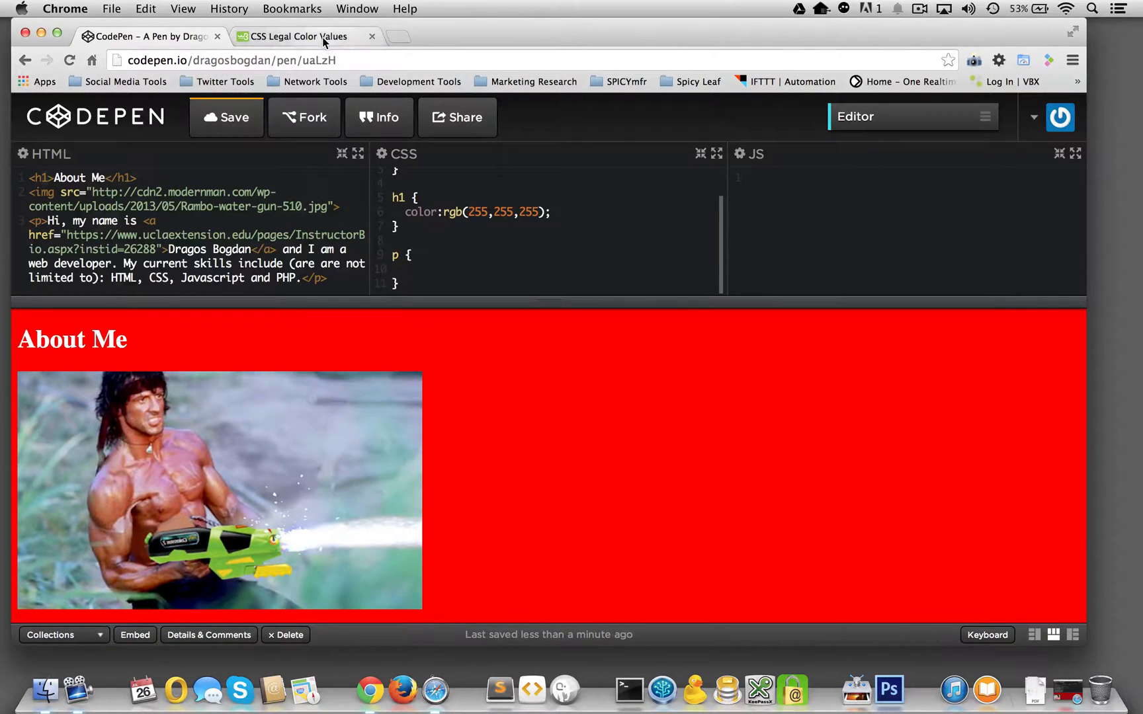
Consult the W3Schools CSS Colors table for gray's code #C0C0C0, then return to the empty p rule.
left_click(299, 37)
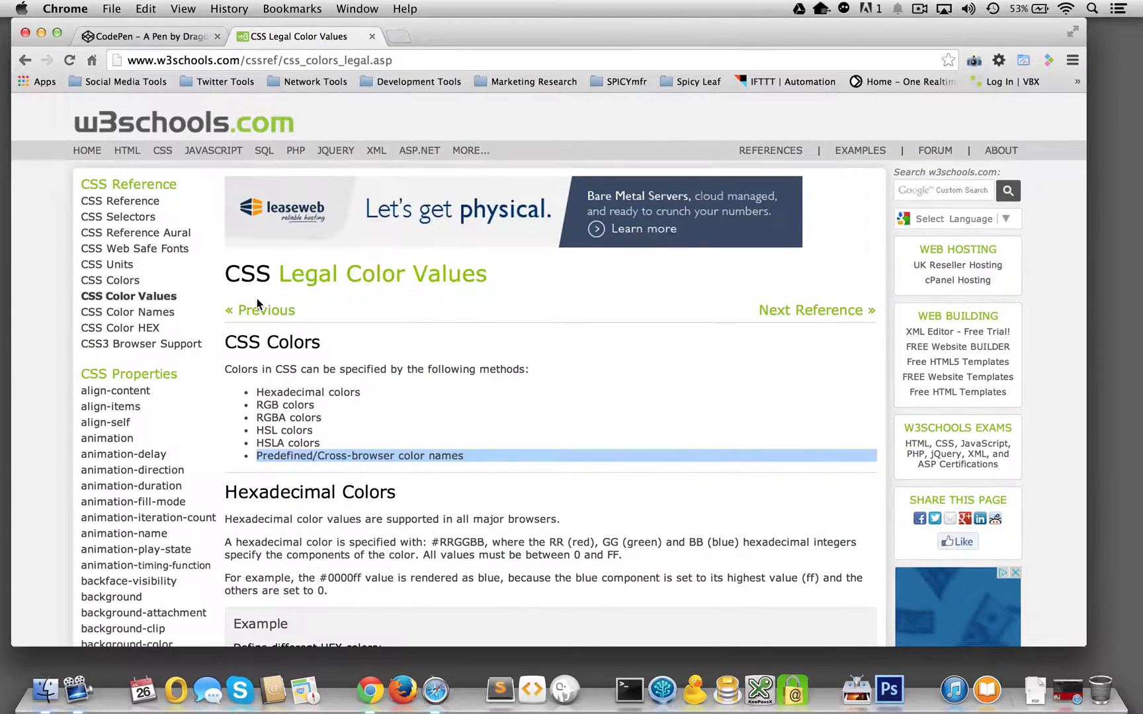
mouse_move(110, 280)
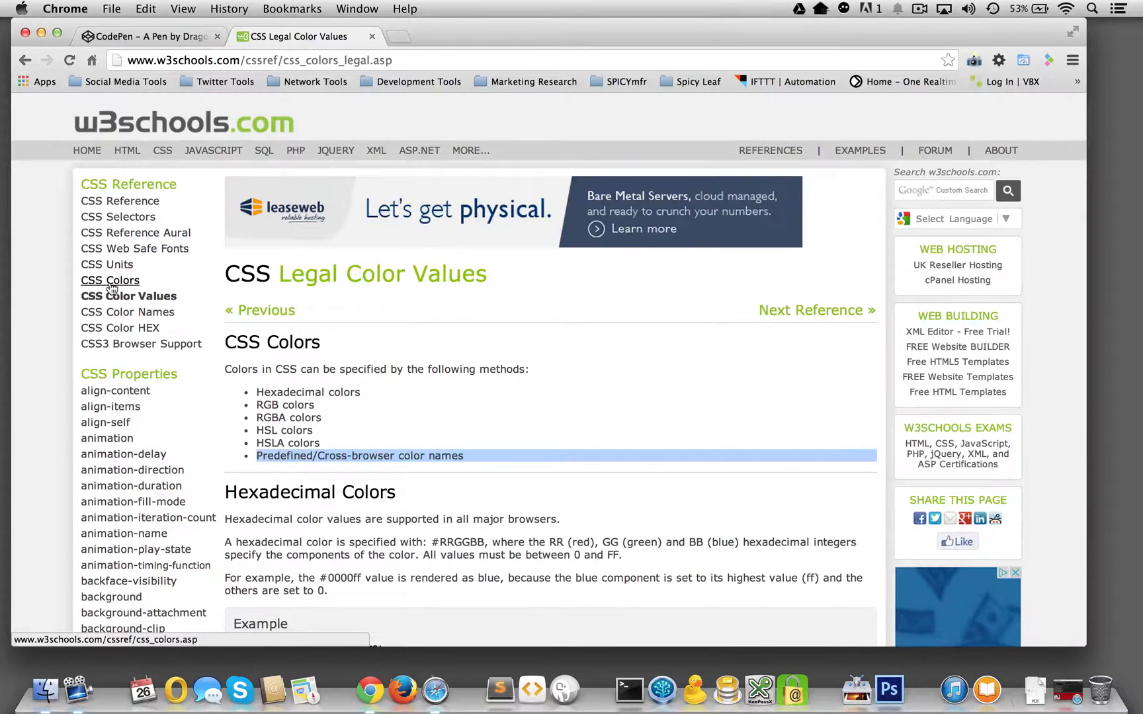
left_click(110, 280)
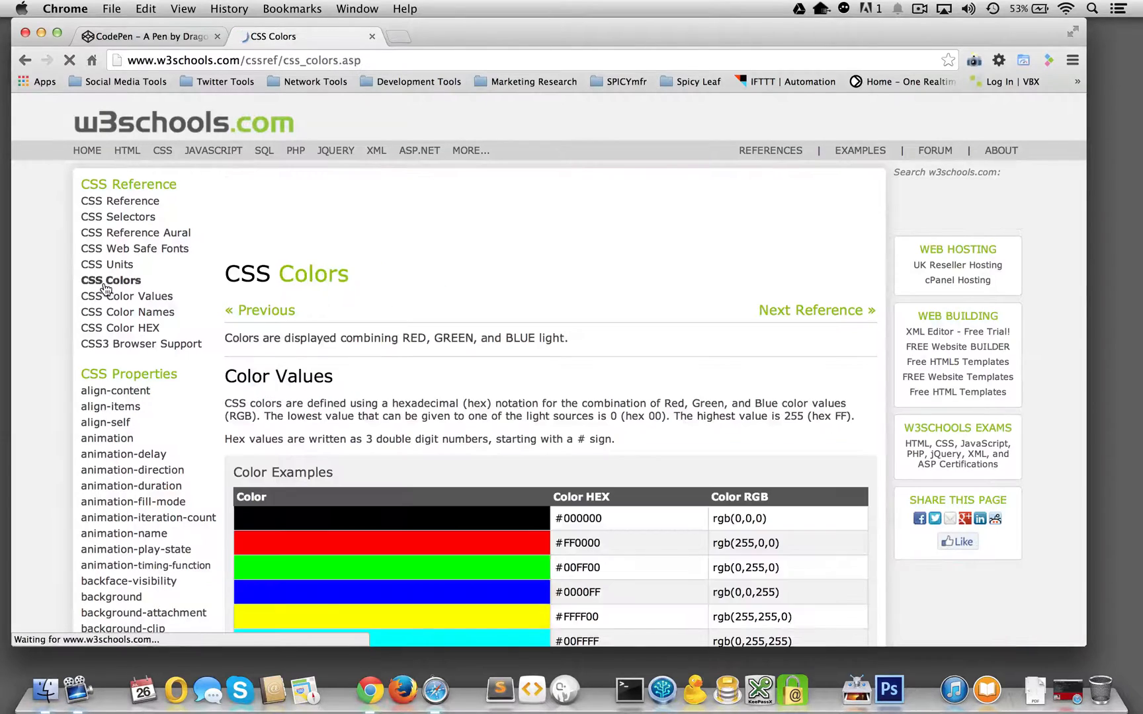
scroll("down", 3)
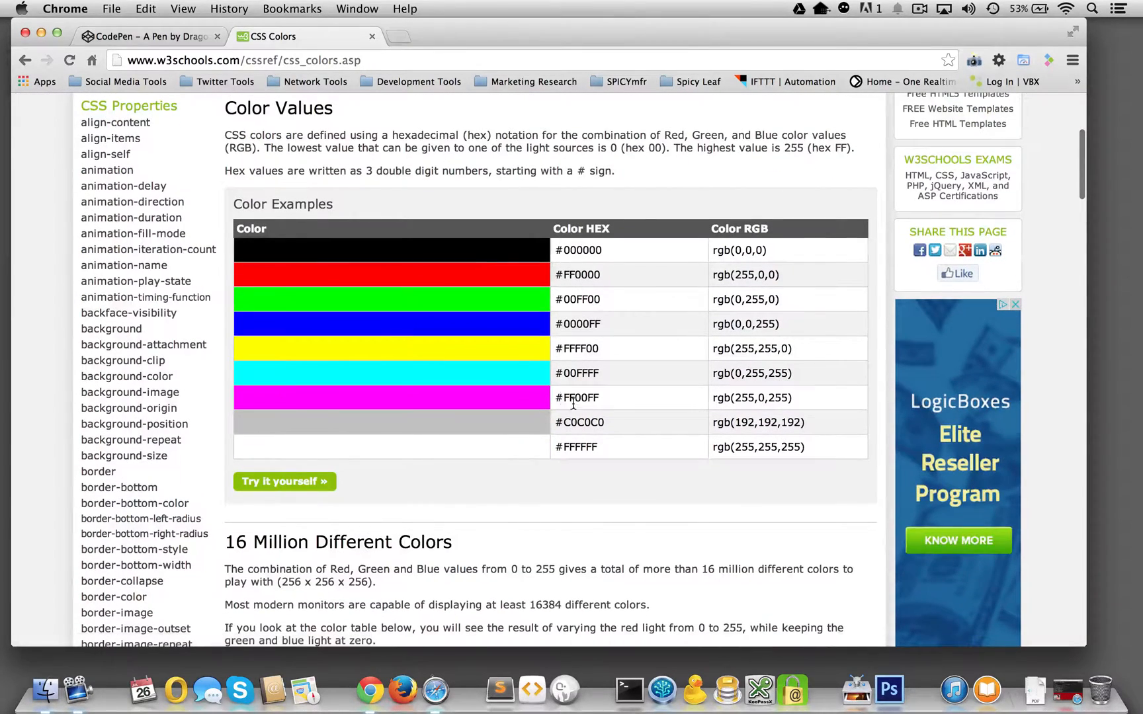
mouse_move(540, 482)
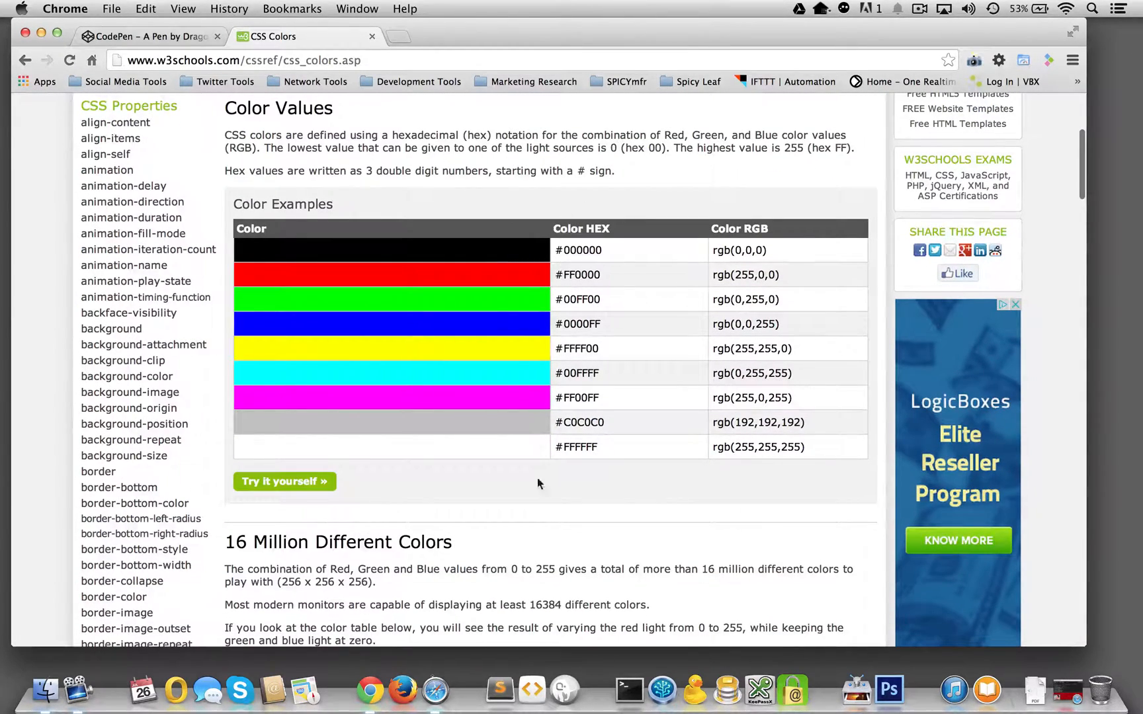
mouse_move(511, 430)
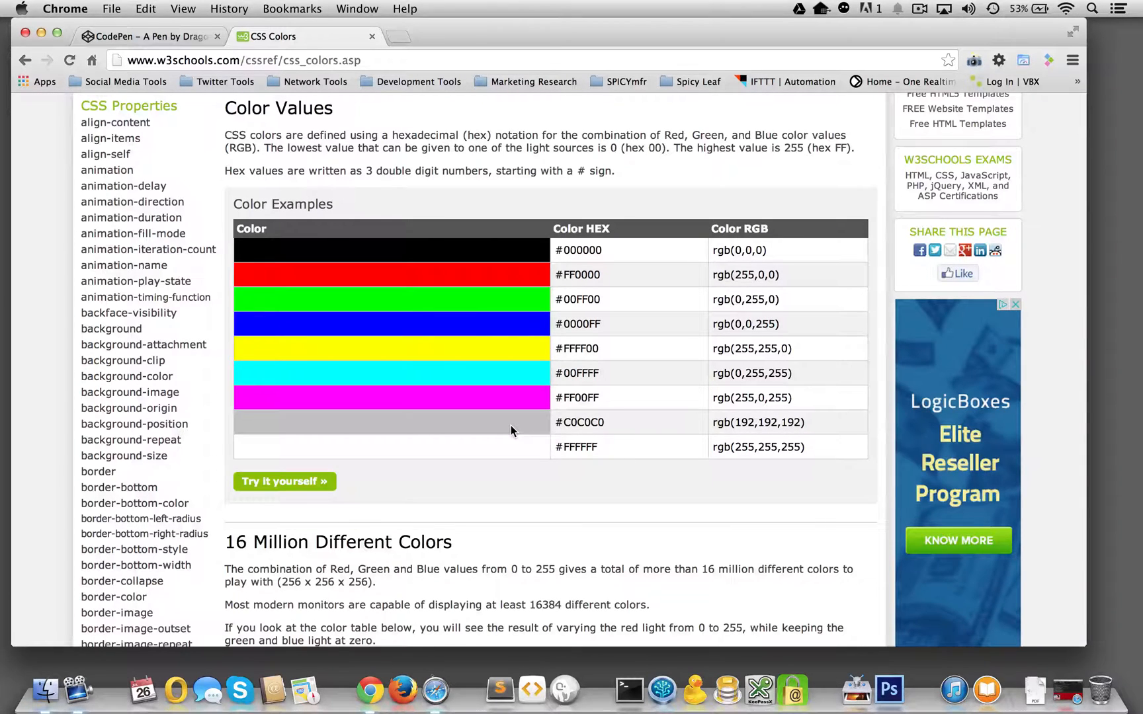
mouse_move(567, 423)
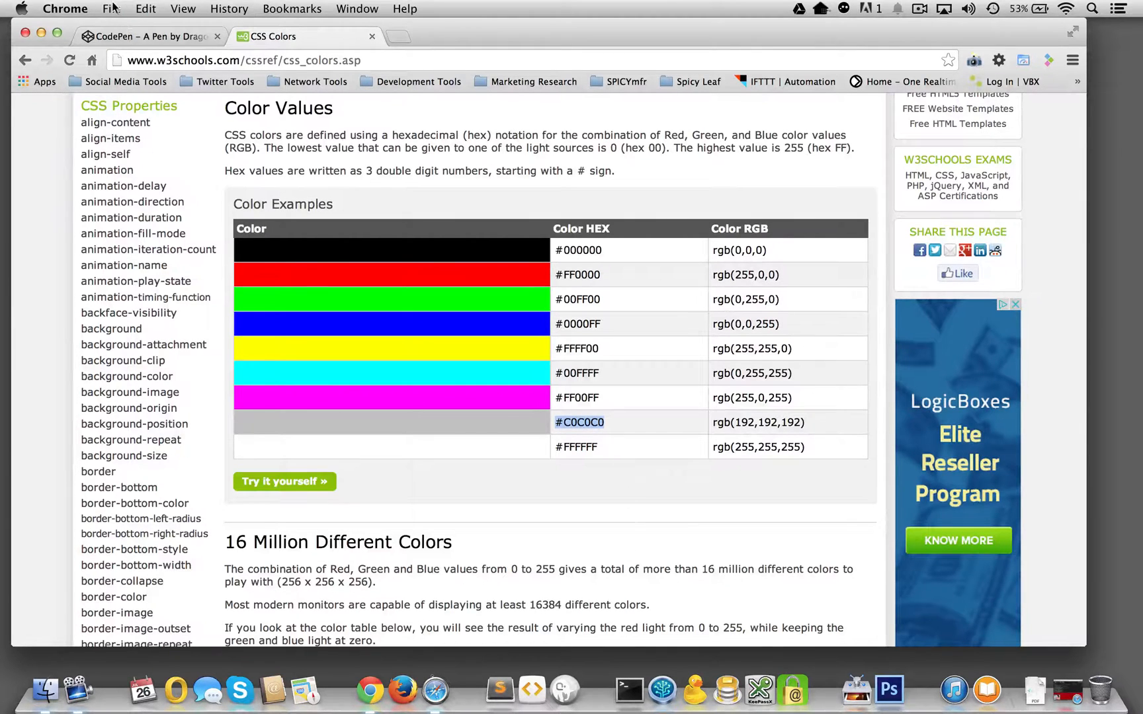
left_click(151, 37)
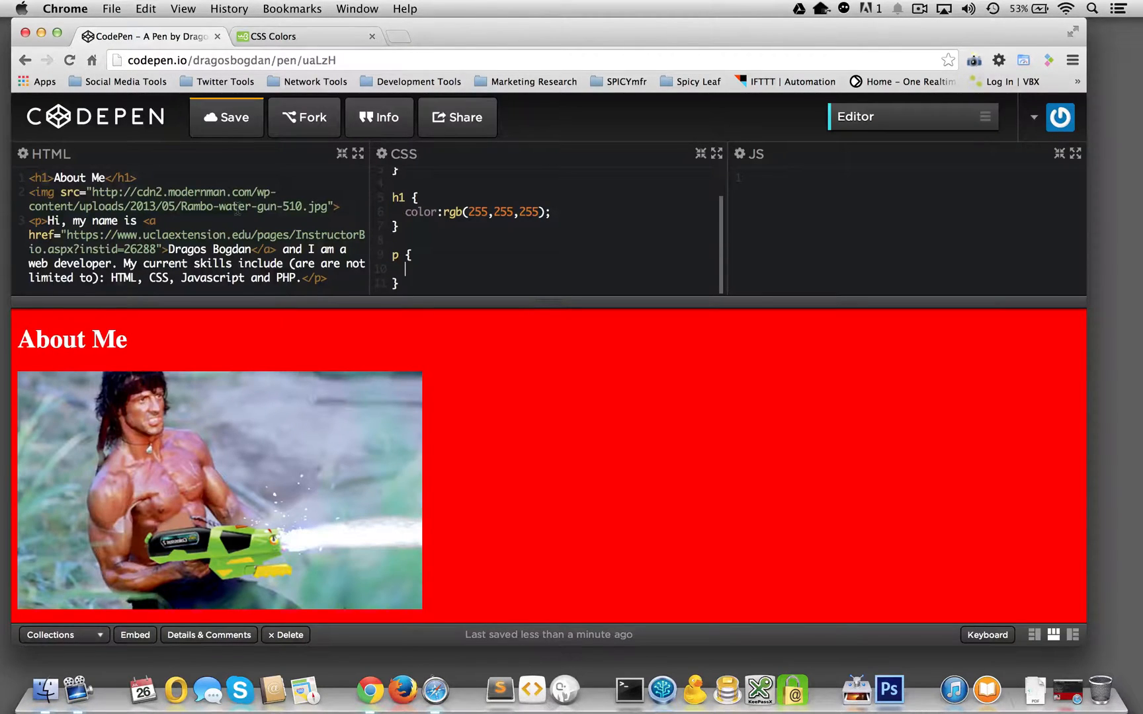
Check the gray hex code on W3Schools and write color:#C0C0C0 inside the p rule.
left_click(280, 37)
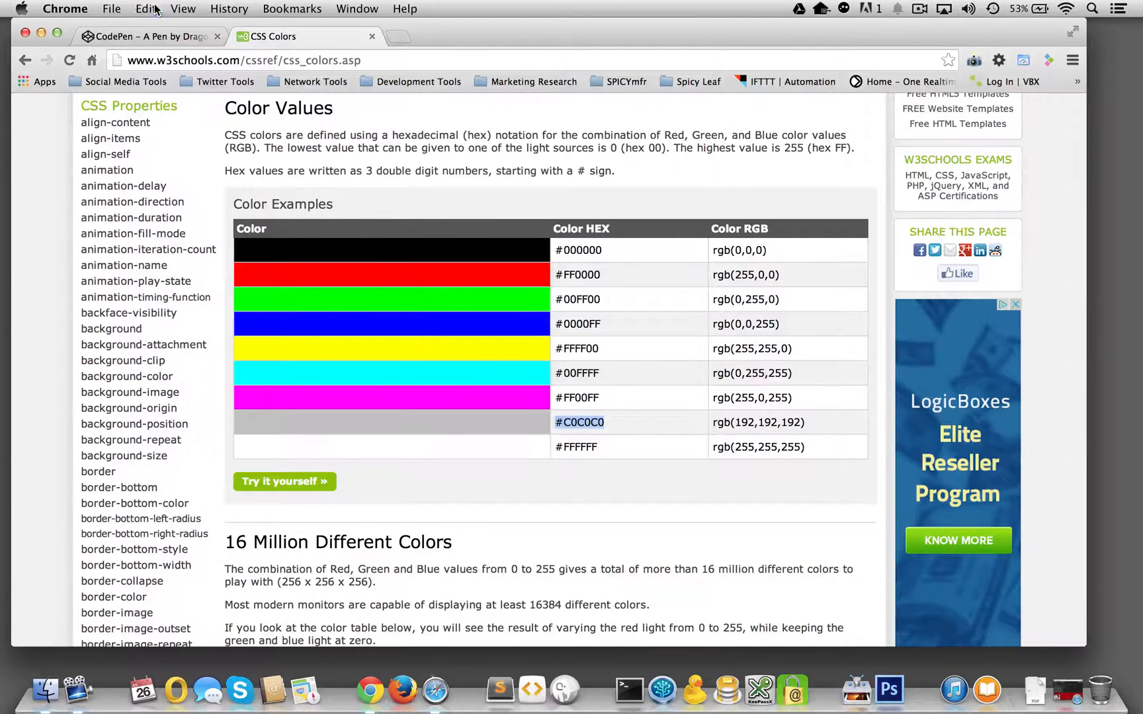
left_click(145, 37)
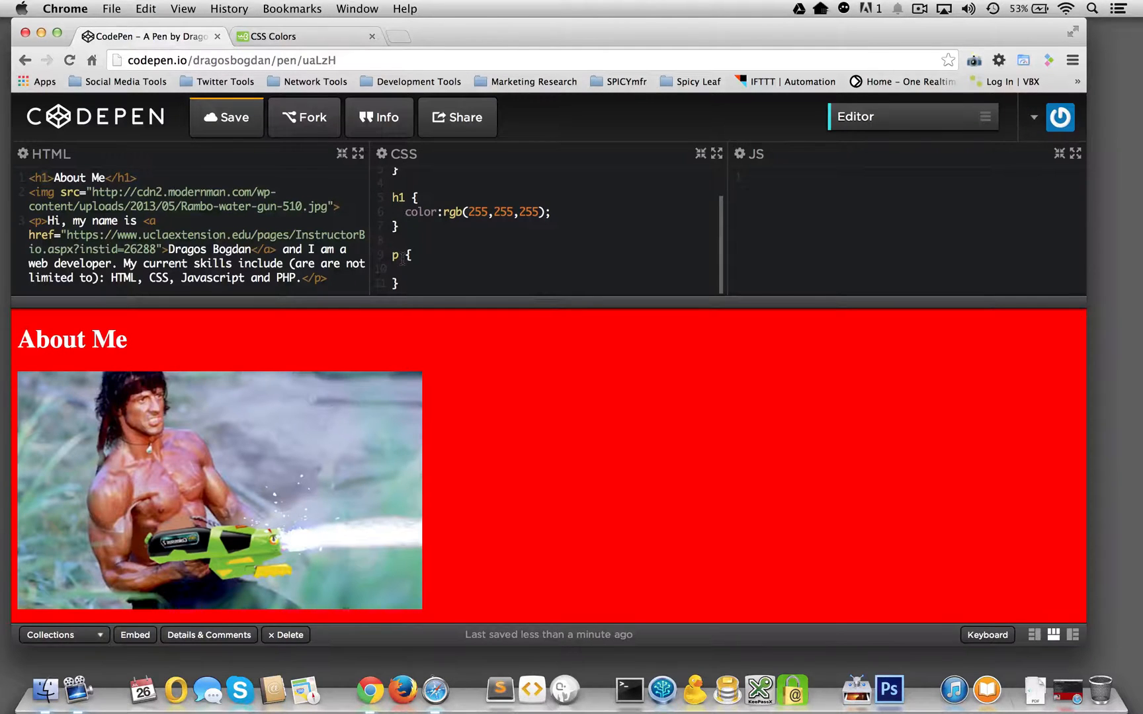
type("color")
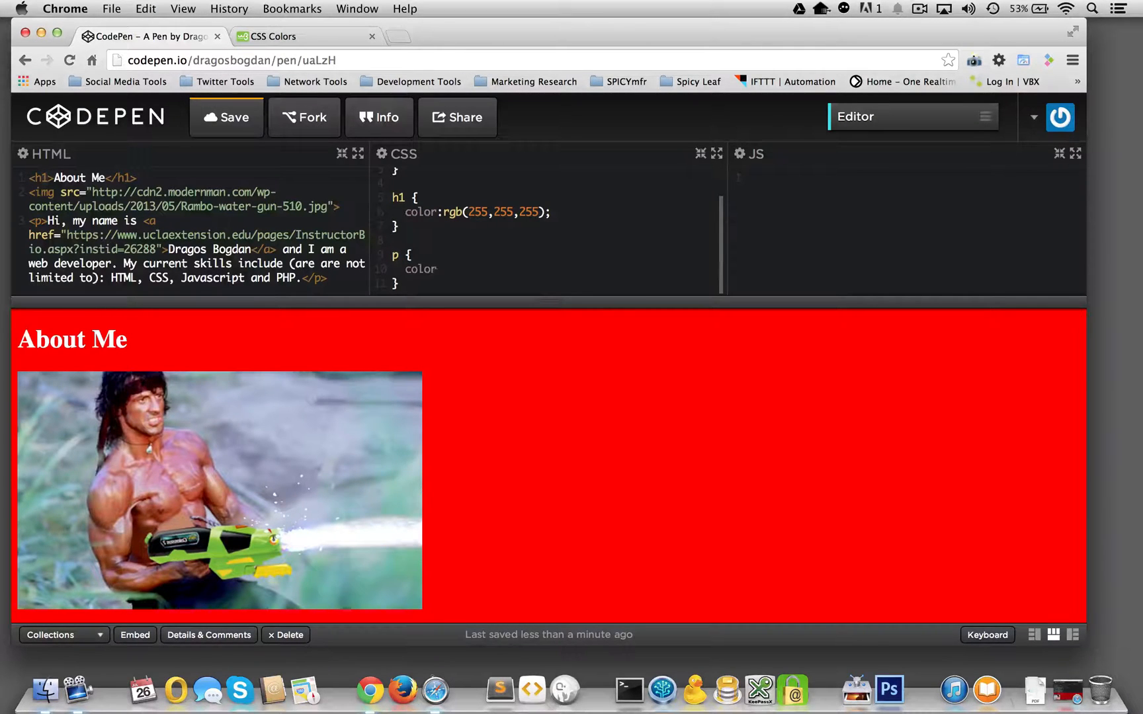
type(":#C0C0C0;")
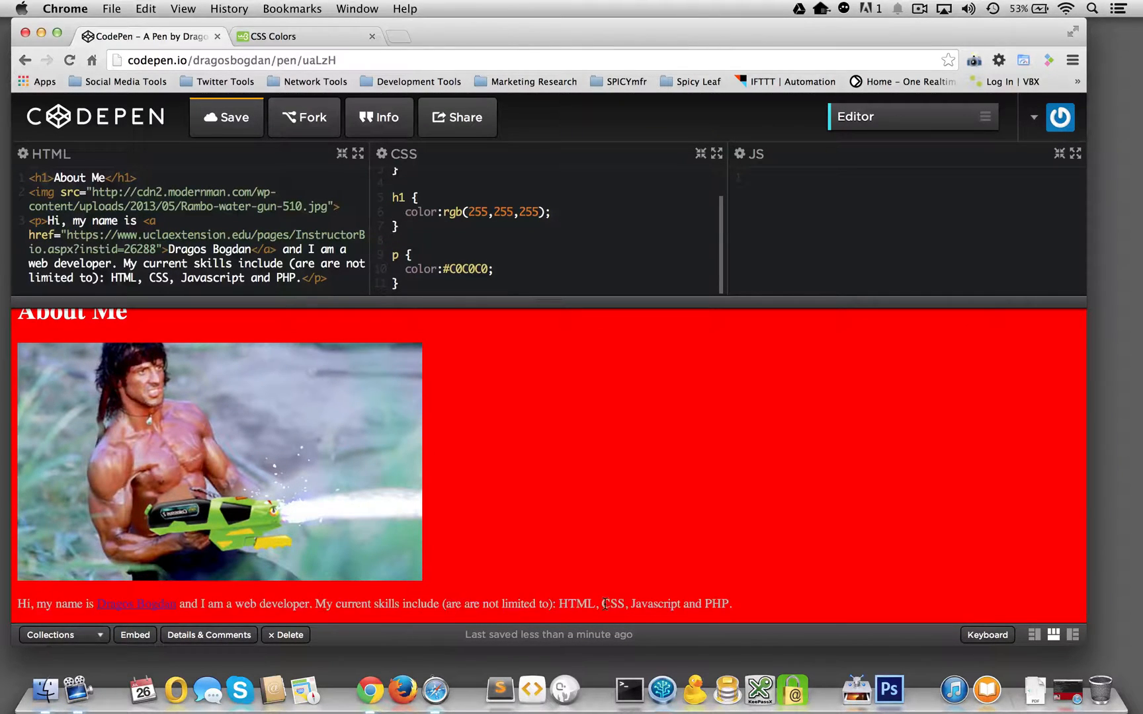
mouse_move(138, 605)
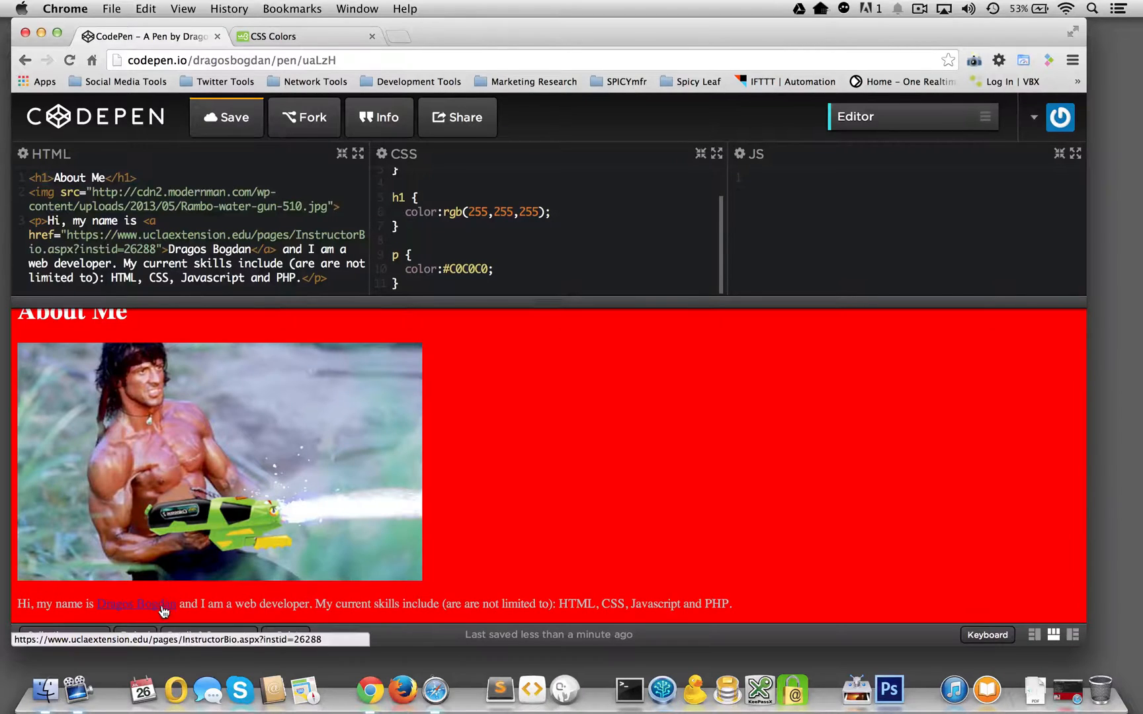
mouse_move(139, 613)
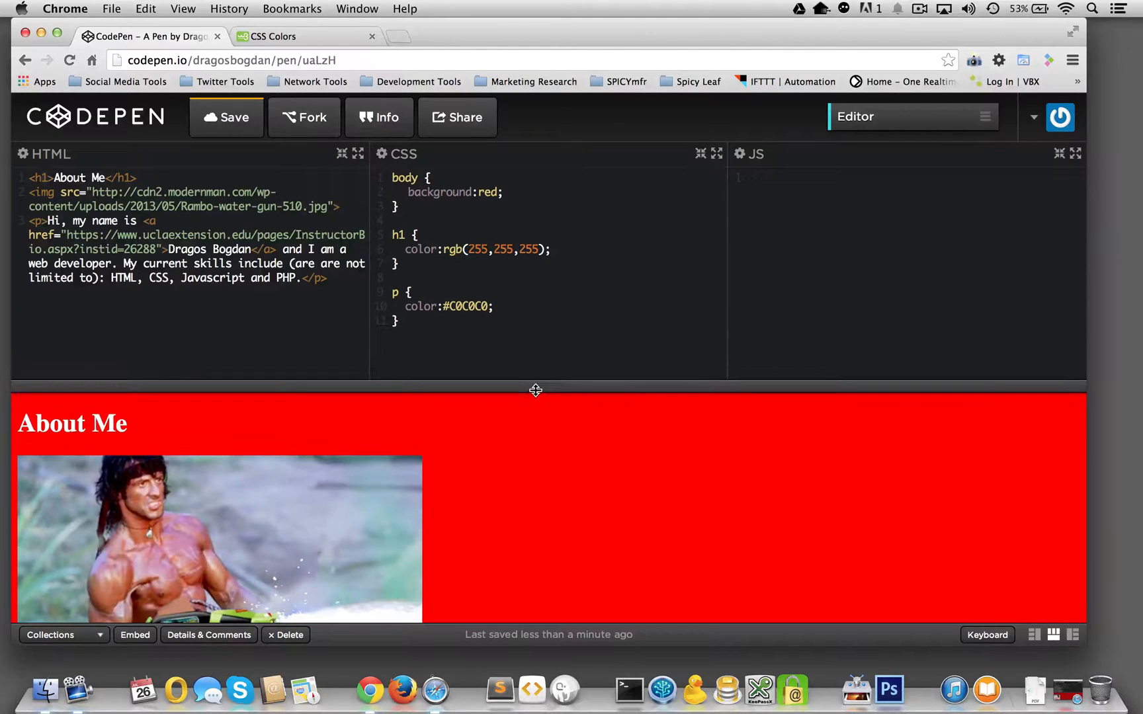
Insert blank lines after the p rule and place the caret on the empty line for the next rule.
scroll("down", 3)
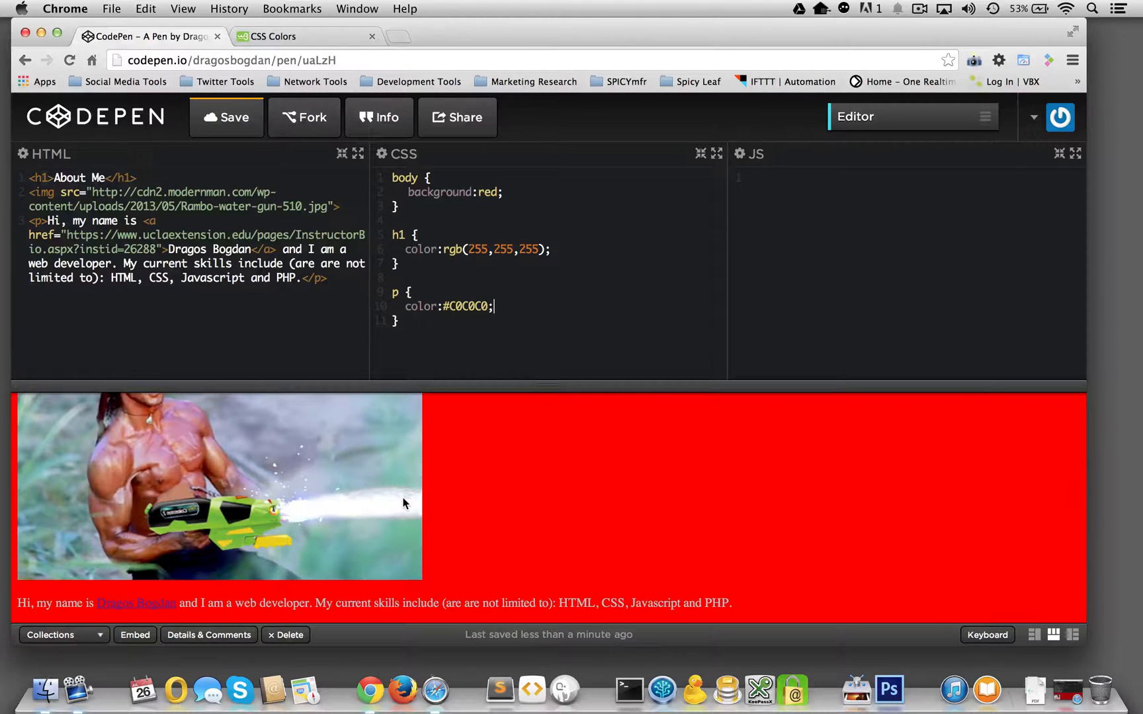
key("Return")
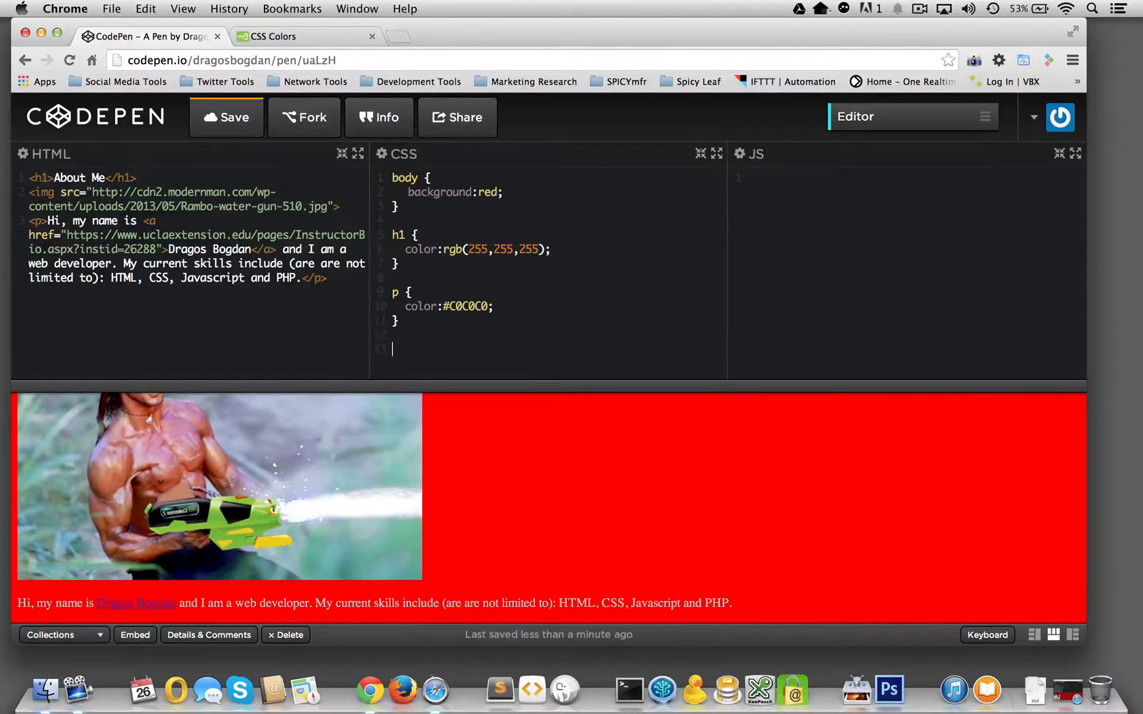
scroll("up", 3)
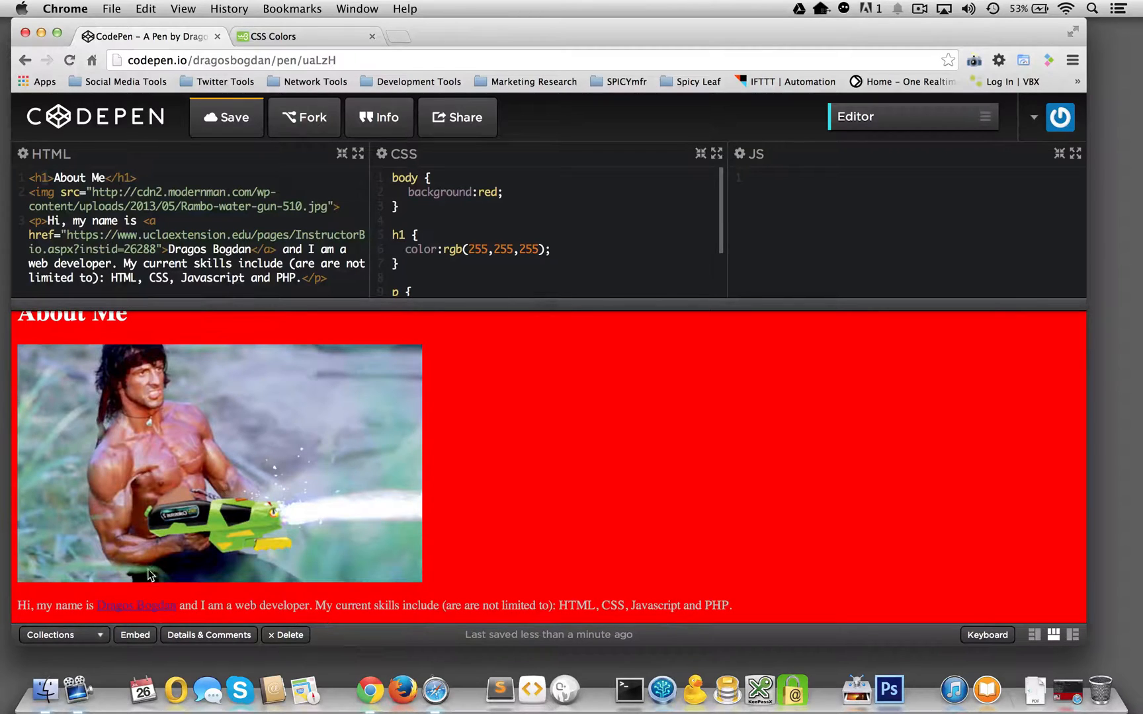
mouse_move(135, 606)
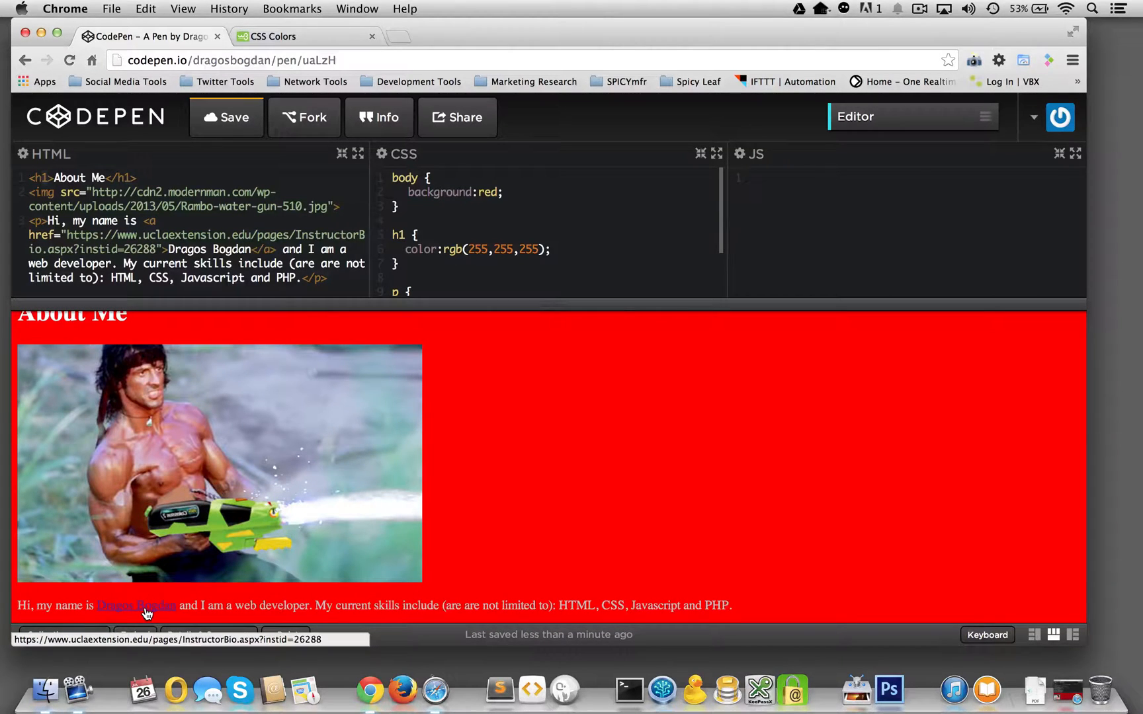
scroll("down", 3)
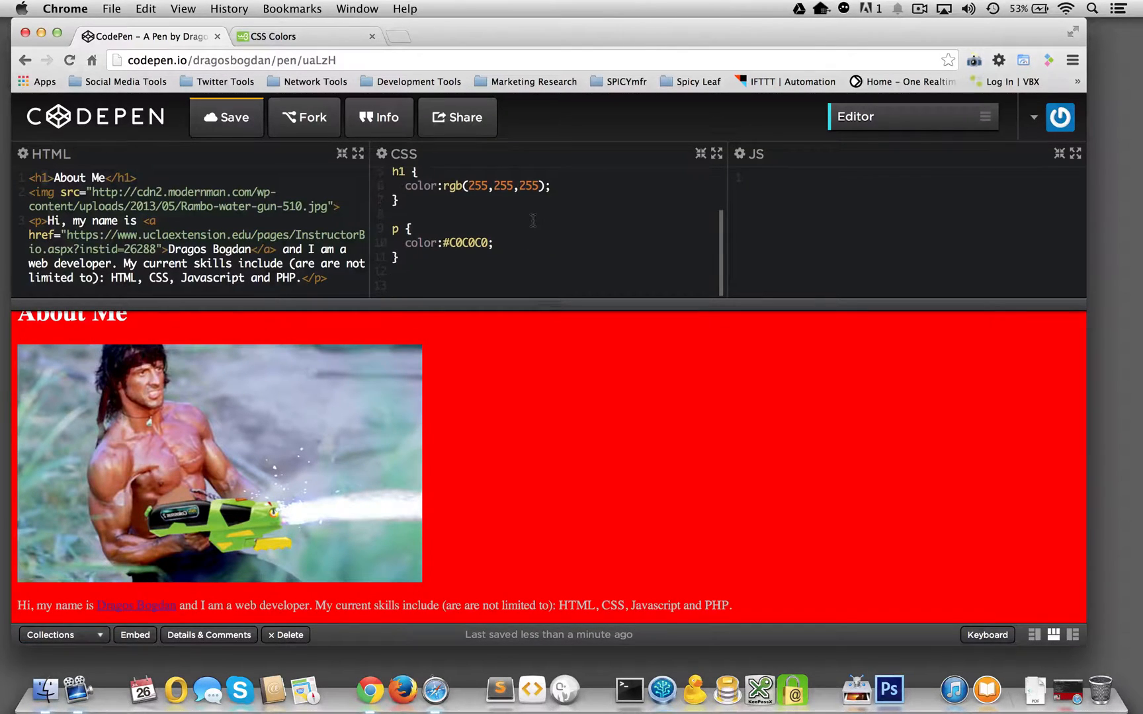
left_click(397, 284)
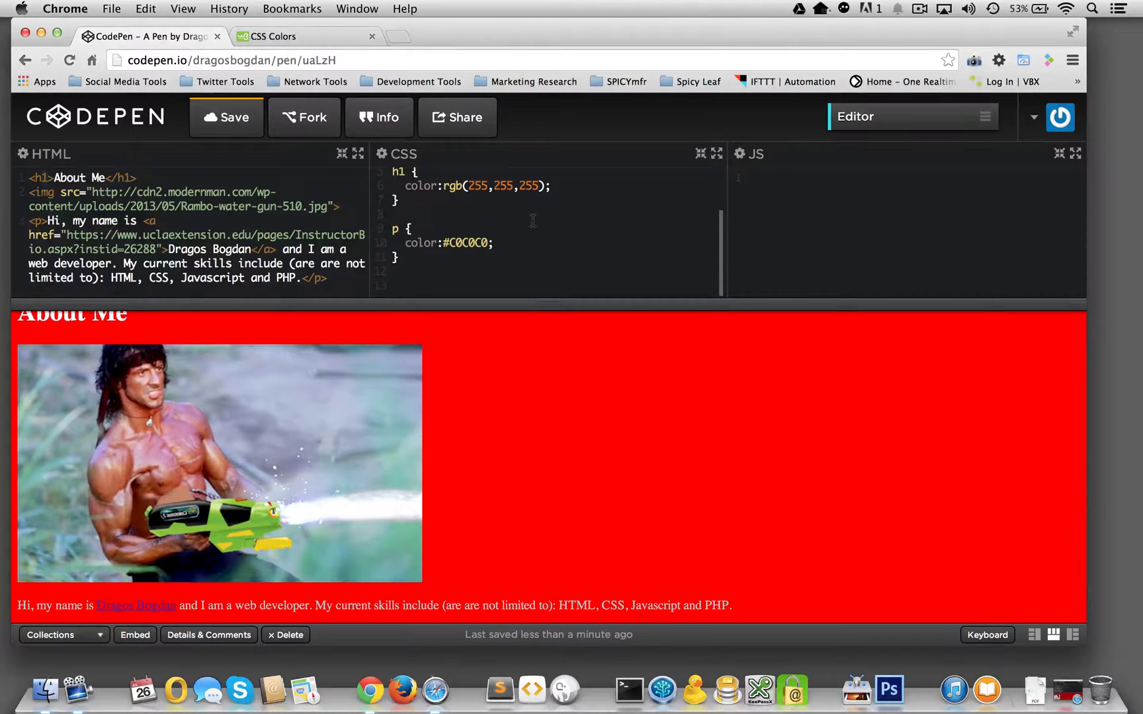
Add a grouped 'h1, a' rule with an unfinished 'font-weight:ital' declaration.
type("h1")
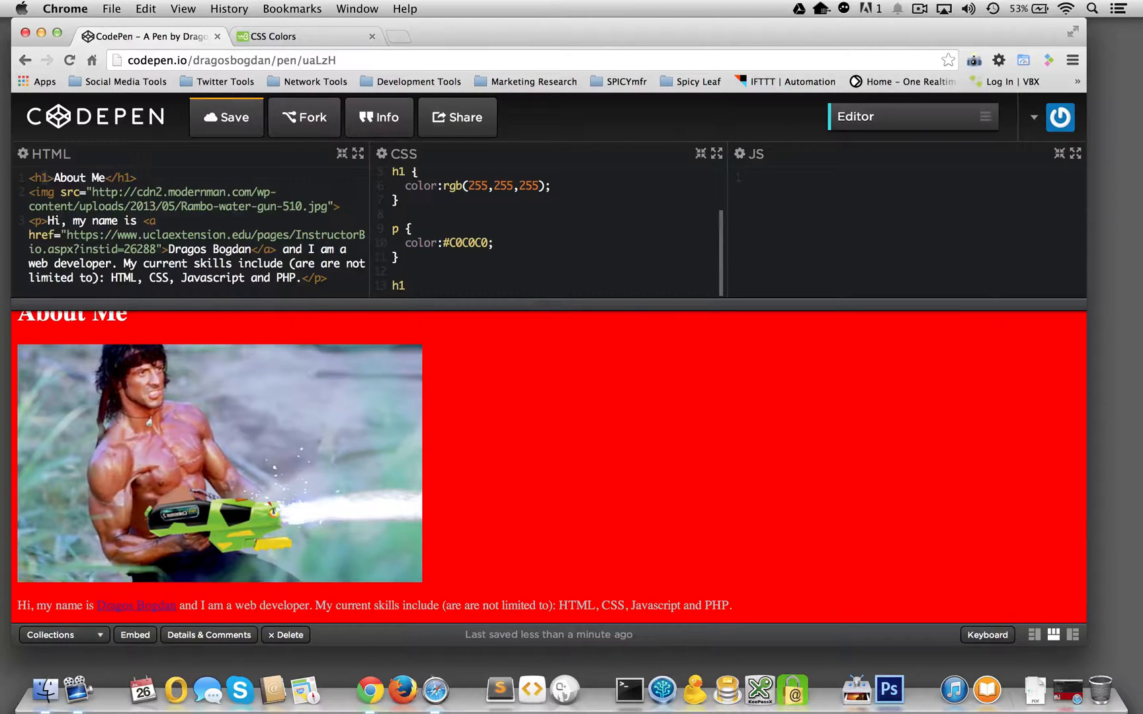
type(",")
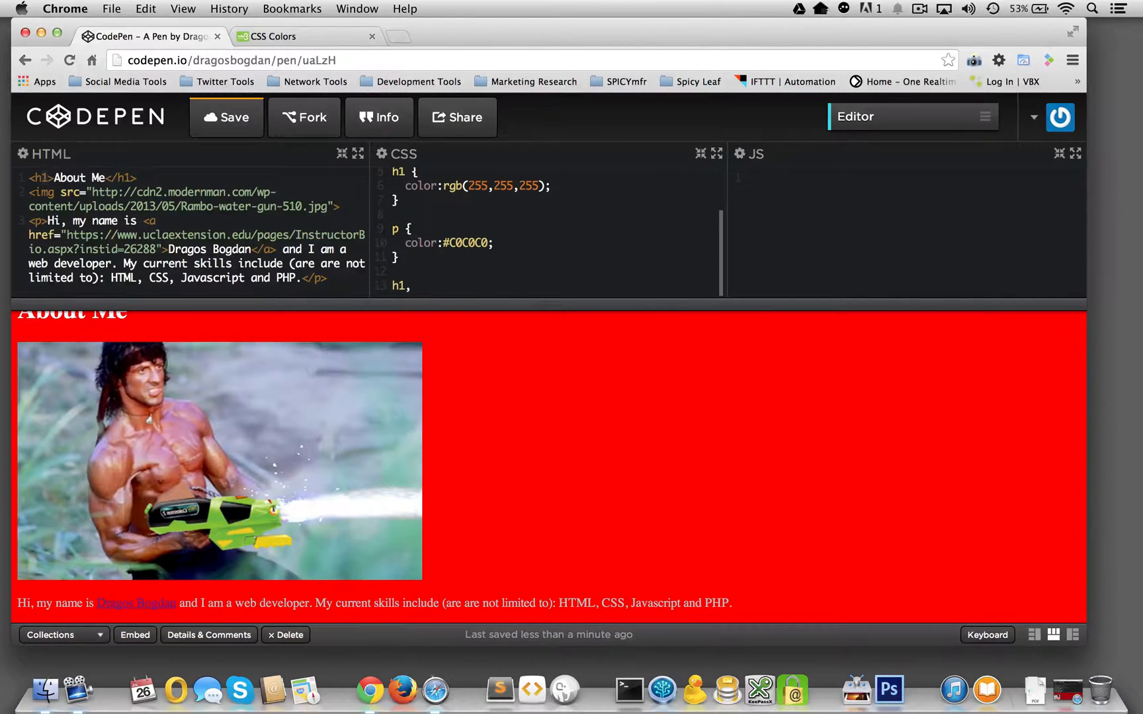
type("a {")
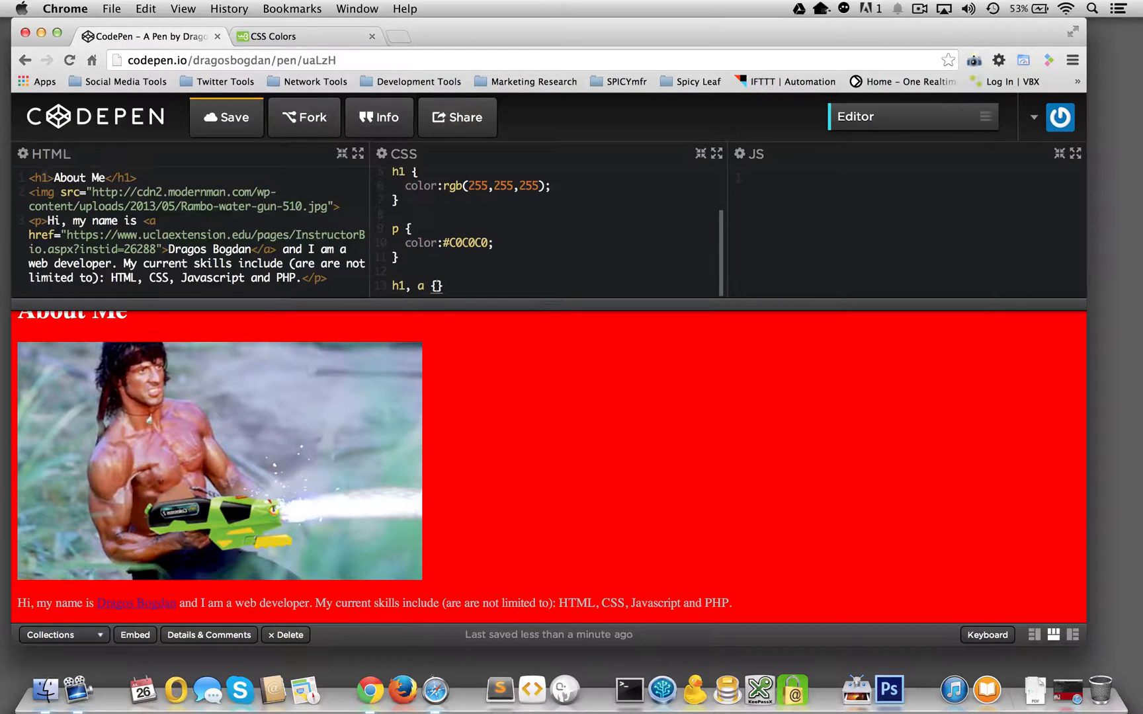
scroll("down", 3)
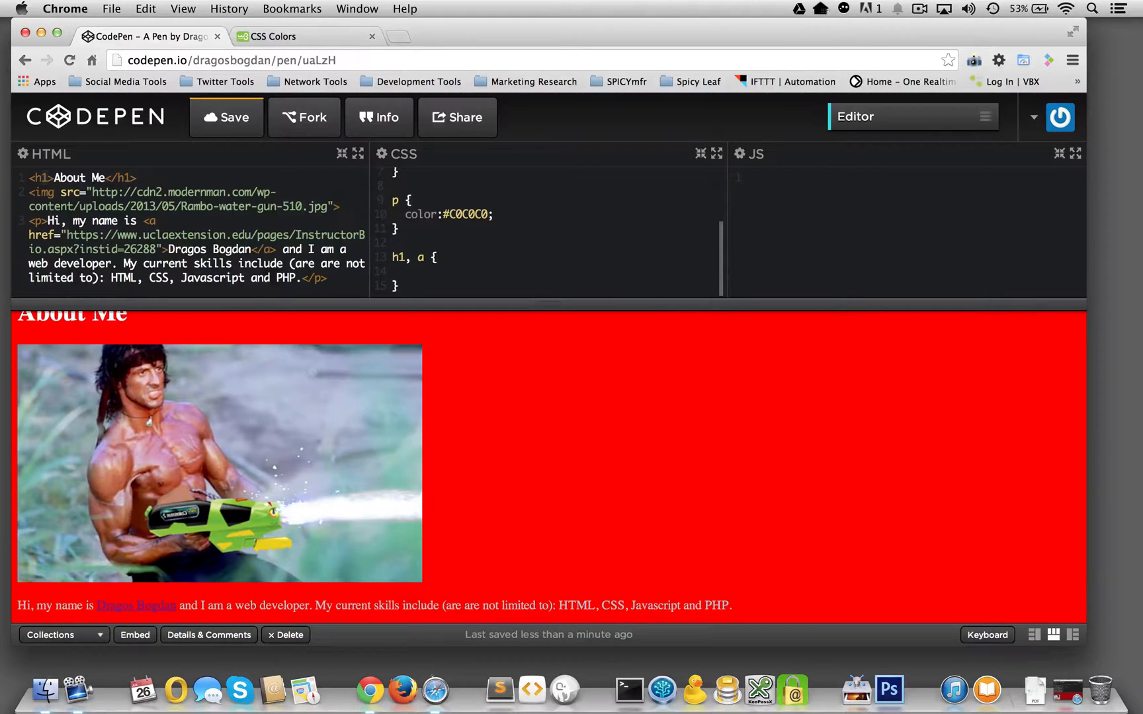
type("font-")
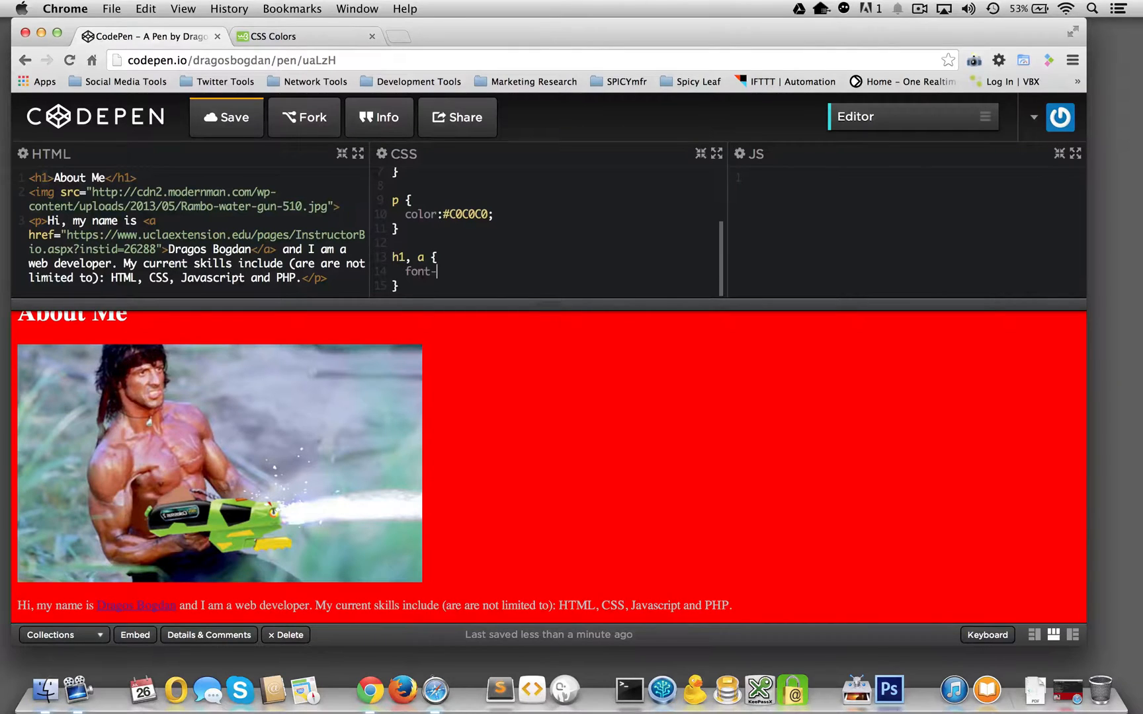
type("weight")
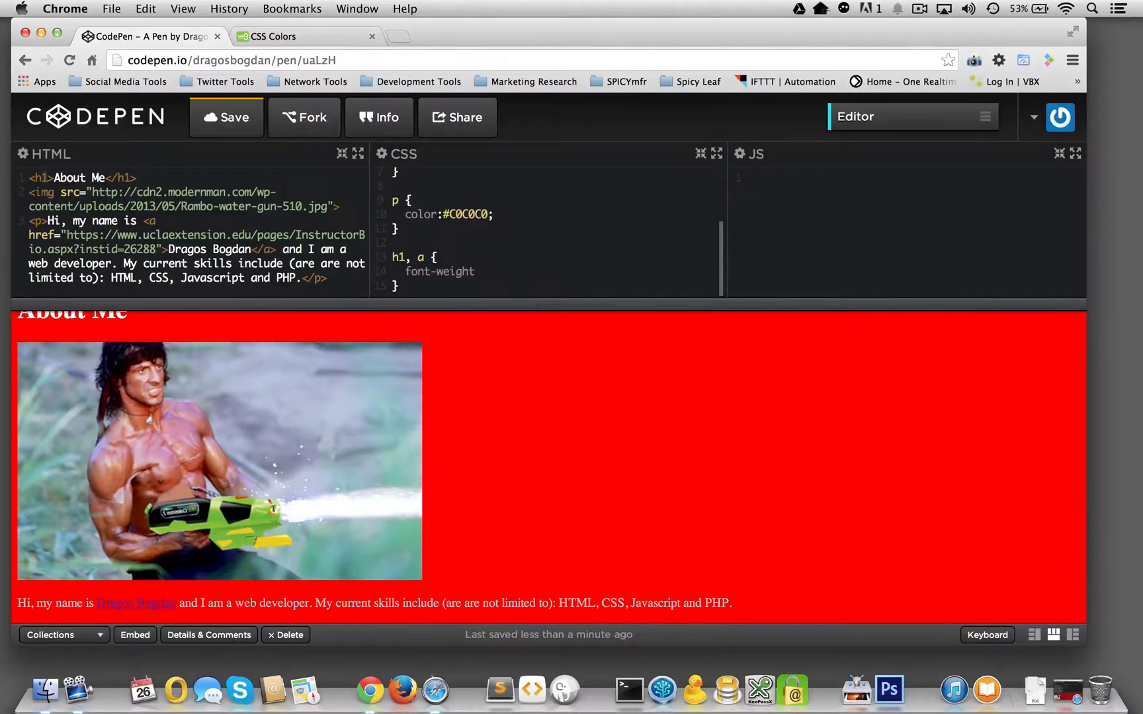
type(":ital")
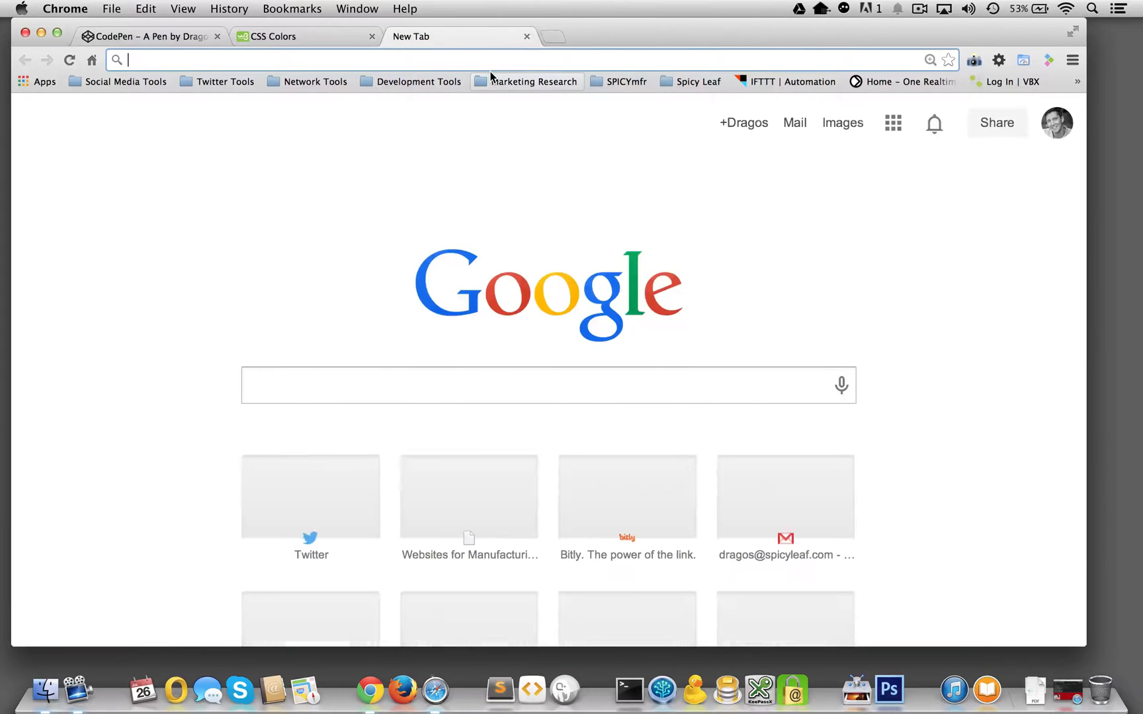
Search Google for 'font-style', open the W3Schools result and close the CSS Colors tab.
type("font")
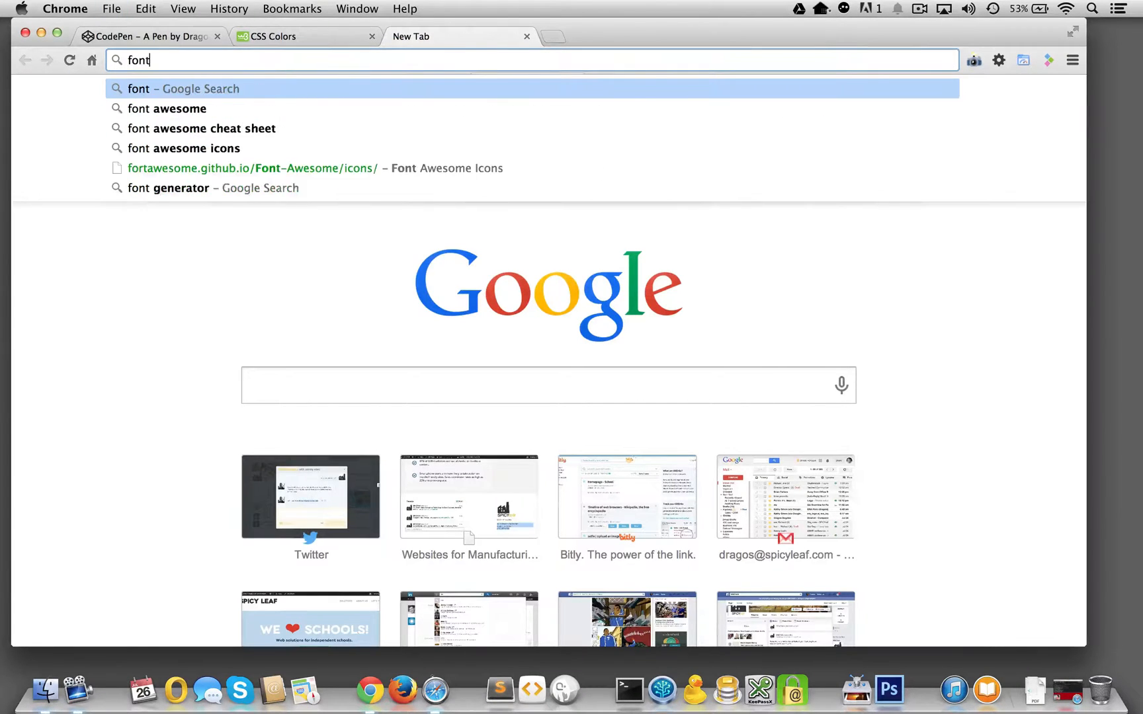
type("-sty")
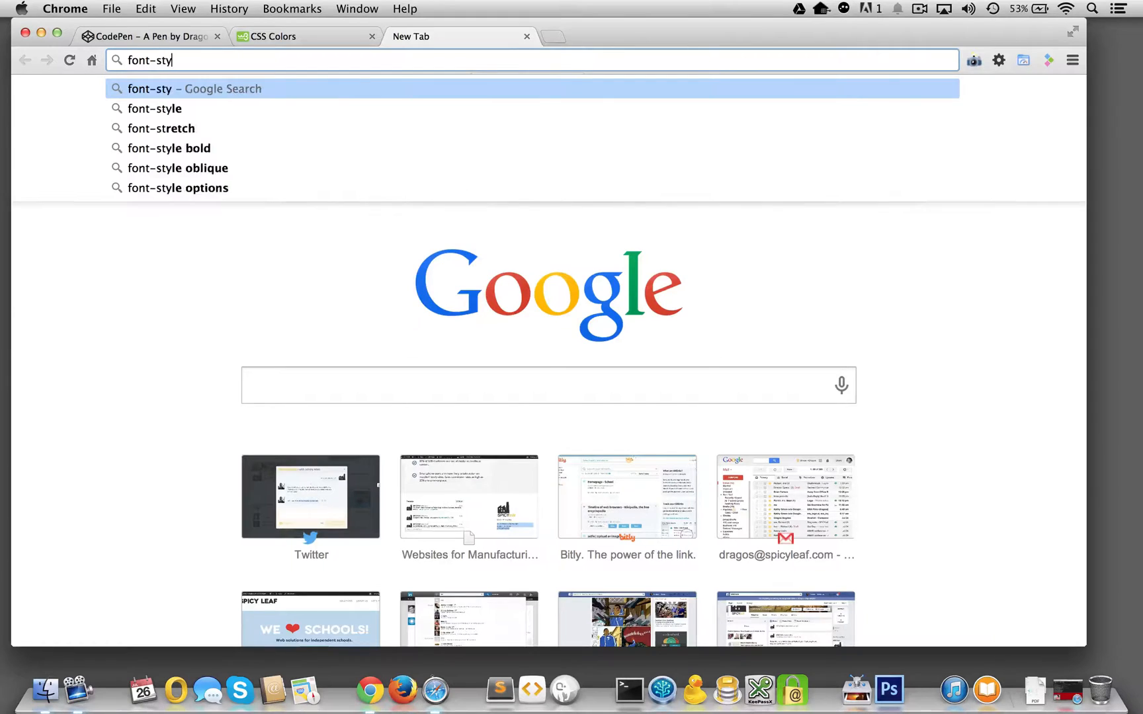
left_click(154, 109)
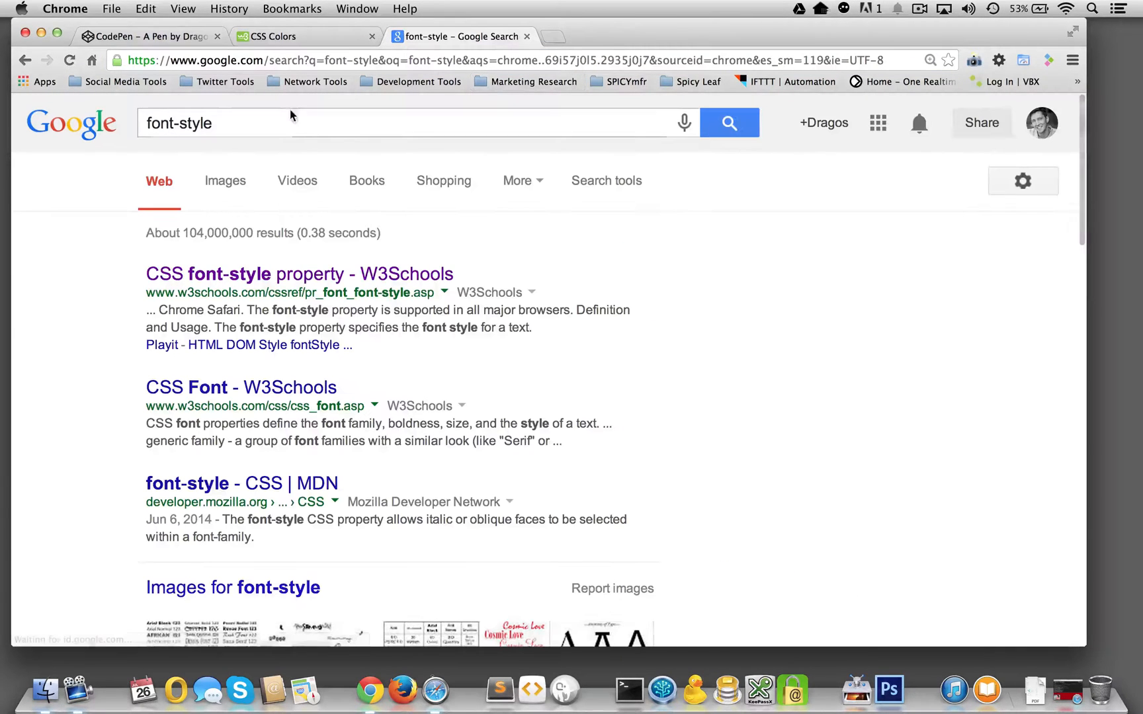
left_click(297, 274)
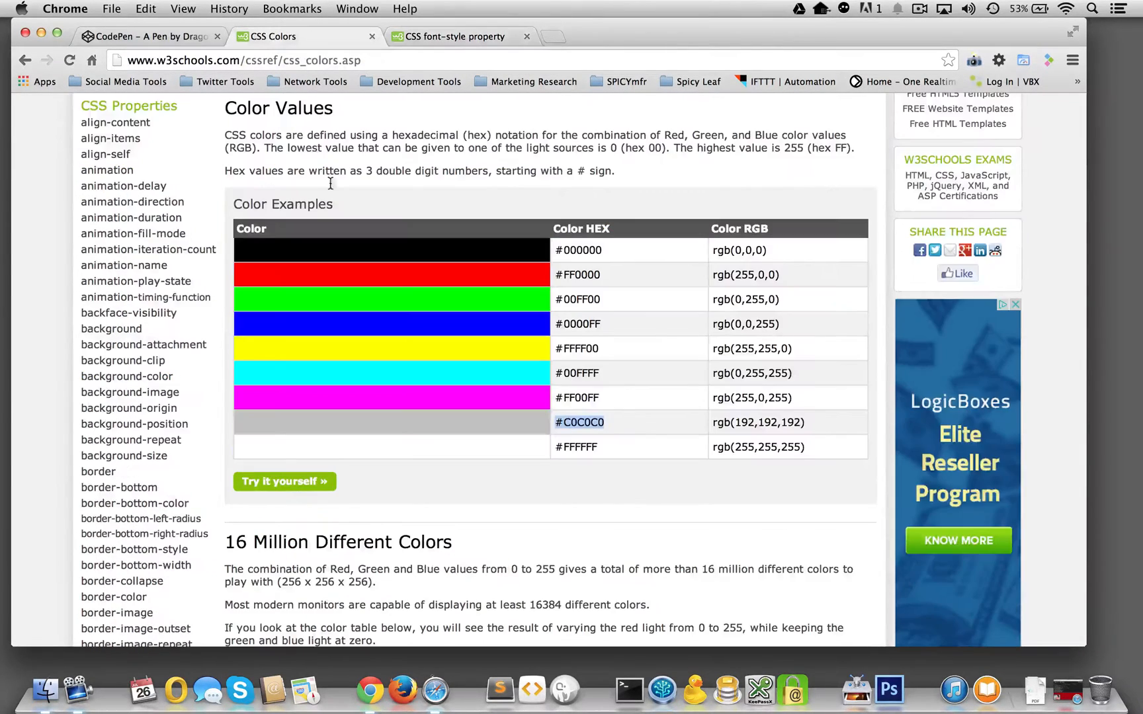
left_click(141, 37)
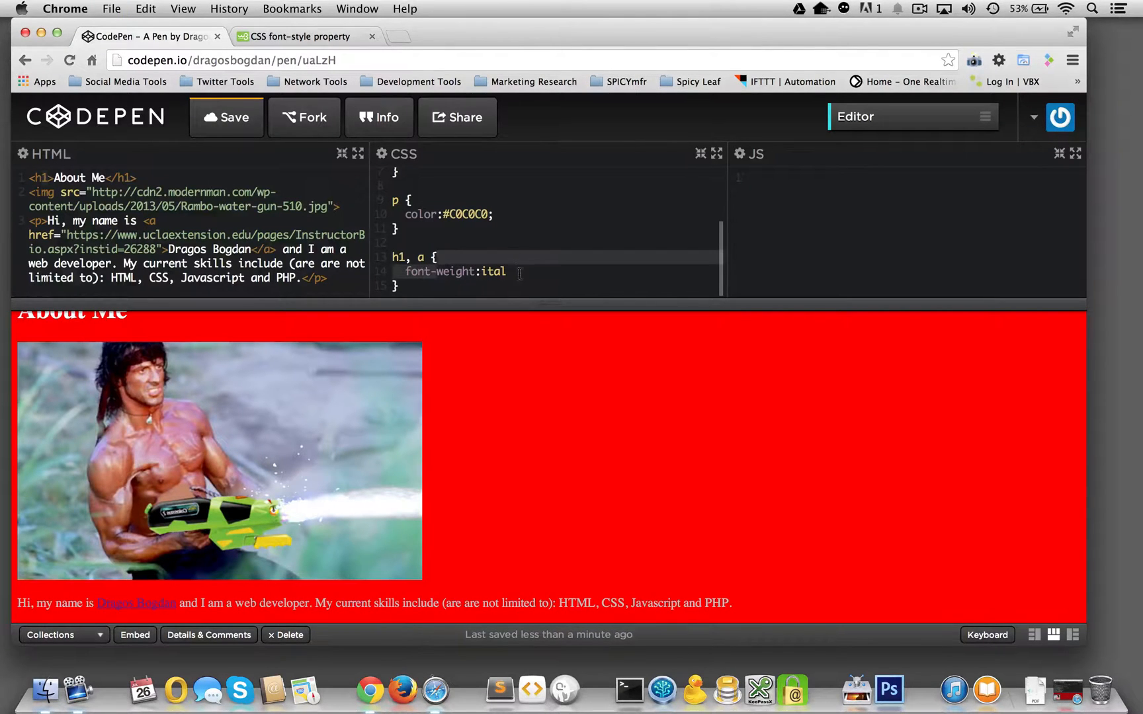
Replace the declaration with 'font-style:italic;' so the heading and link render italic.
type("font-style")
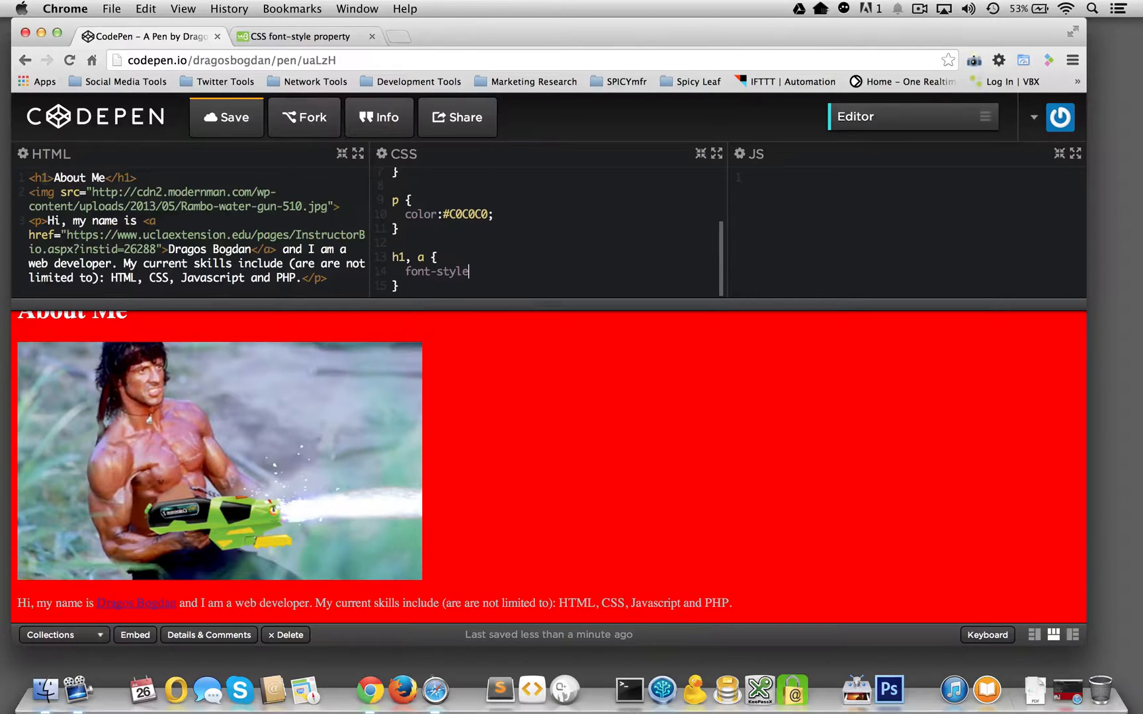
type(":{font-style:italic}")
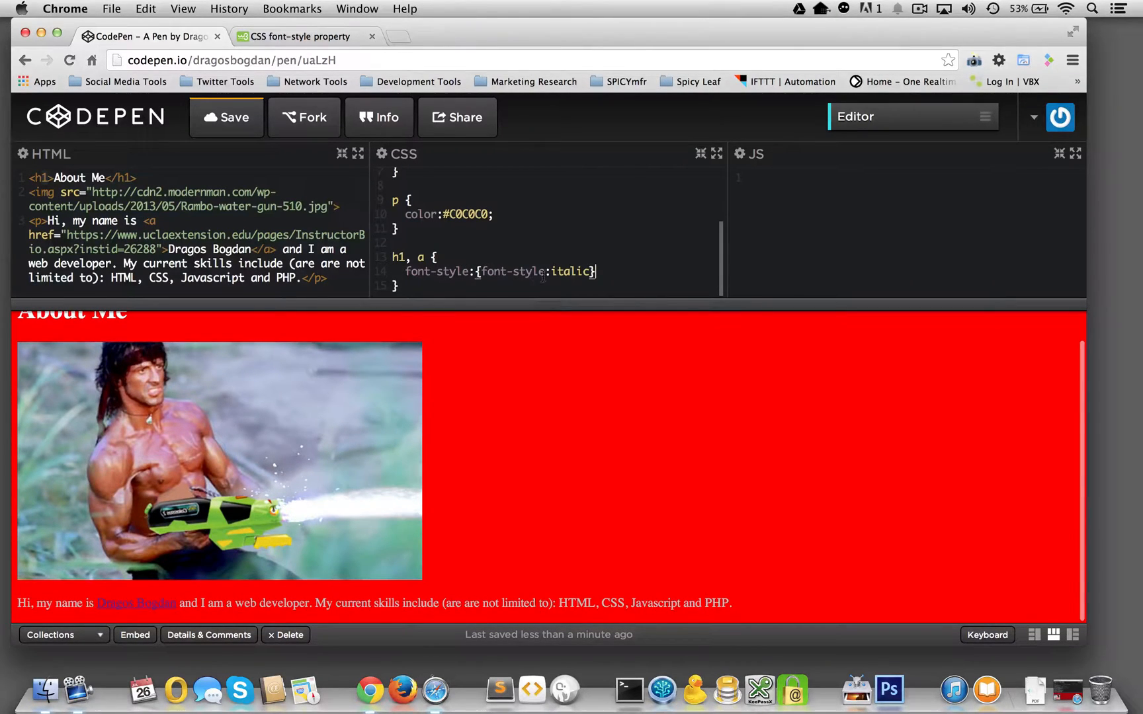
key("Backspace")
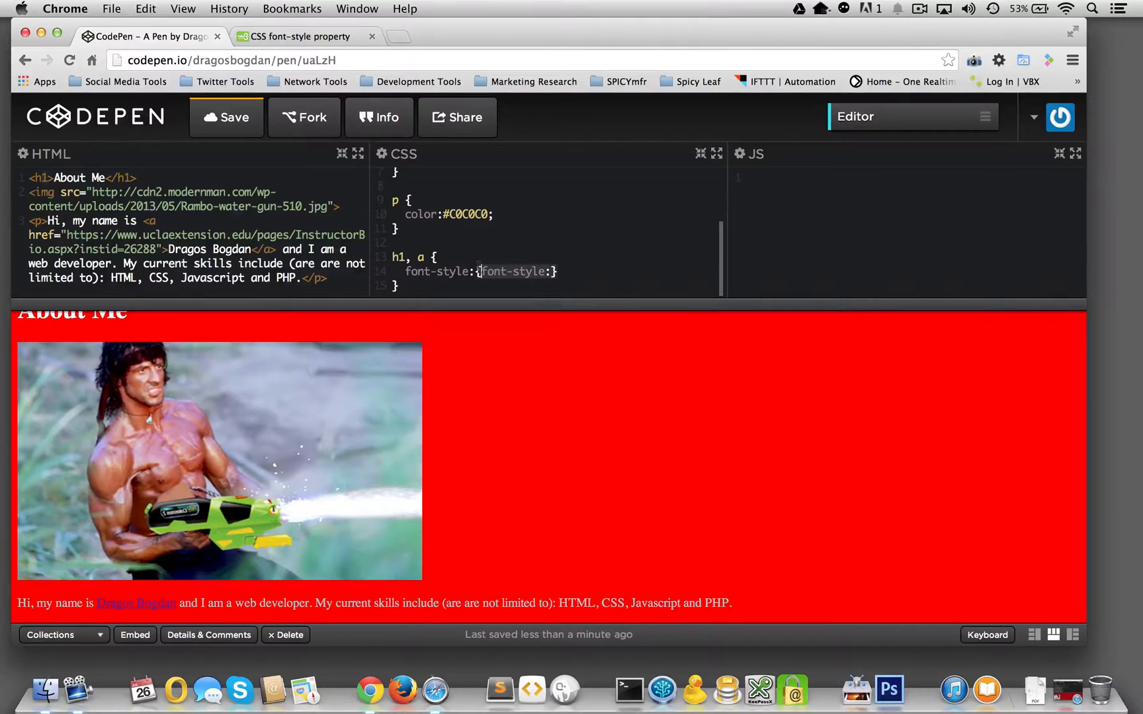
type("italic;")
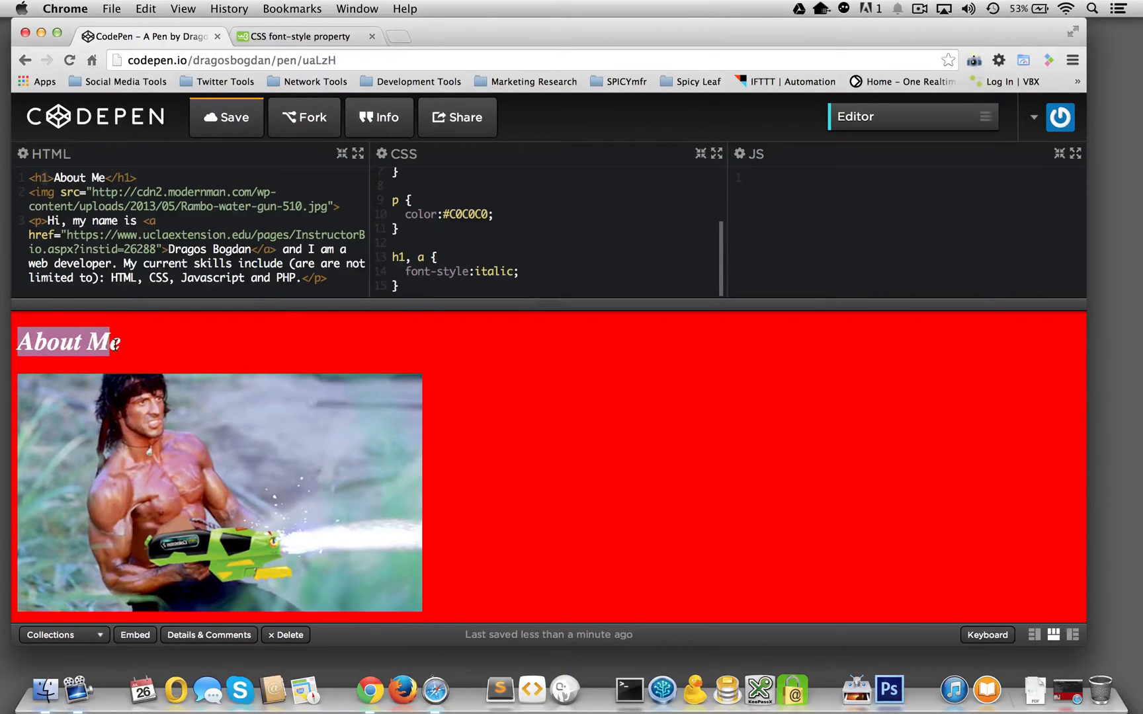
scroll("down", 3)
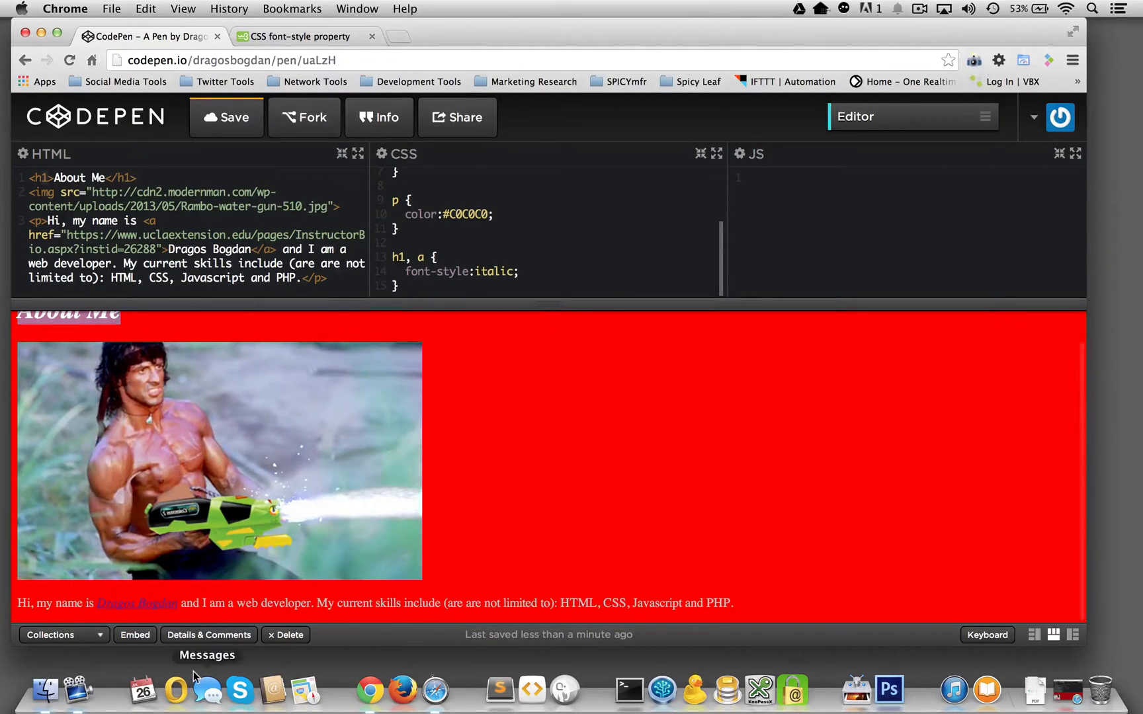
mouse_move(136, 603)
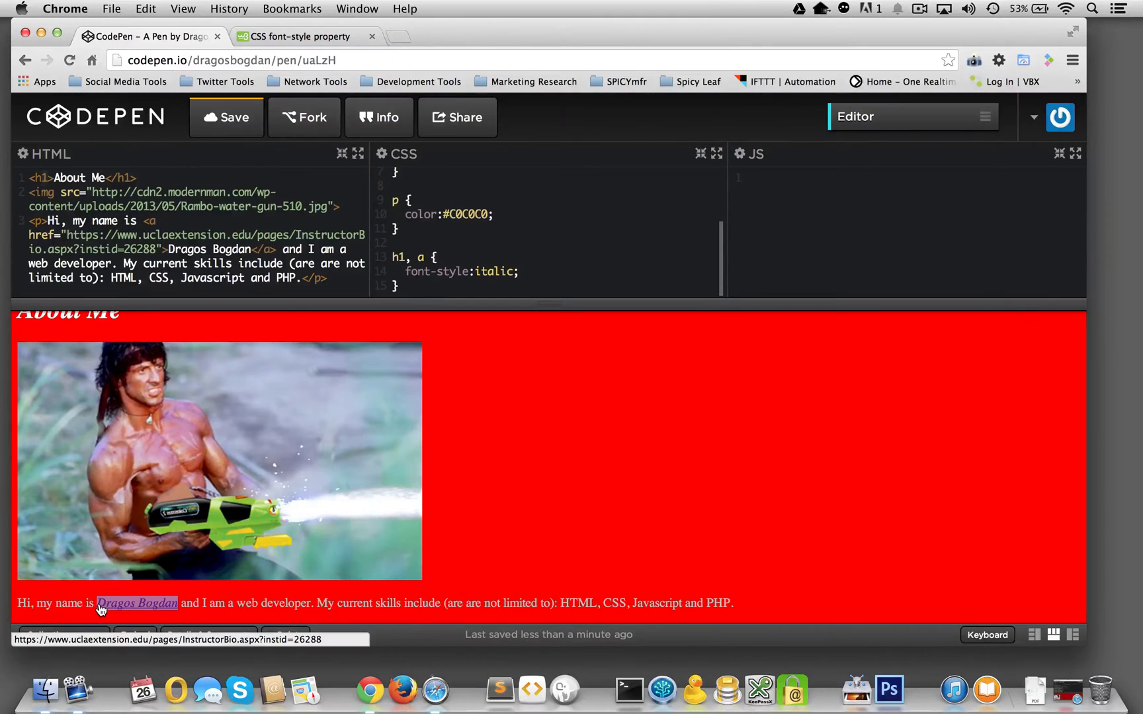